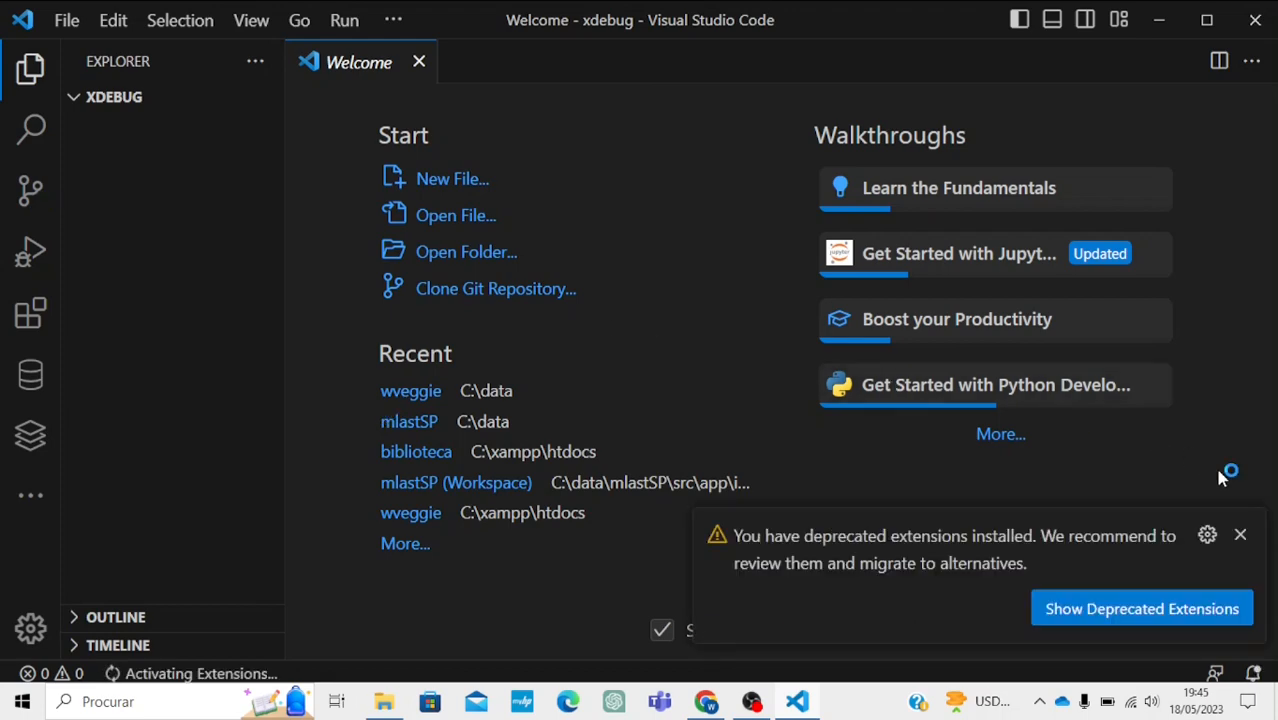
Dismiss the notification and create a new file info.php in the xdebug folder
click(1240, 536)
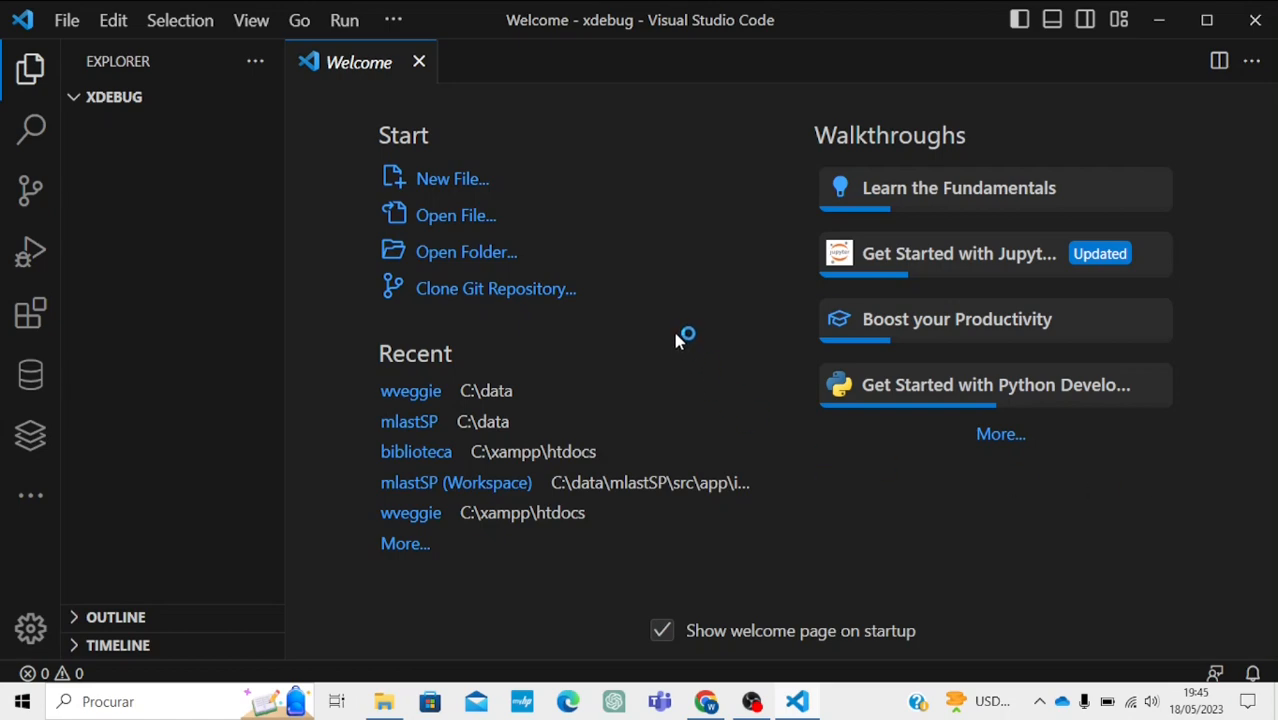
mouse_move(490, 160)
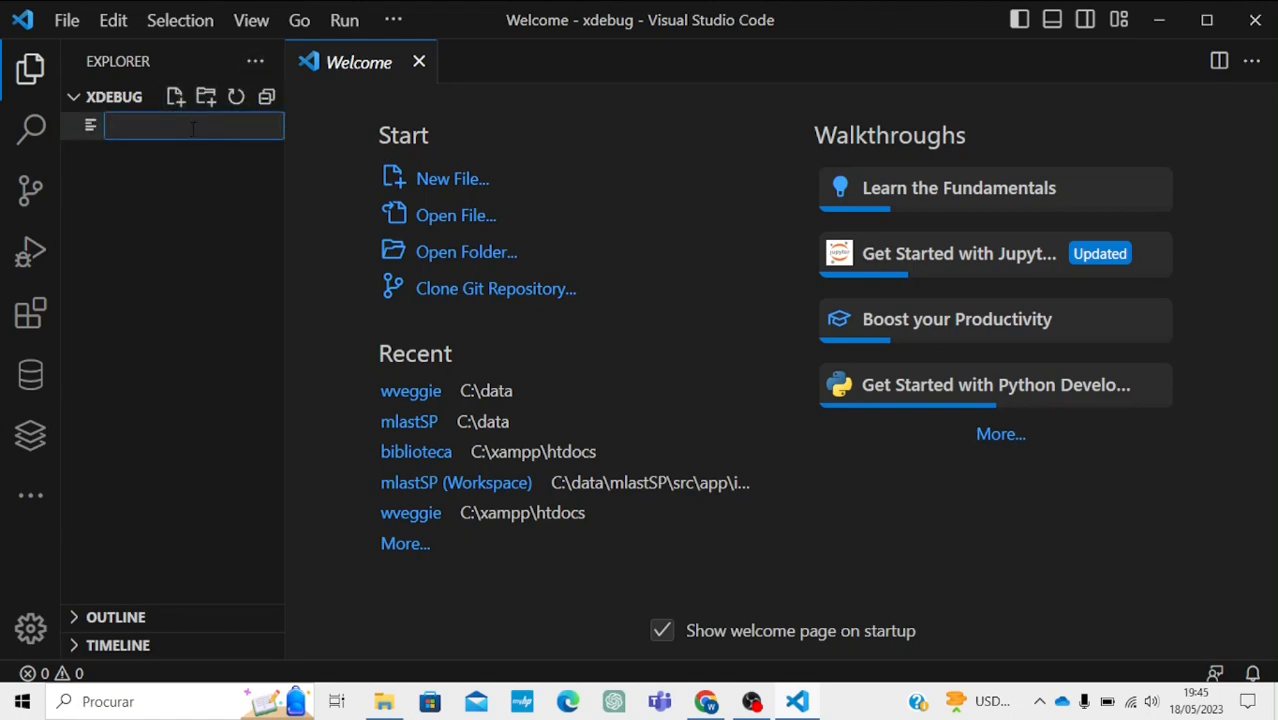
text(php.)
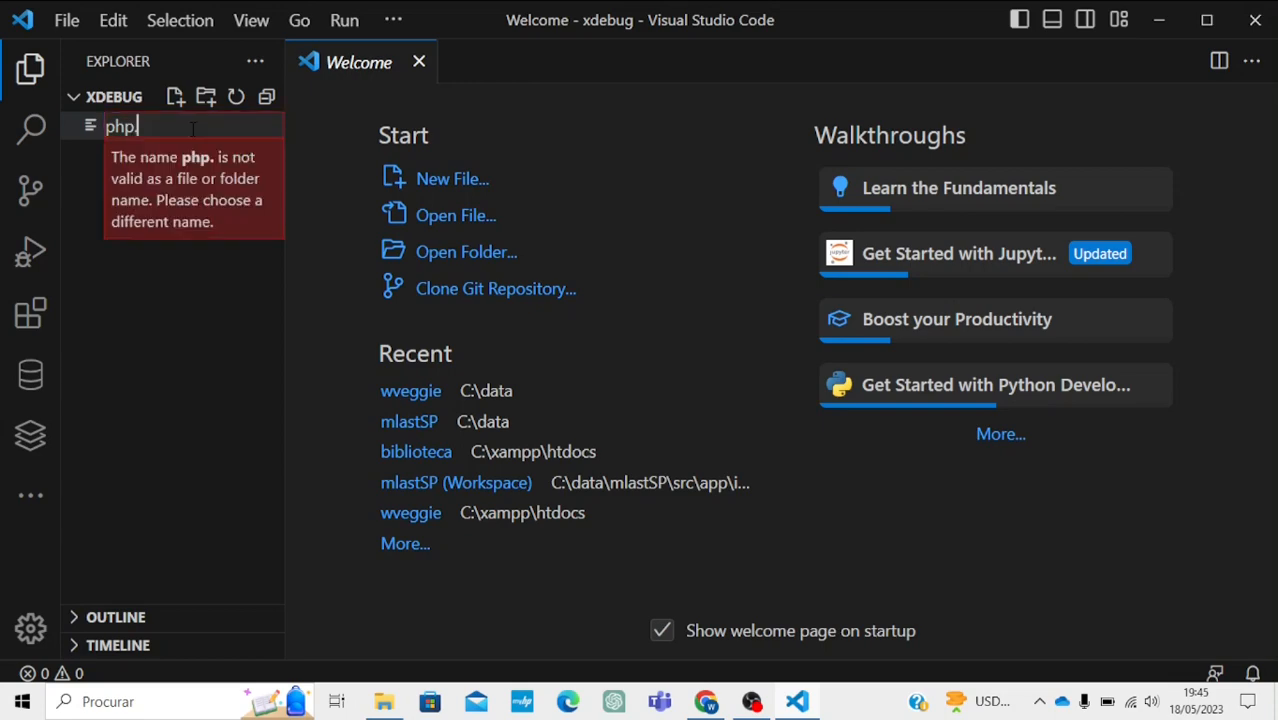
text(ch)
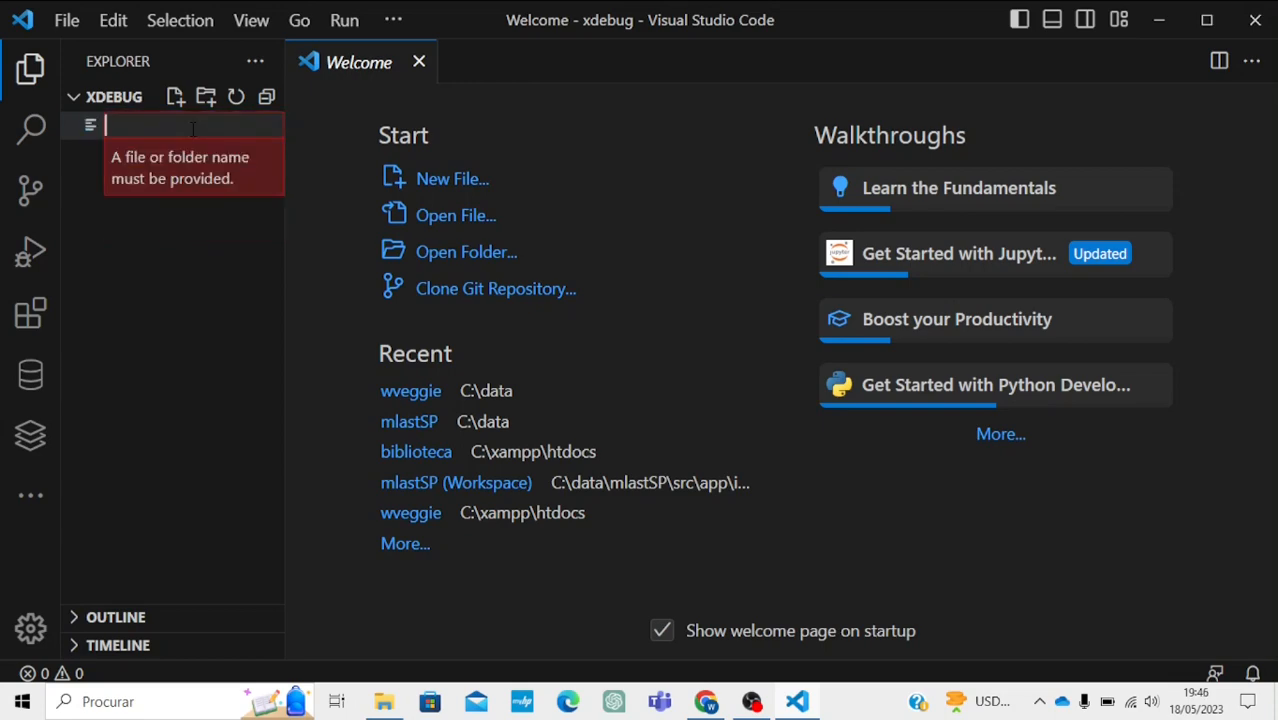
text(info.php)
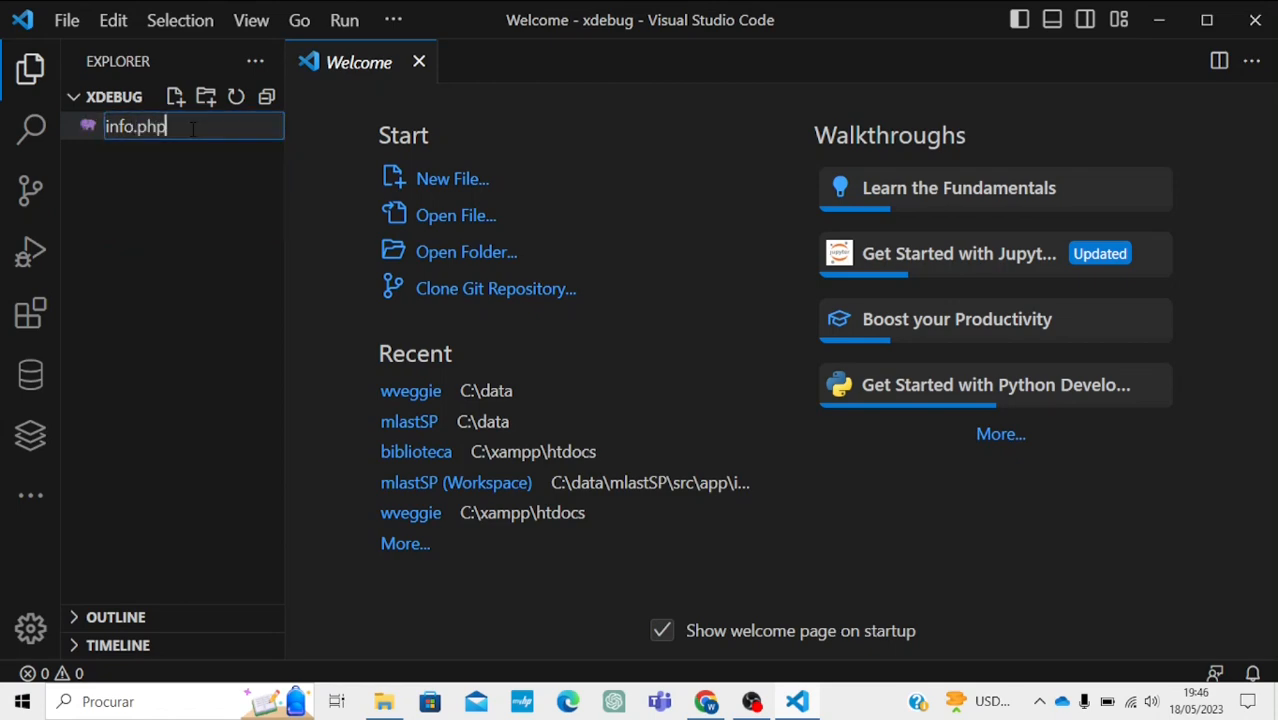
key(Enter)
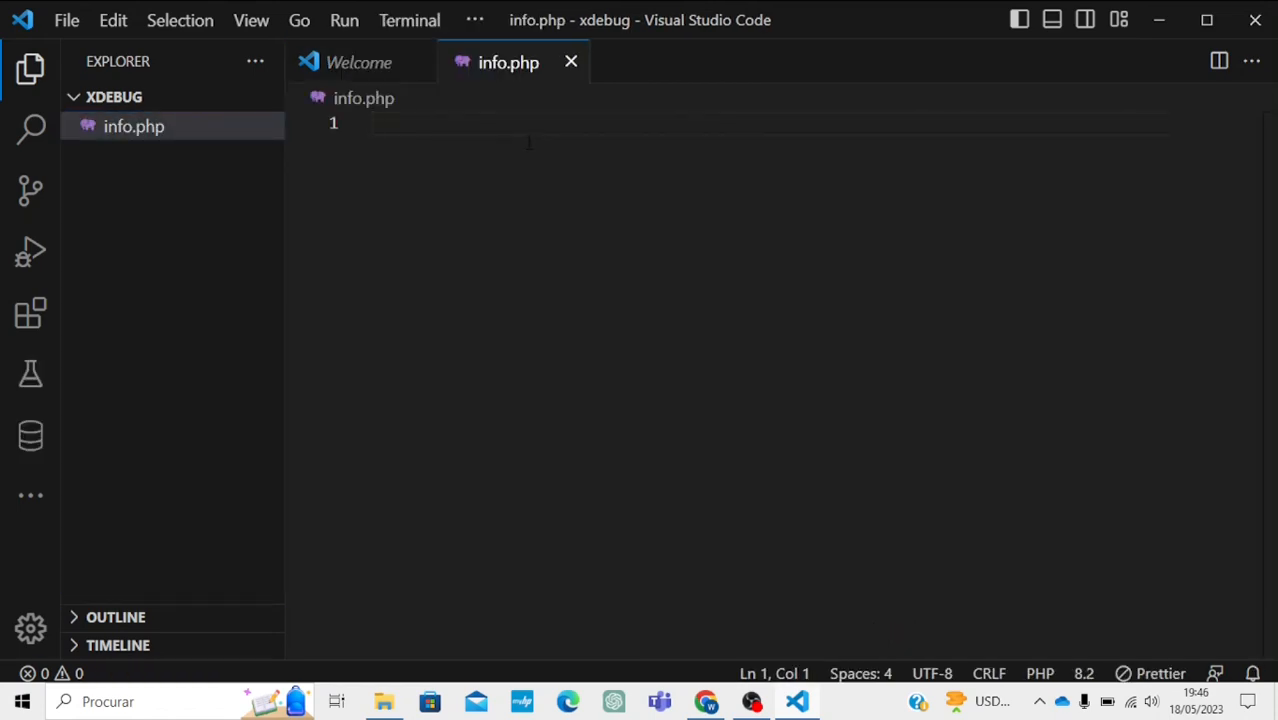
Write a PHP block containing echo phpinfo(); using the autocomplete suggestion
text(<?php)
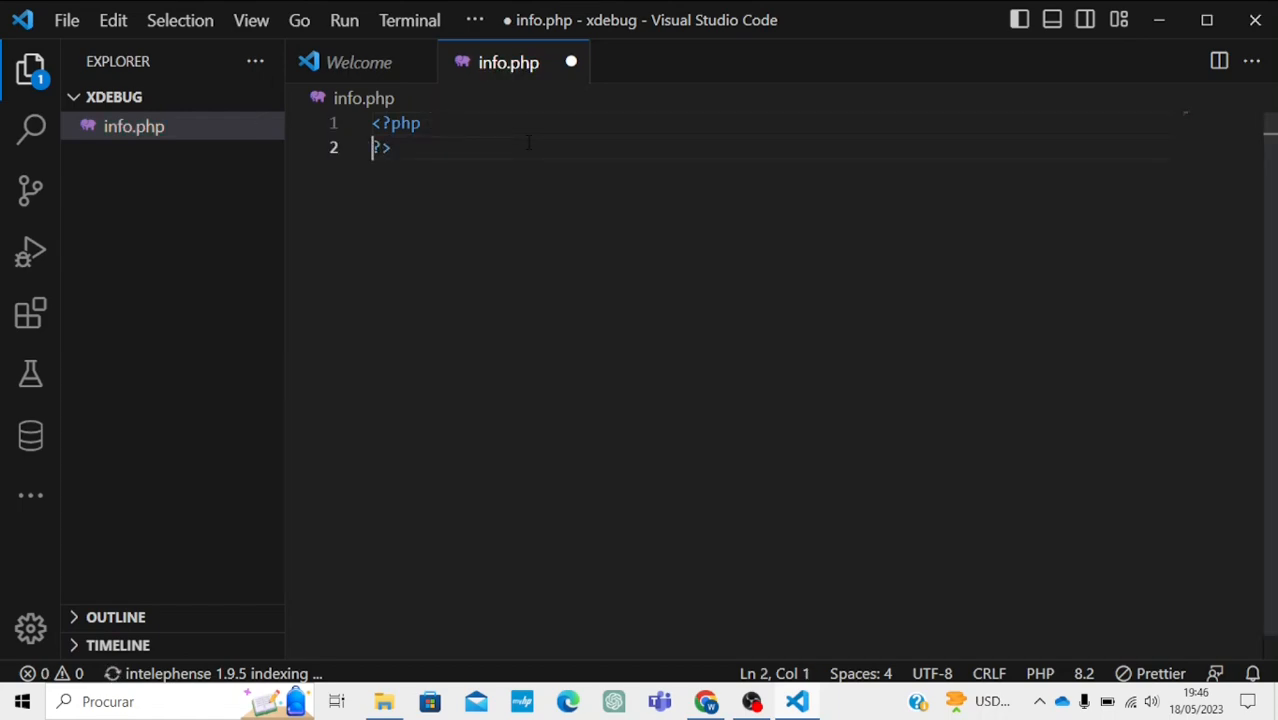
key(Enter)
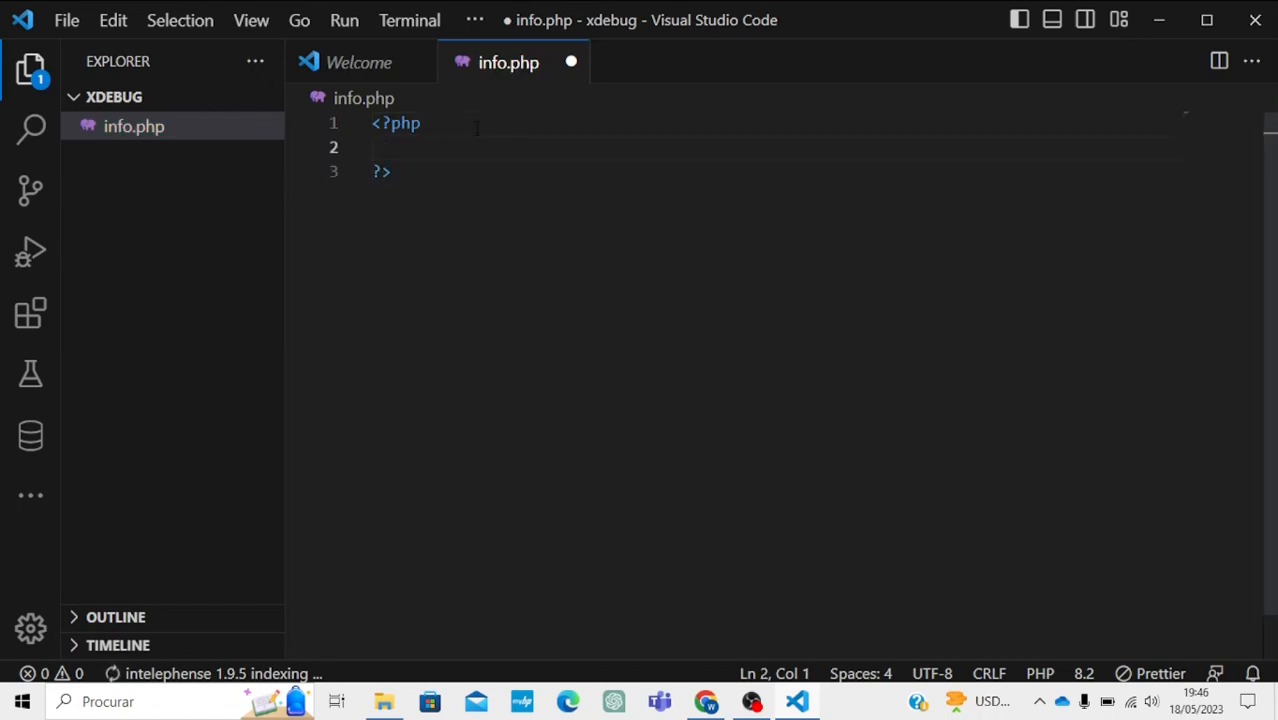
text(echo)
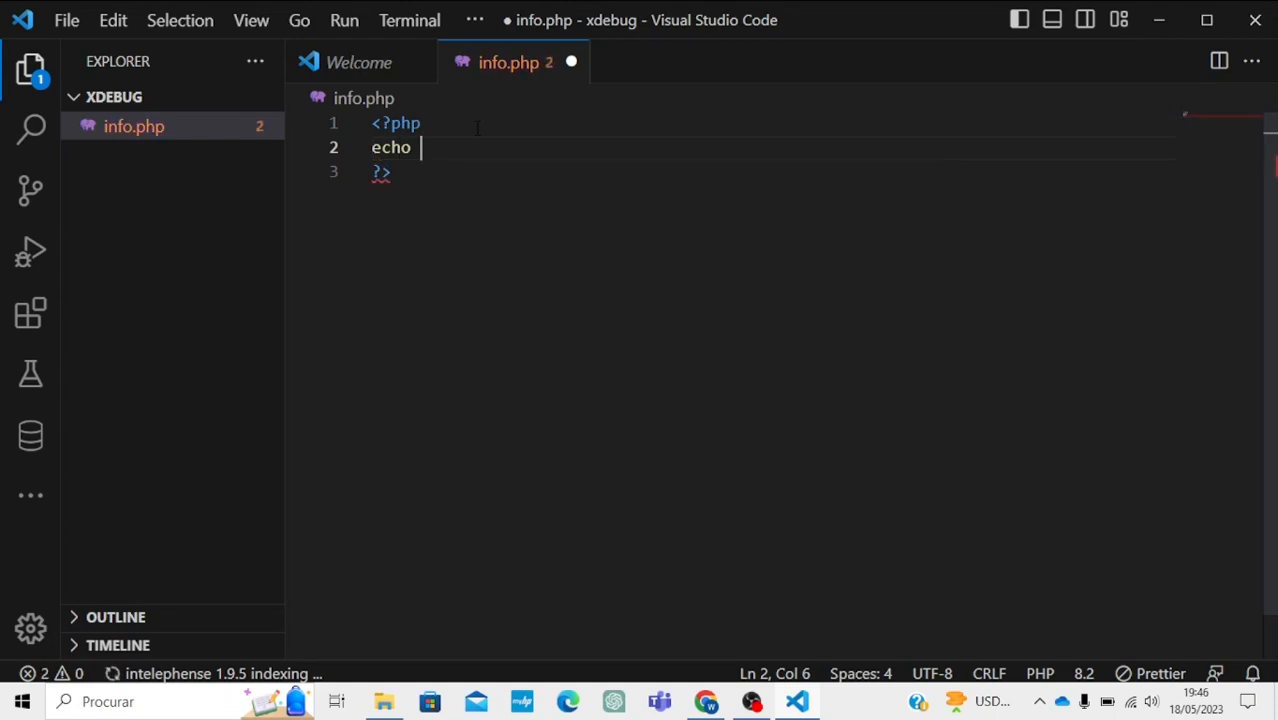
text($)
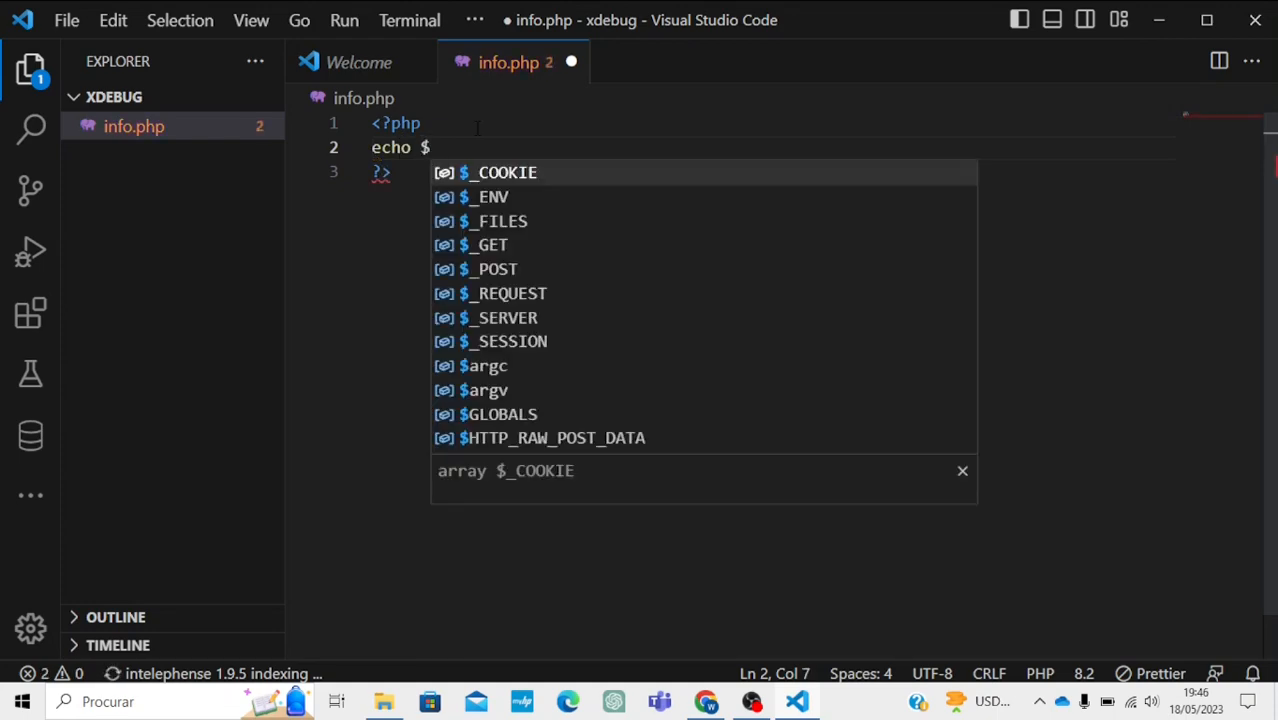
text(e)
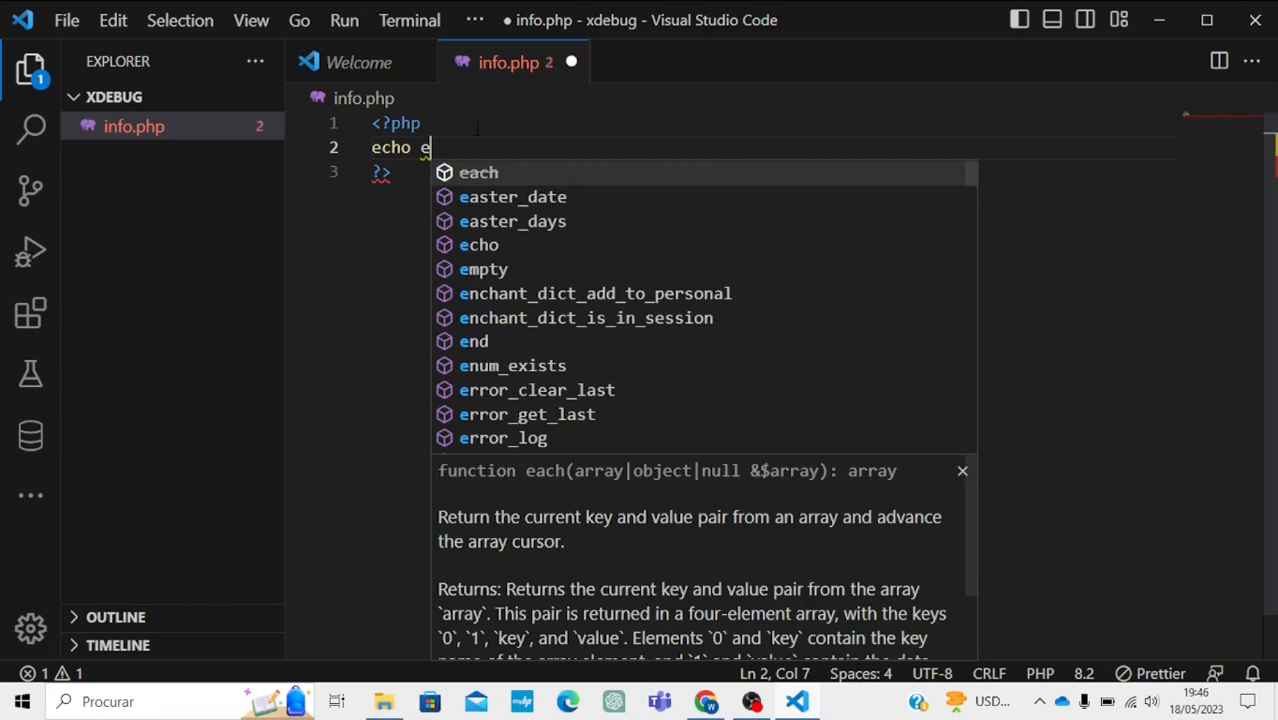
text(php)
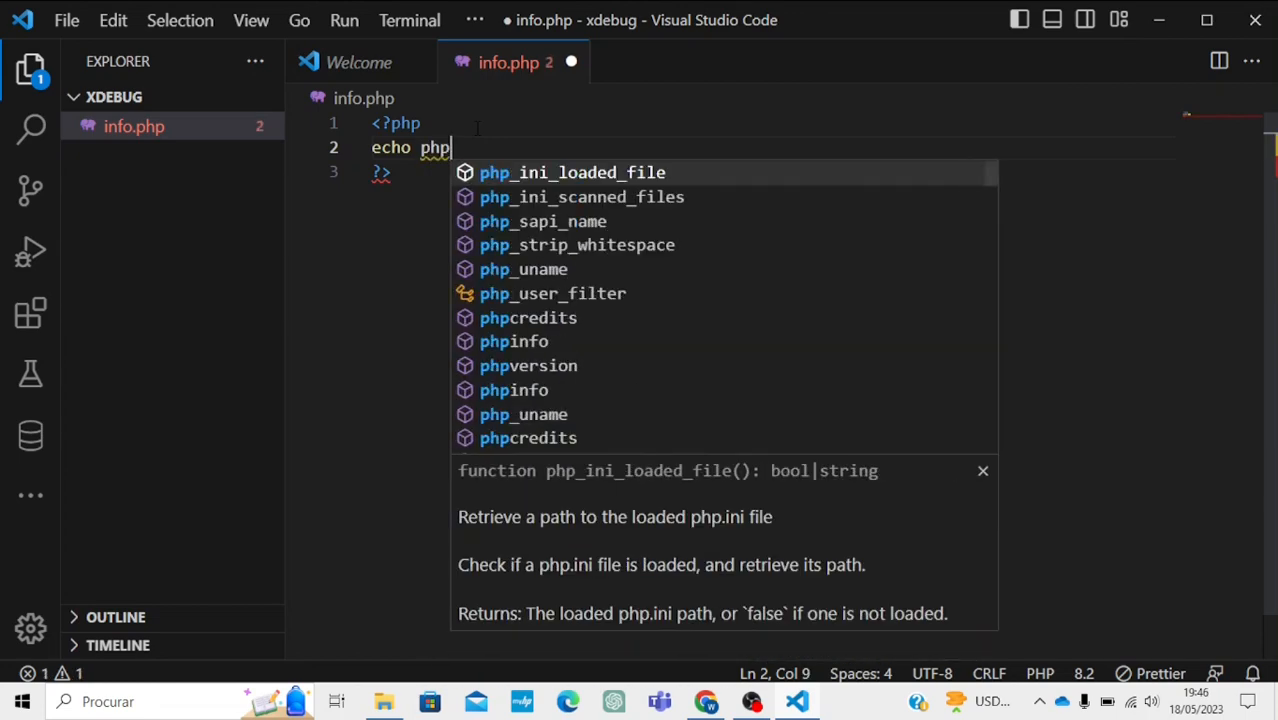
mouse_move(514, 340)
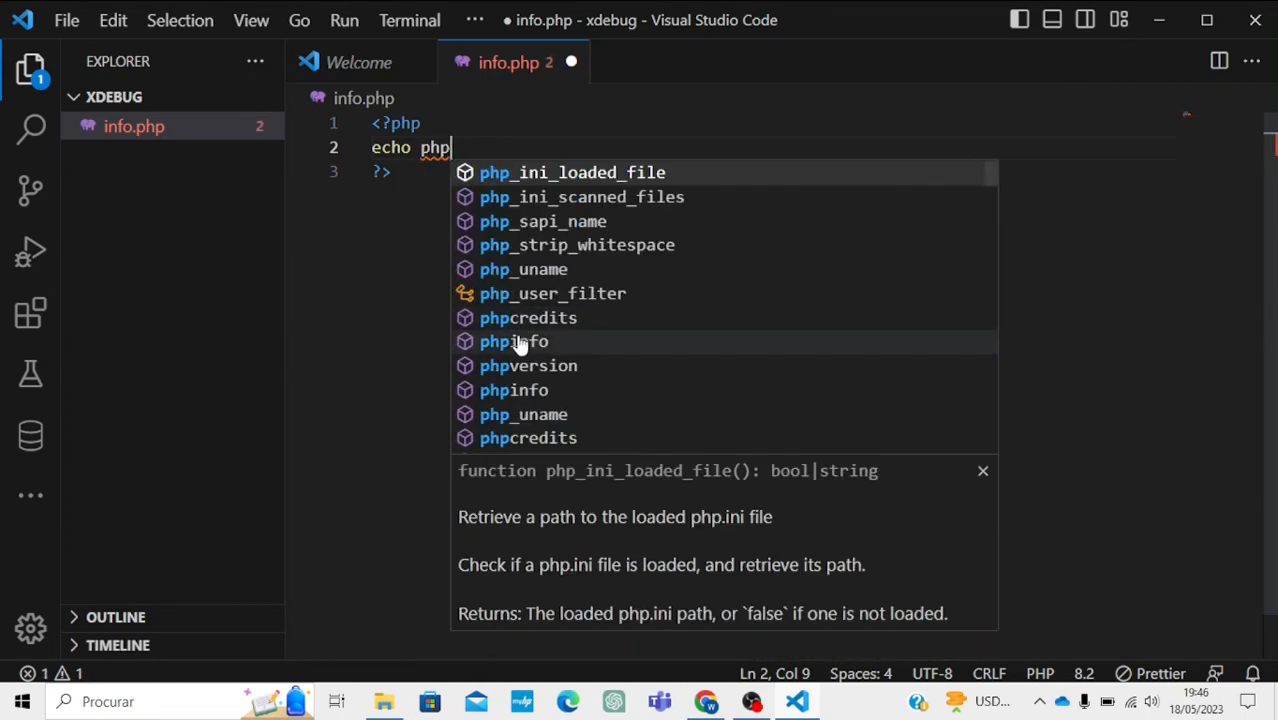
double_click(514, 340)
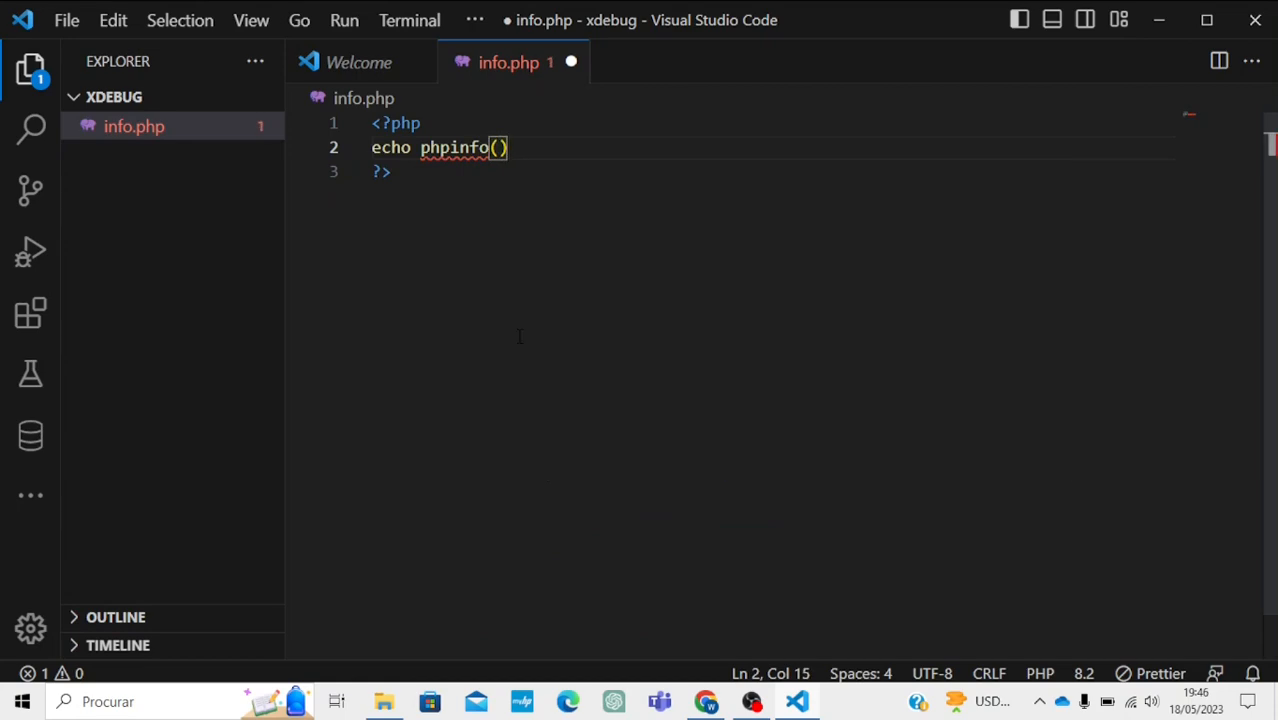
text(;)
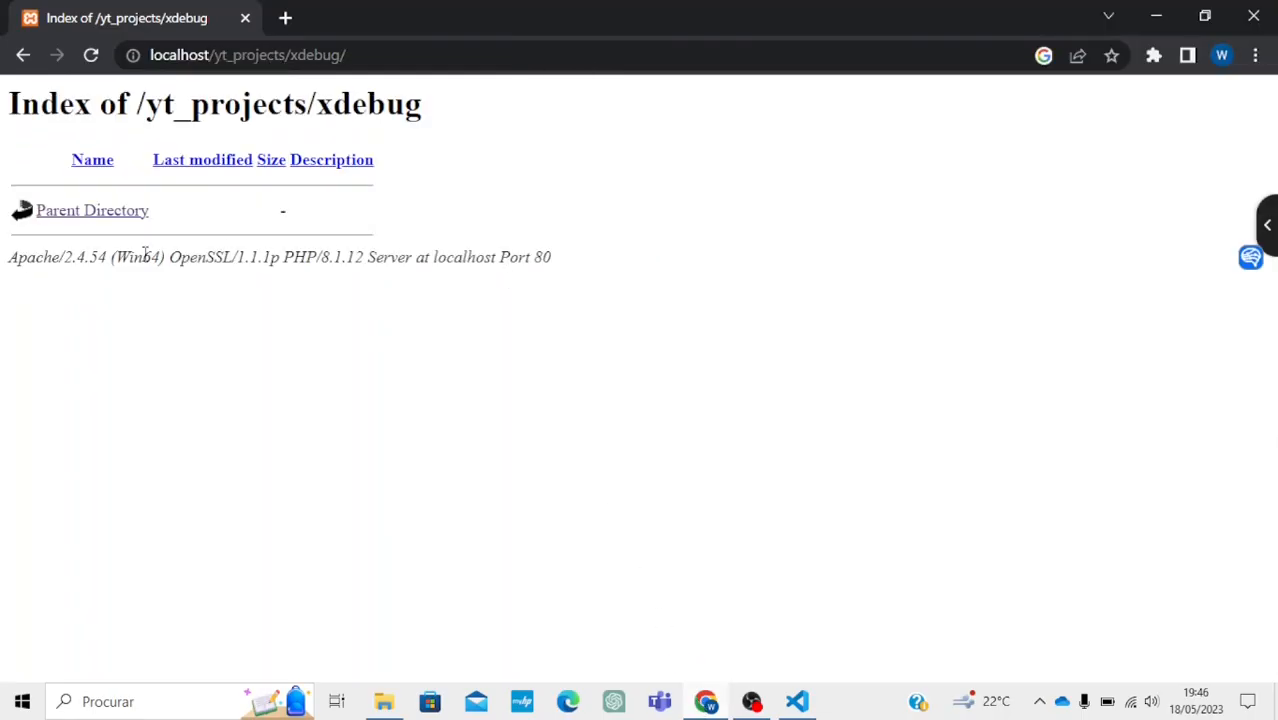
mouse_move(100, 216)
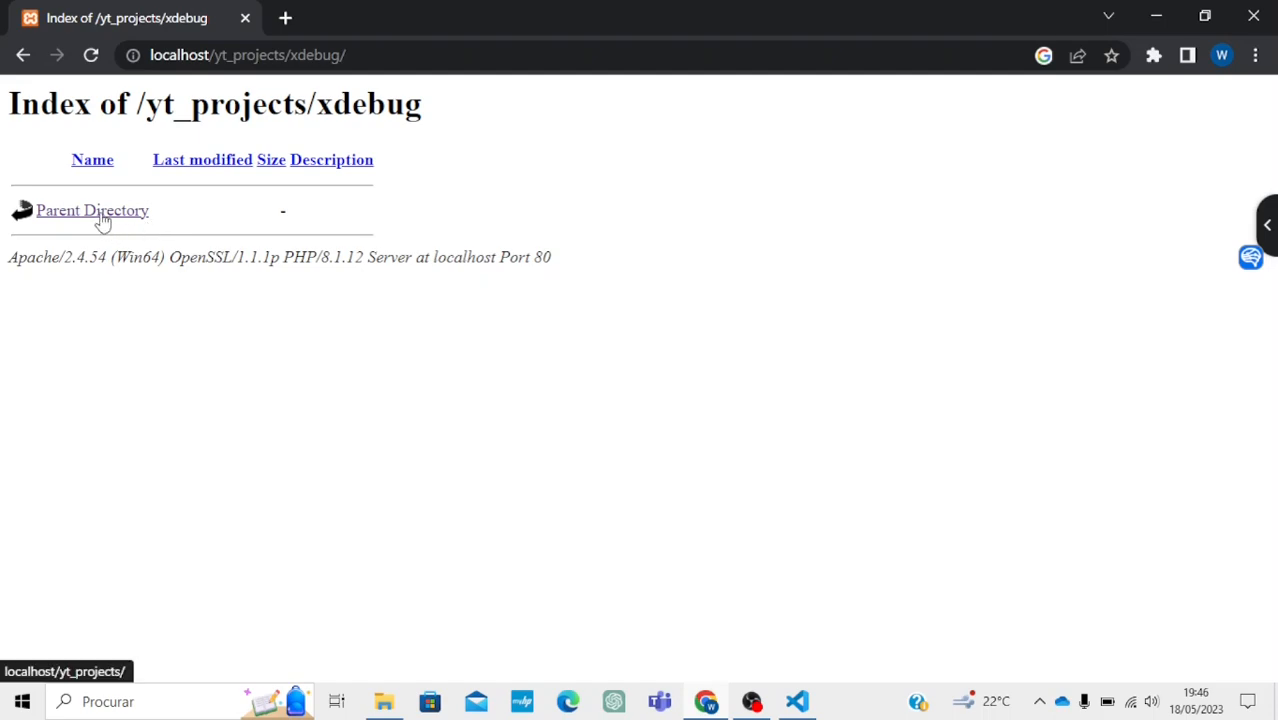
Load info.php from localhost, select all phpinfo output and start a new tab
click(92, 56)
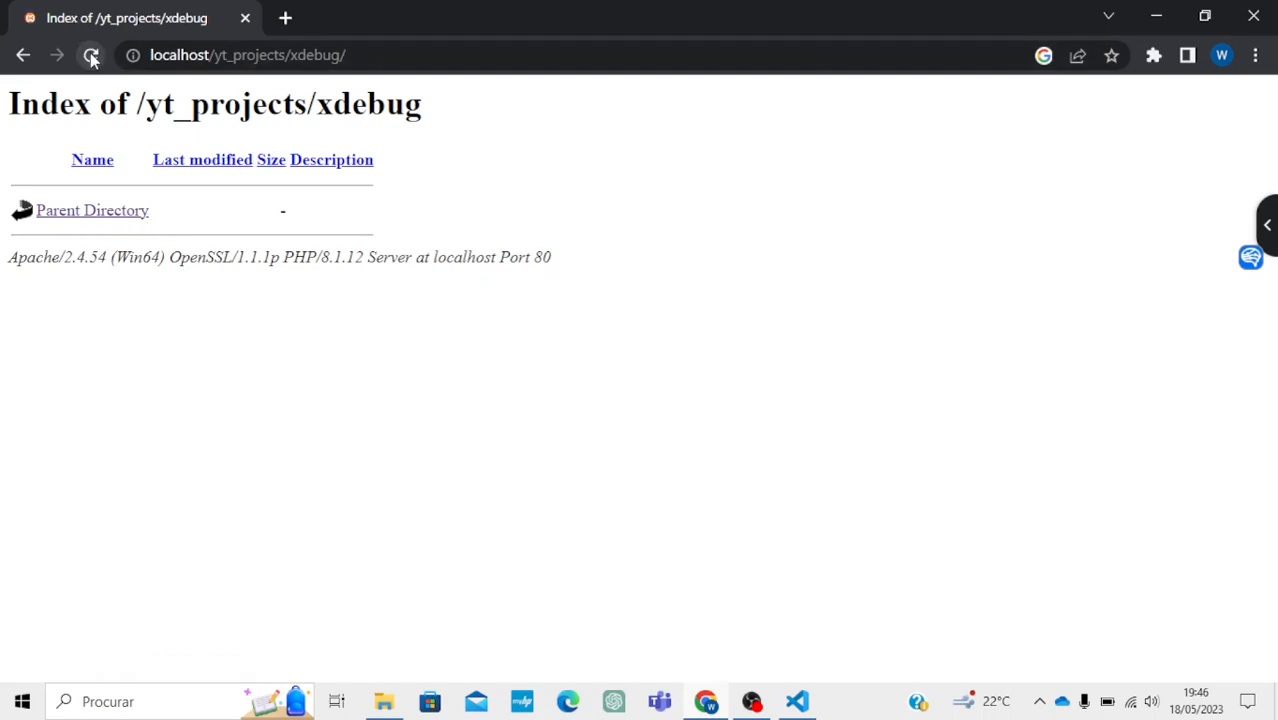
click(92, 56)
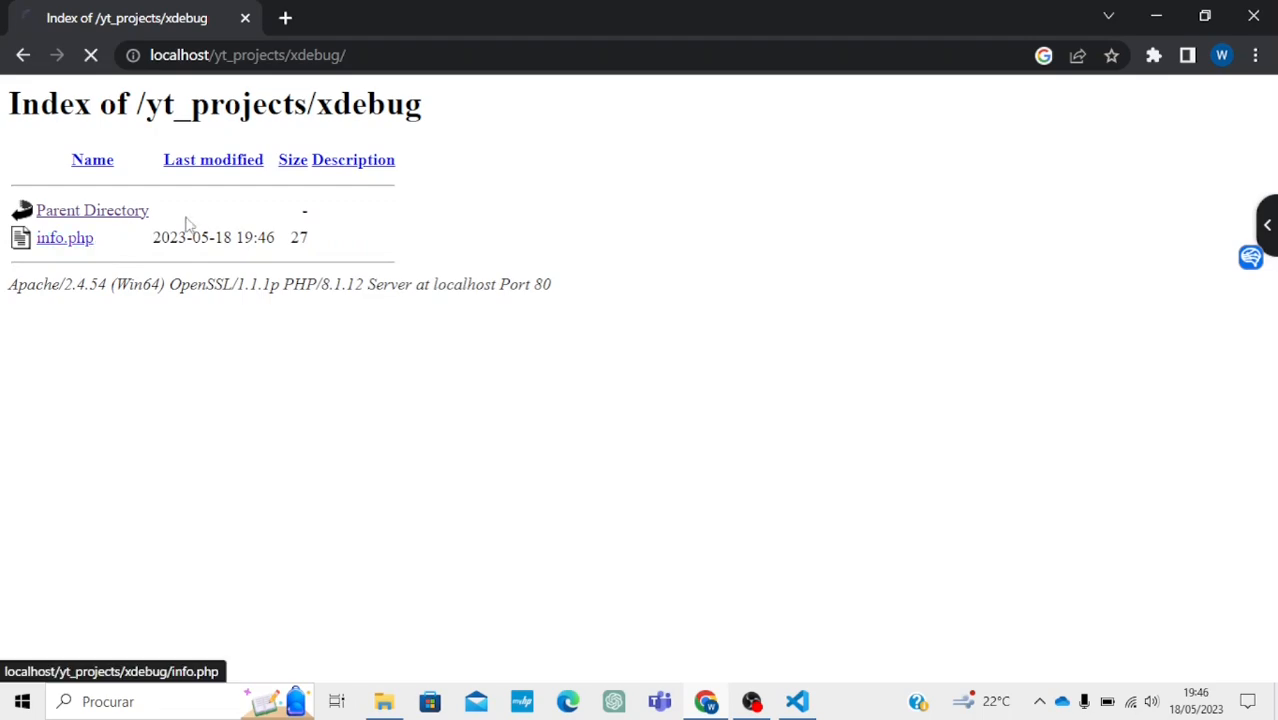
click(64, 236)
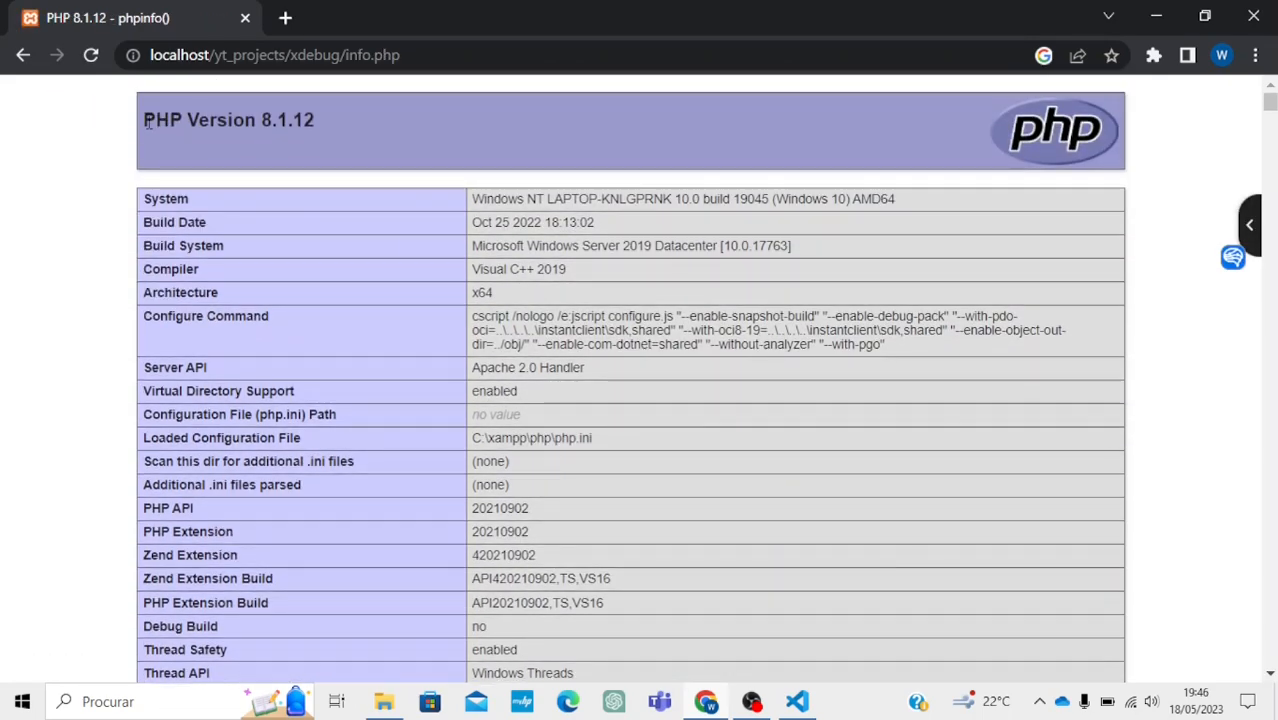
key(ctrl+a)
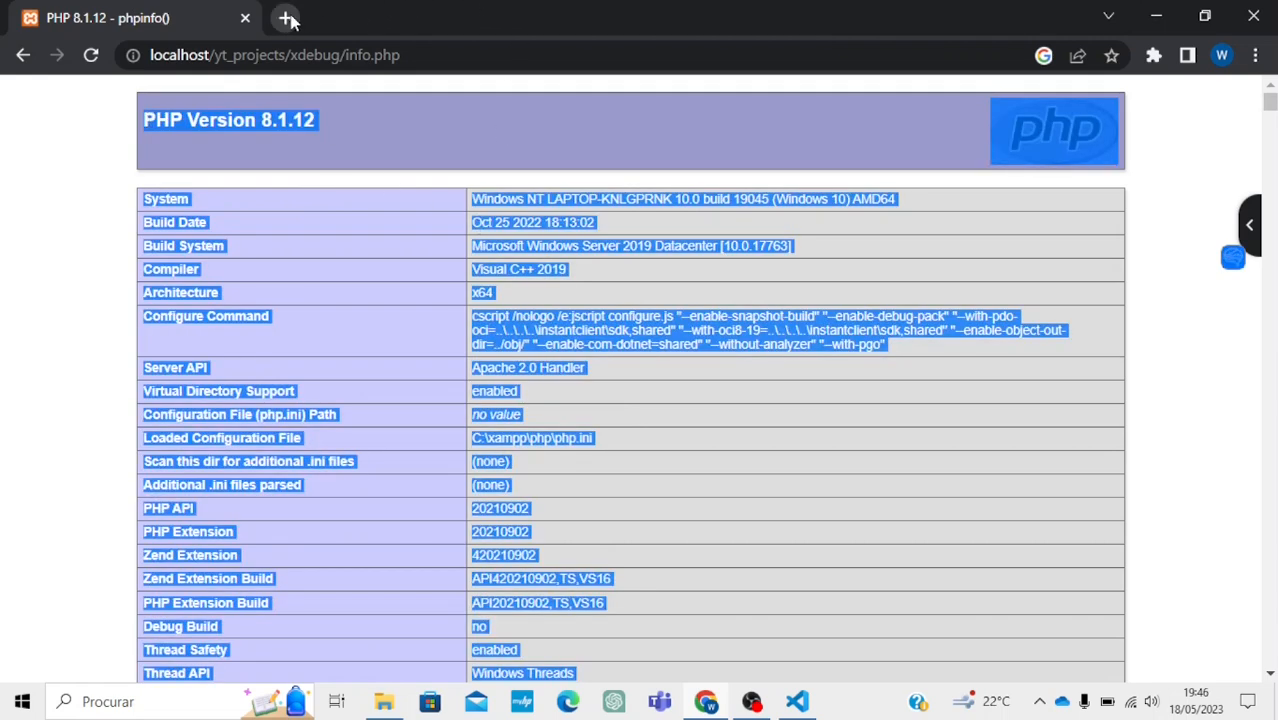
click(288, 18)
text(xdebug.org/wizard)
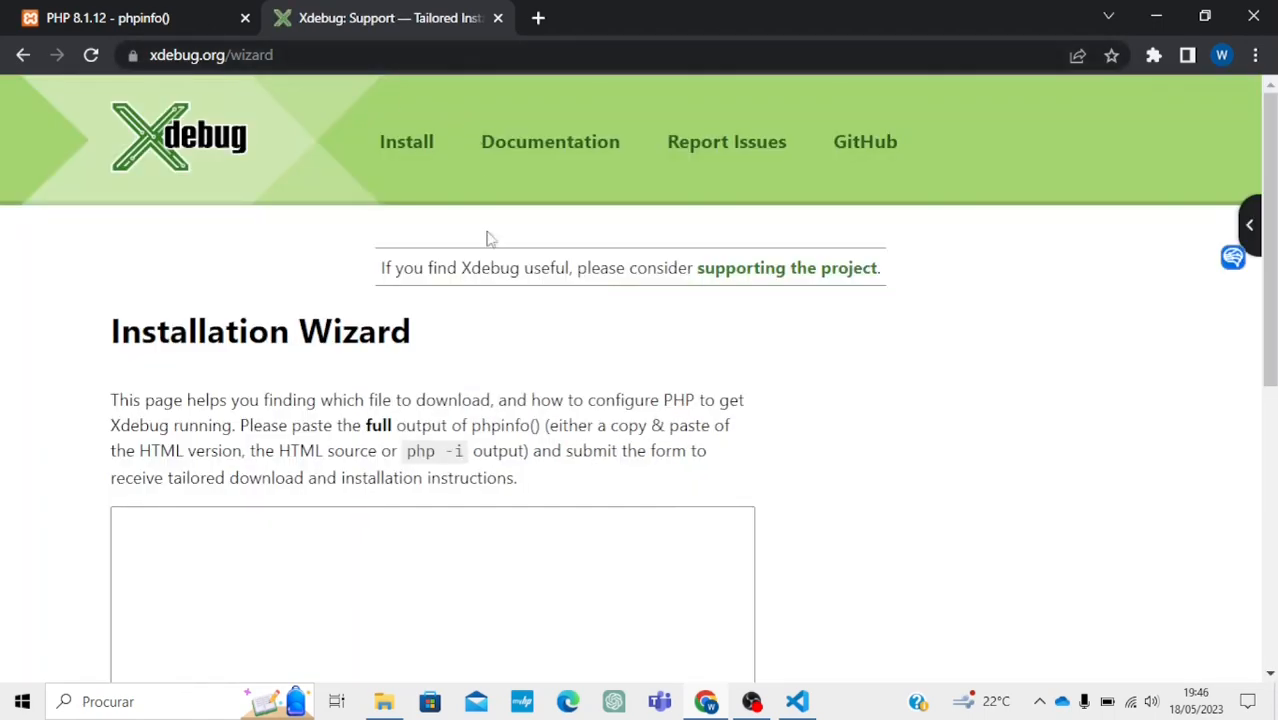
Submit the pasted phpinfo output to the Xdebug wizard for analysis
scroll(down, 3)
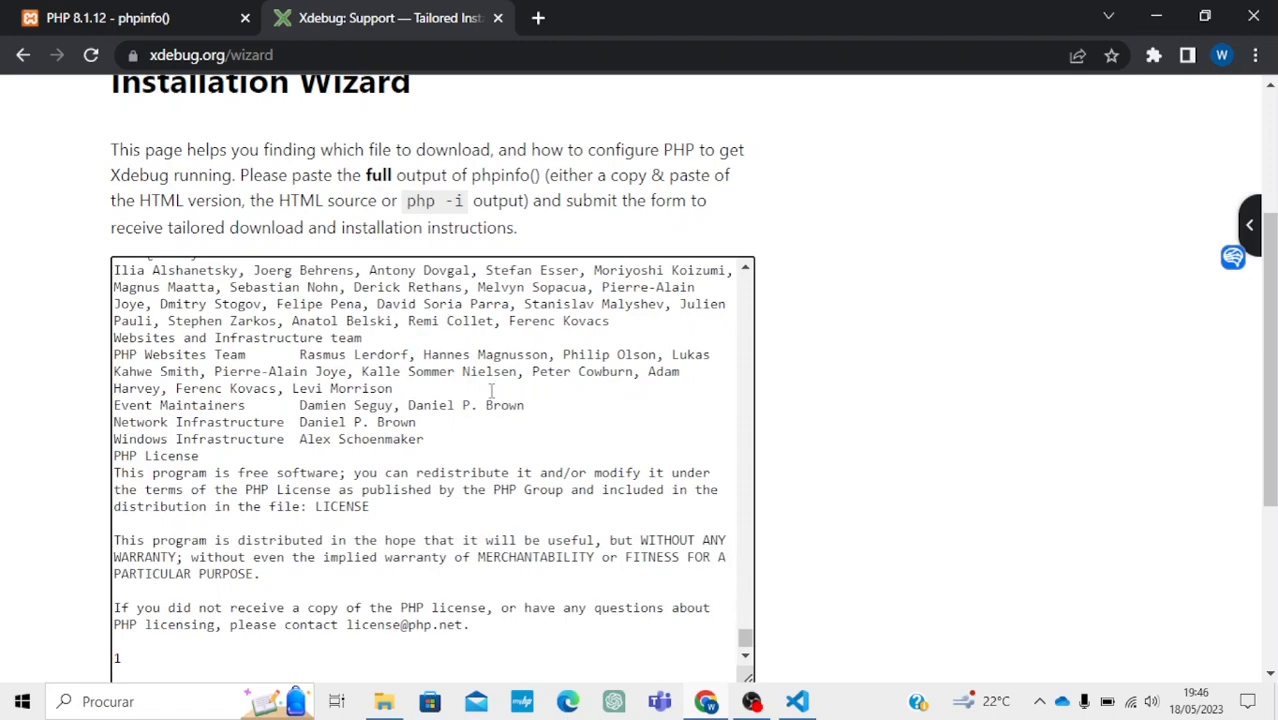
scroll(down, 3)
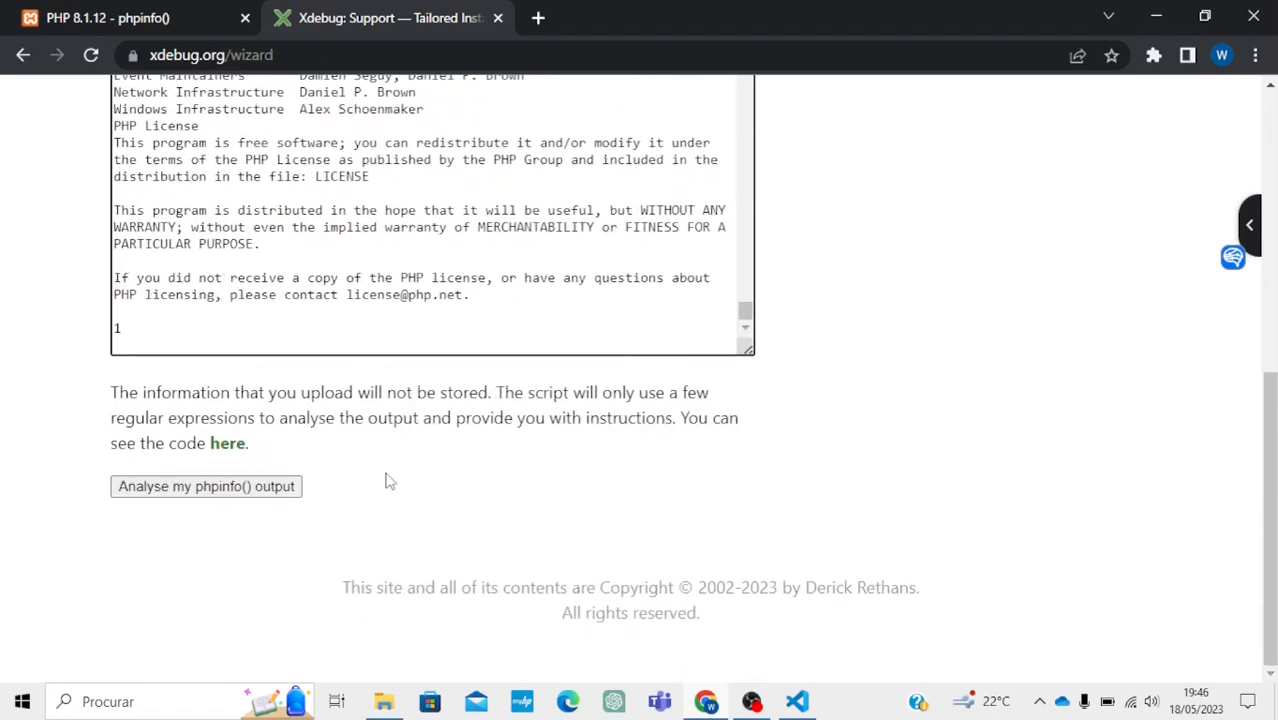
click(206, 486)
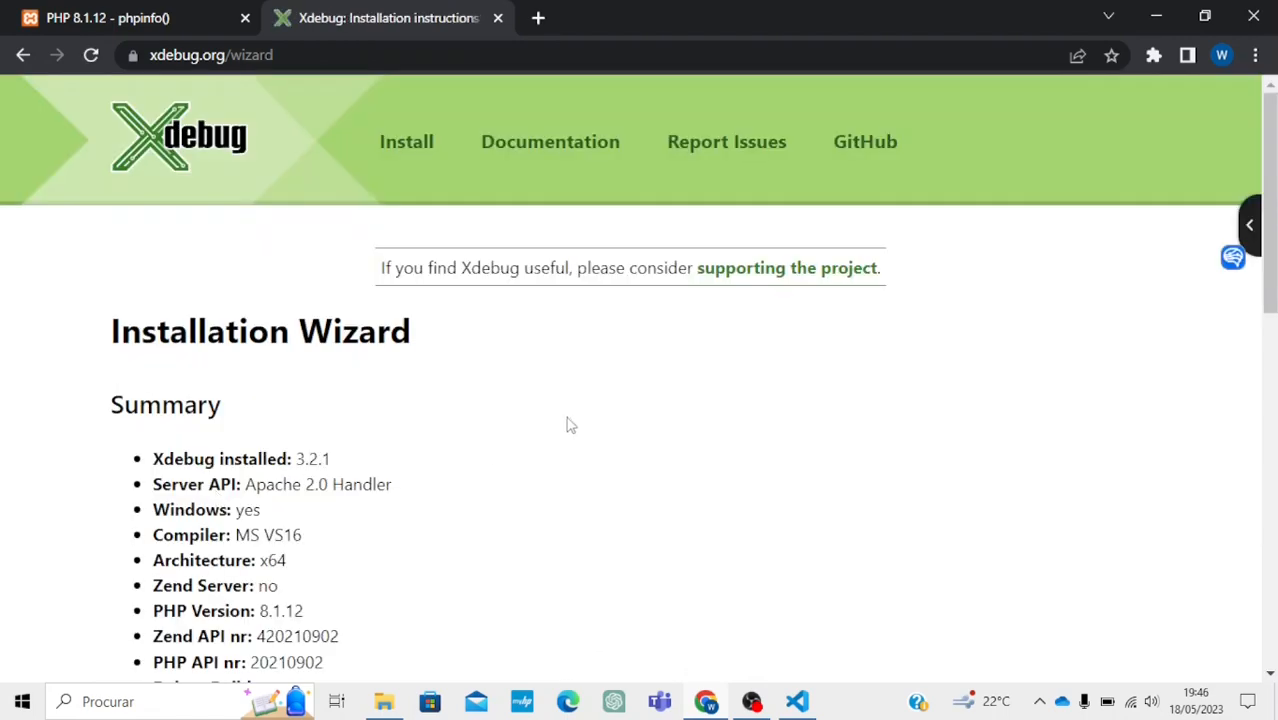
Download the recommended php_xdebug-3.2.1-8.1-vs16-x86_64.dll from the wizard results
scroll(down, 3)
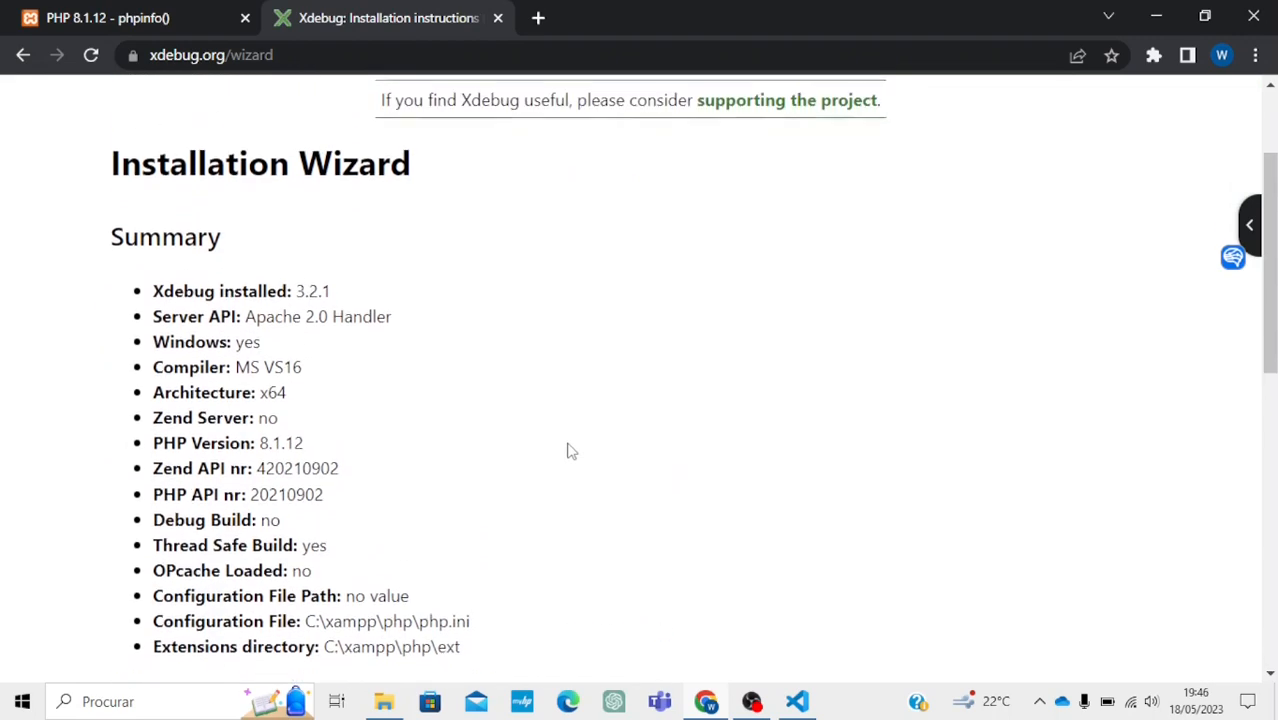
scroll(down, 3)
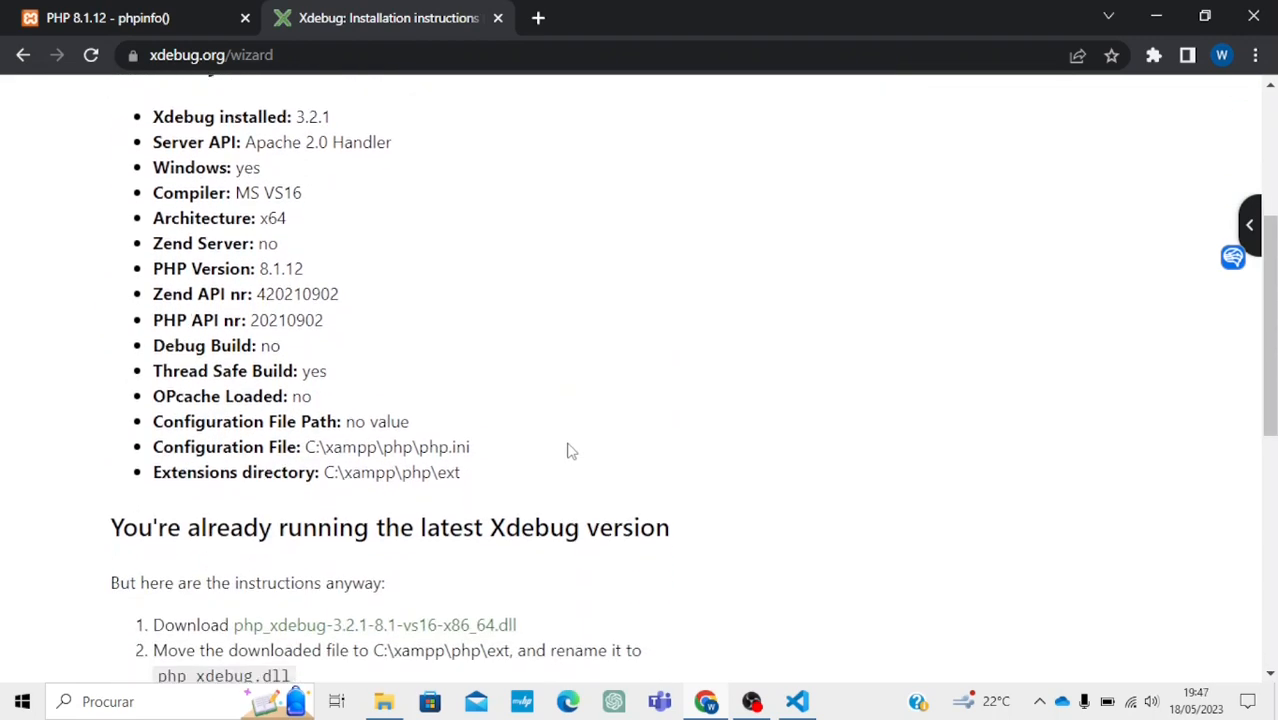
scroll(down, 3)
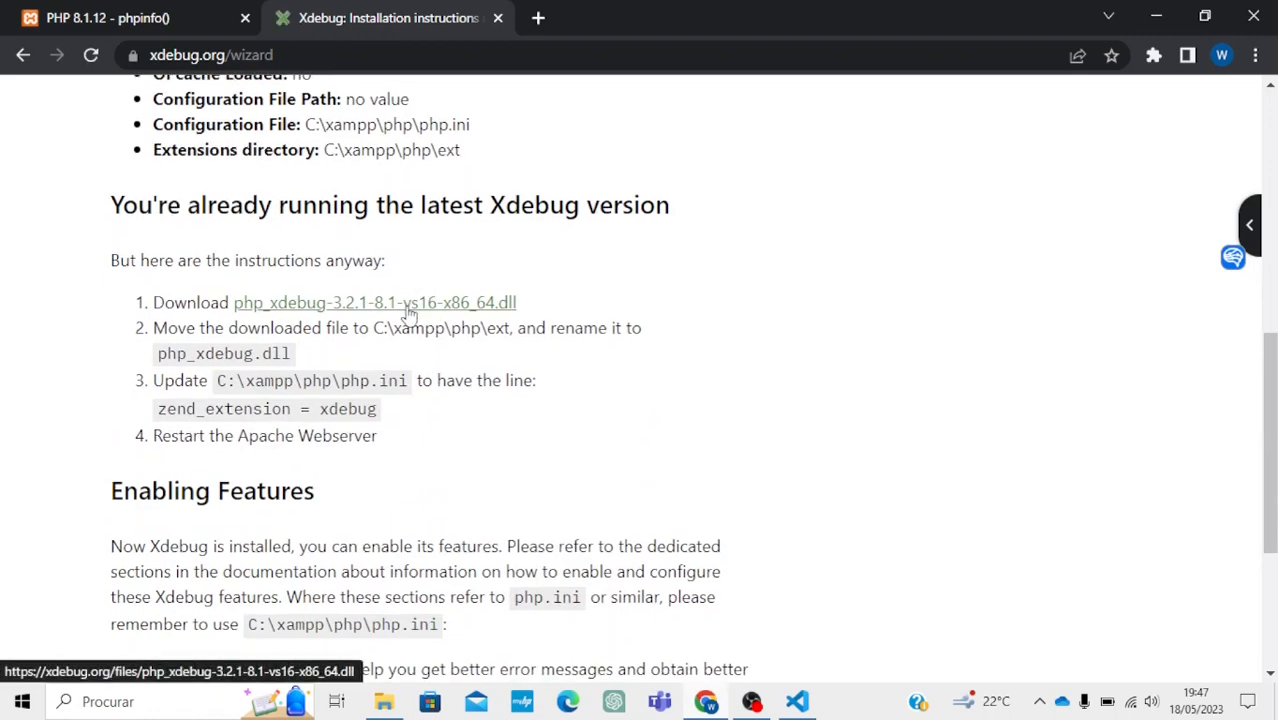
click(374, 302)
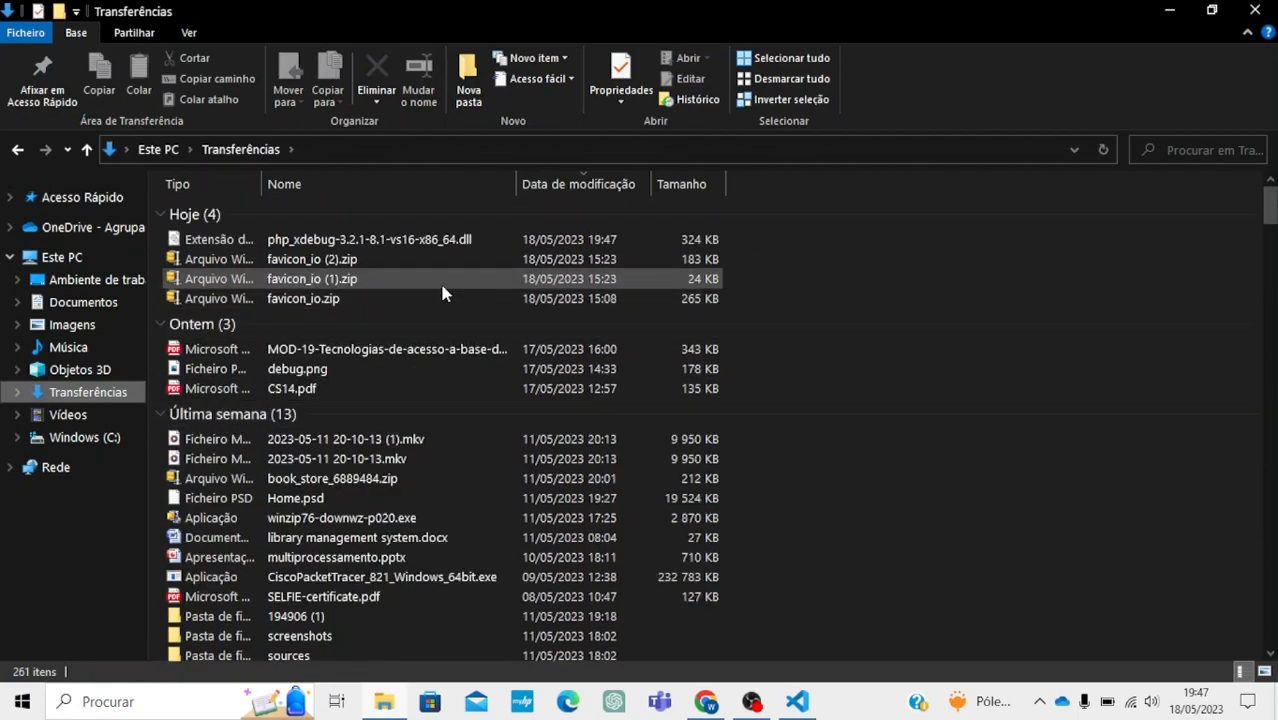
Rename the downloaded php_xdebug DLL to xdebug.dll and bring up its options to copy it
click(368, 240)
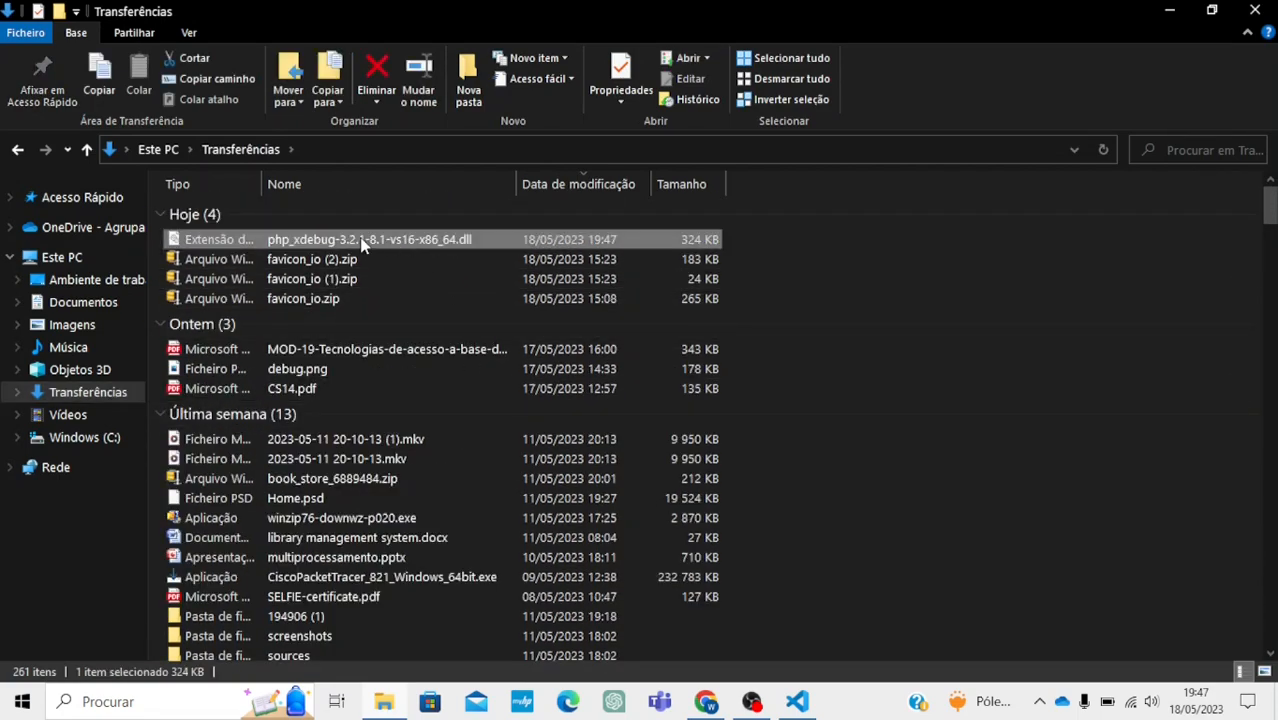
right_click(368, 240)
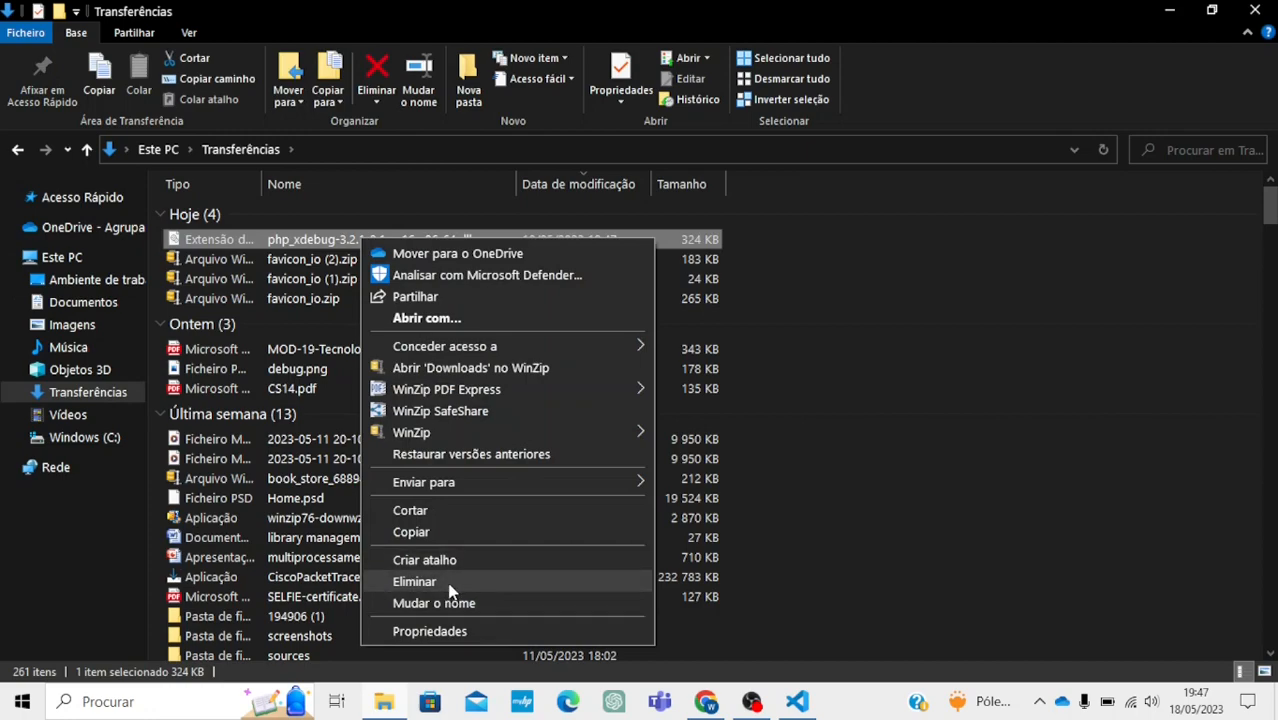
click(434, 602)
text(xdebug.dll)
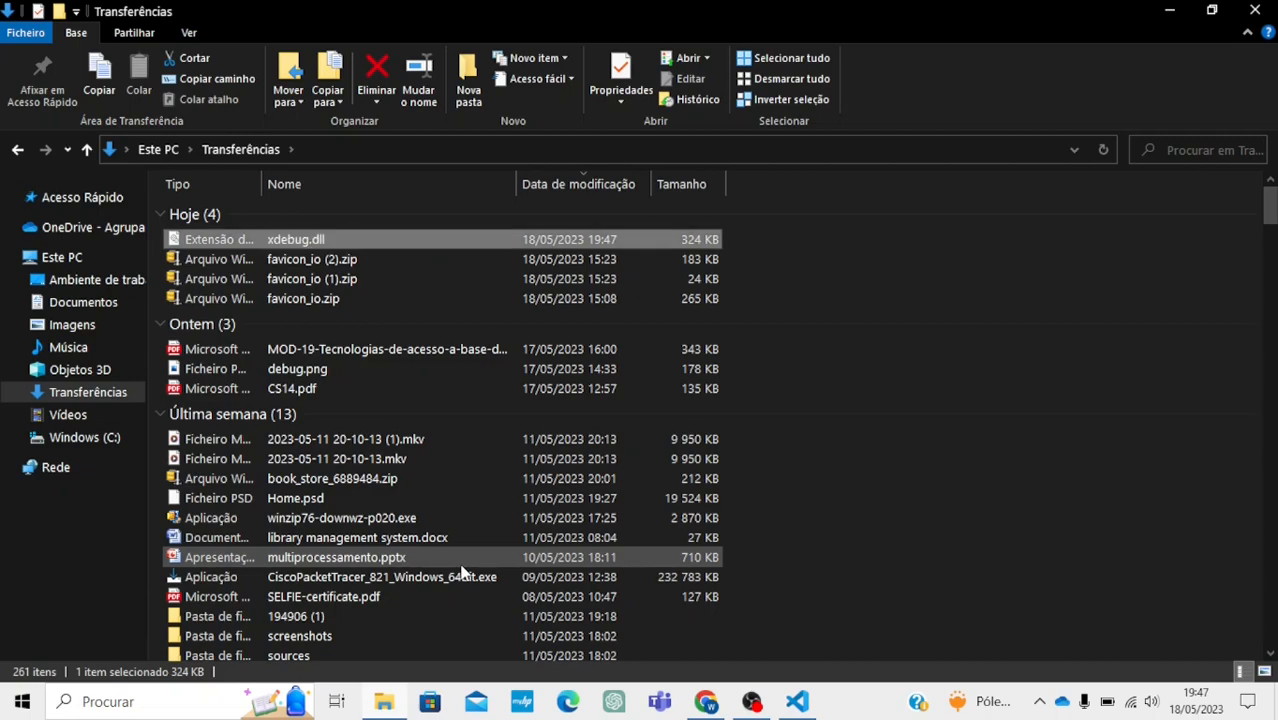
right_click(296, 240)
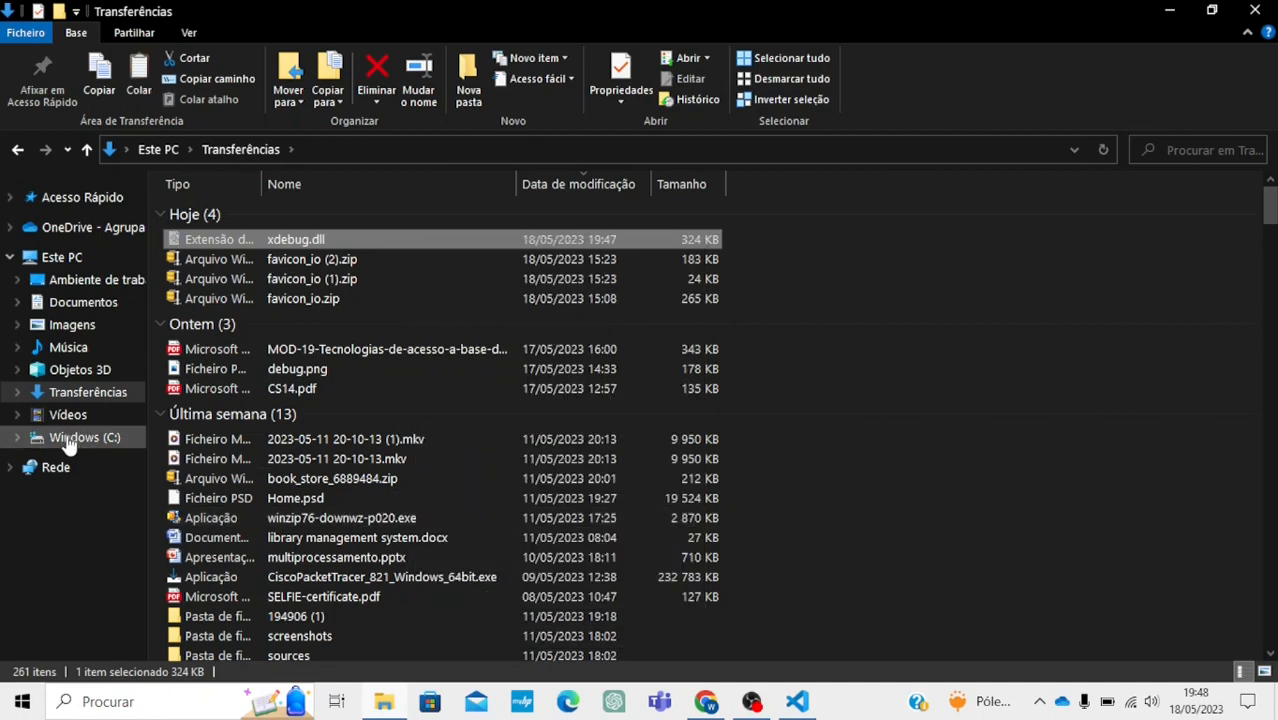
Paste xdebug.dll into C:\xampp\php\ext and return to the php folder
click(84, 436)
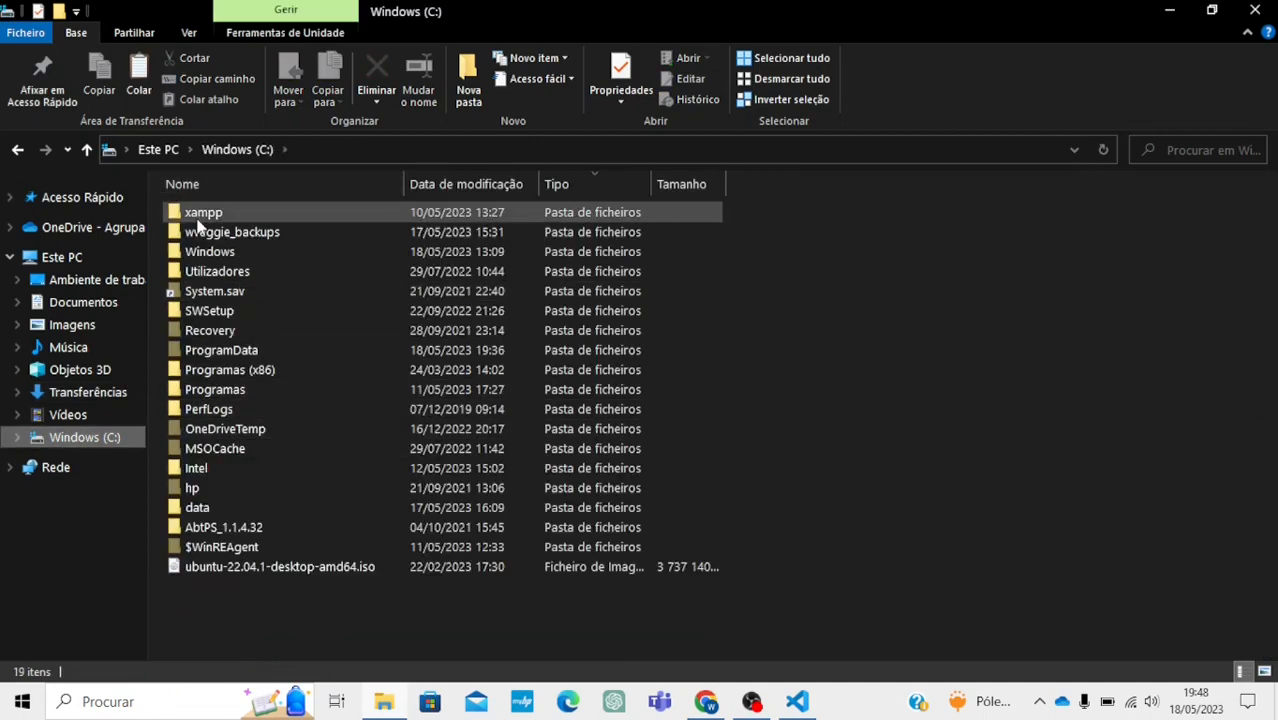
double_click(202, 212)
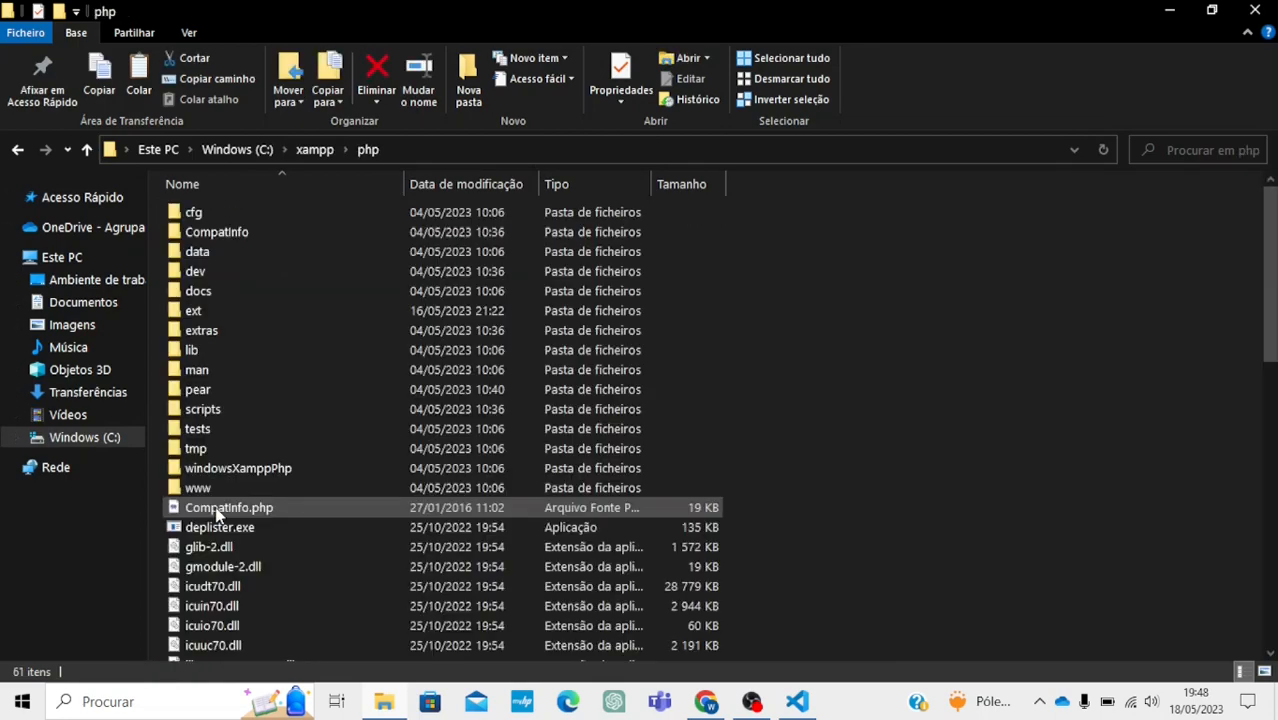
double_click(192, 310)
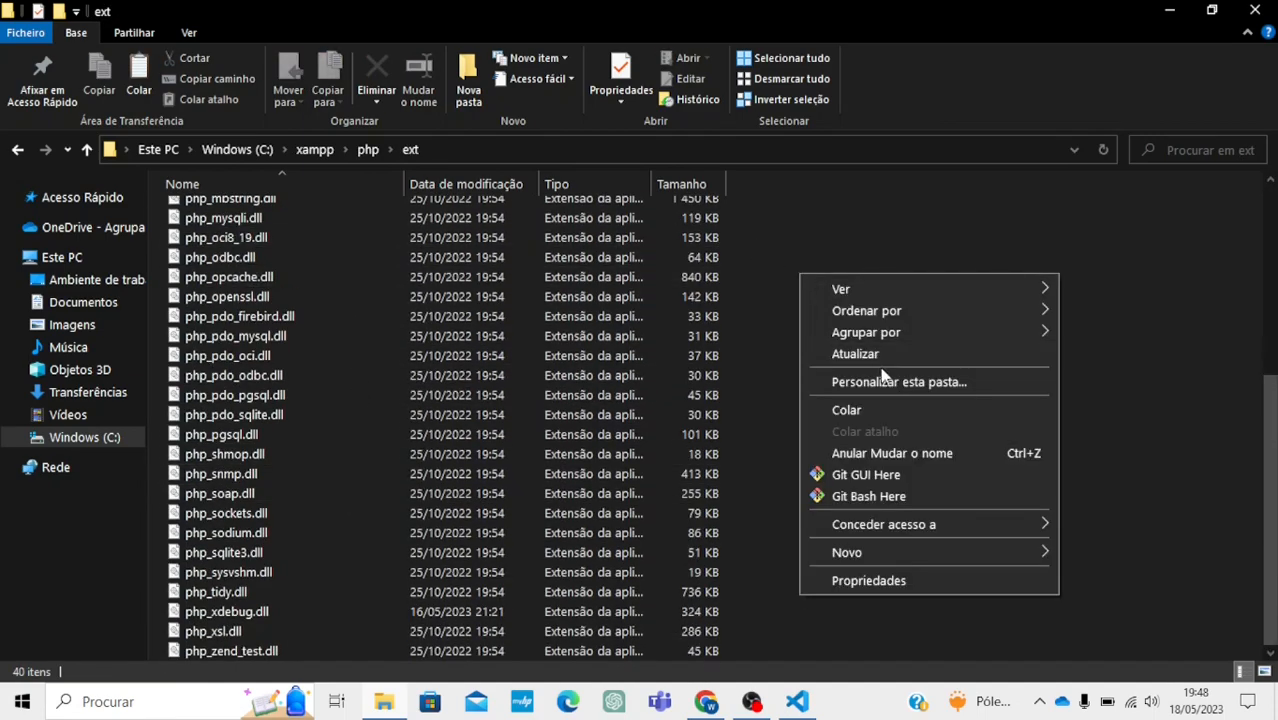
click(846, 408)
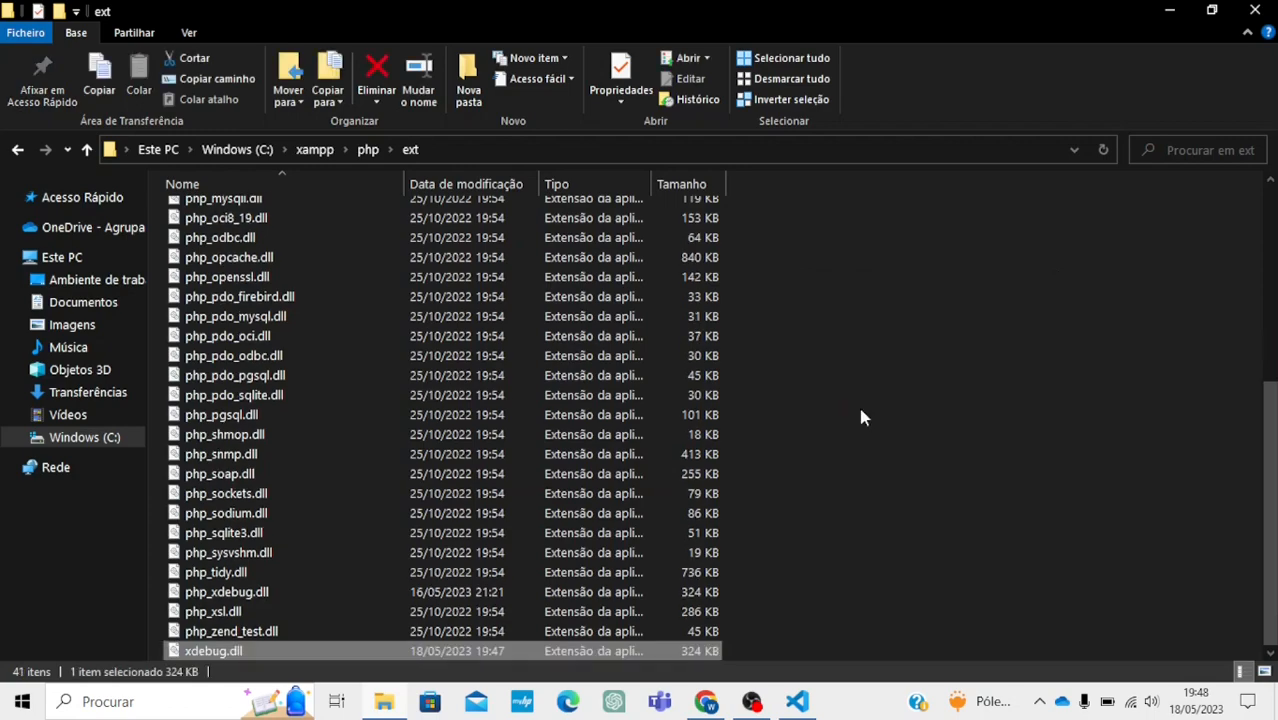
mouse_move(368, 148)
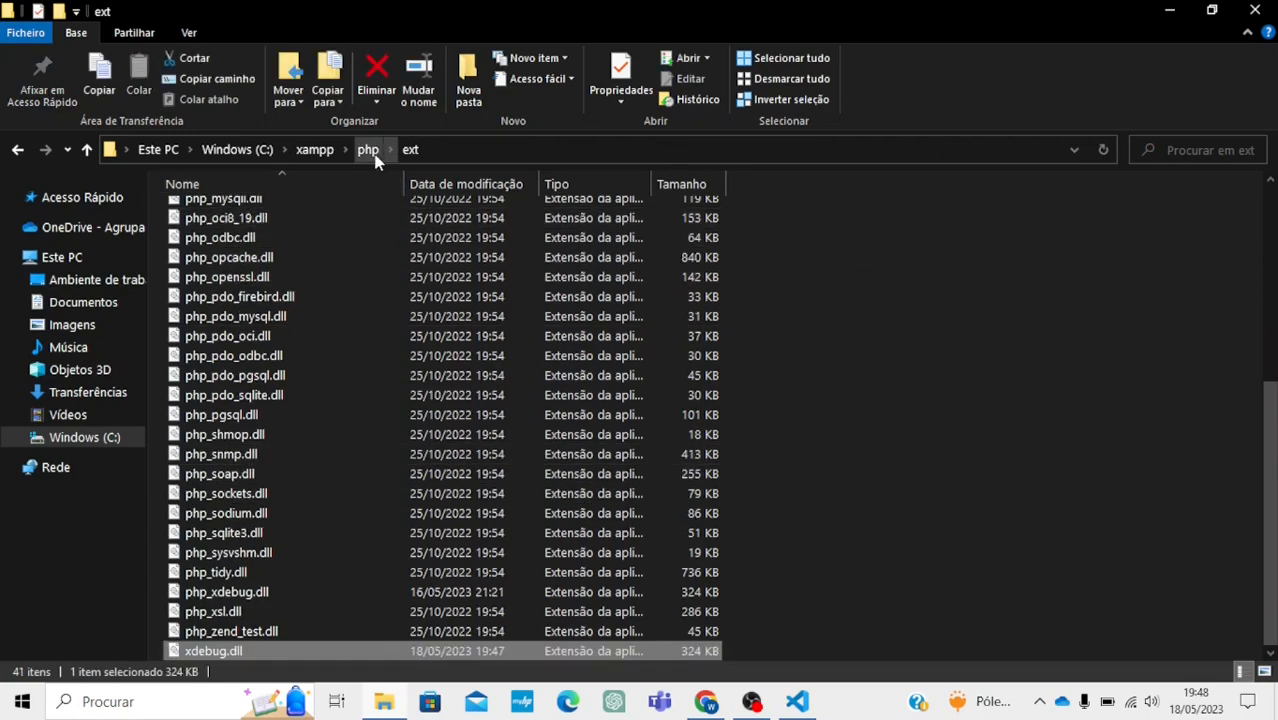
click(368, 148)
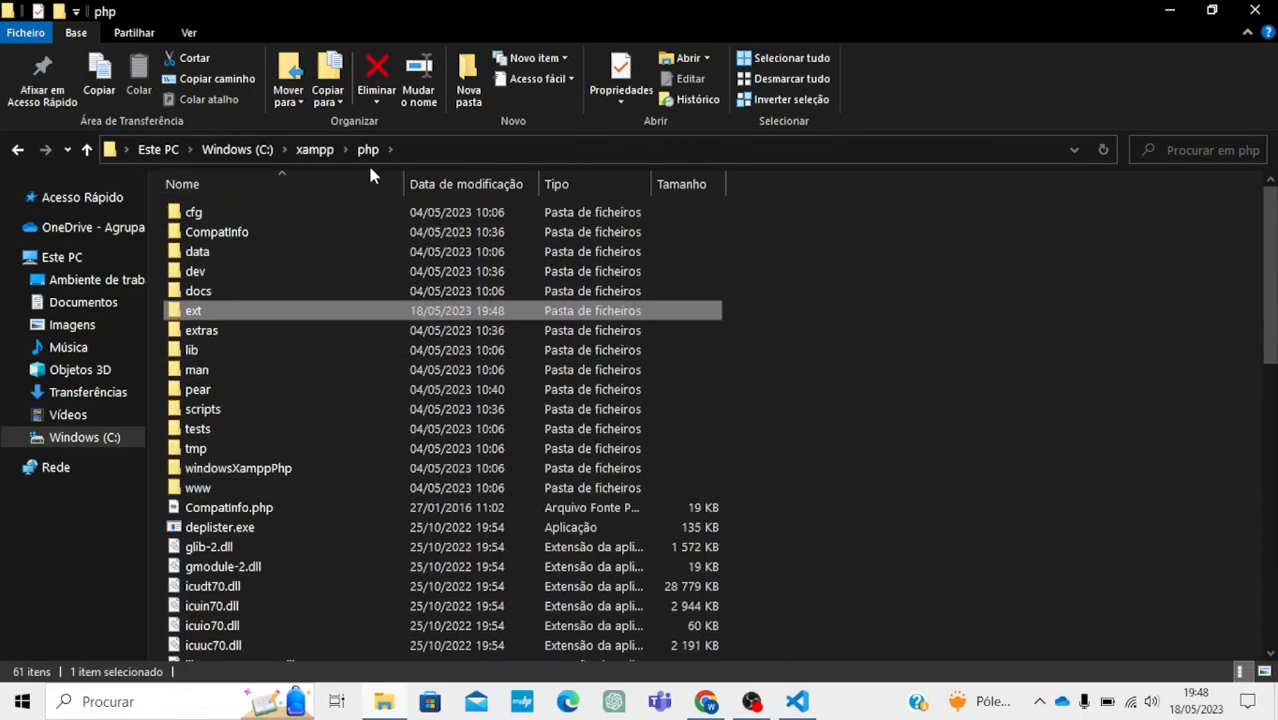
Locate php.ini in C:\xampp\php and bring up its options to open it in VS Code
scroll(down, 3)
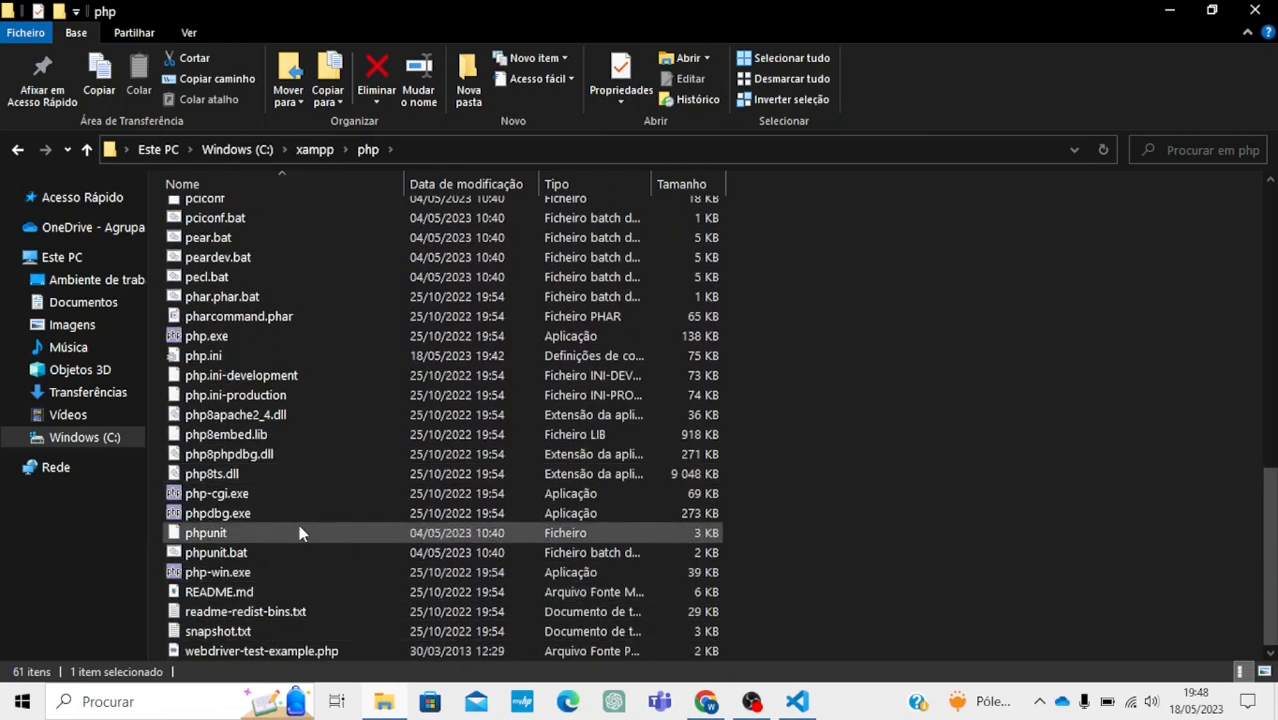
click(204, 356)
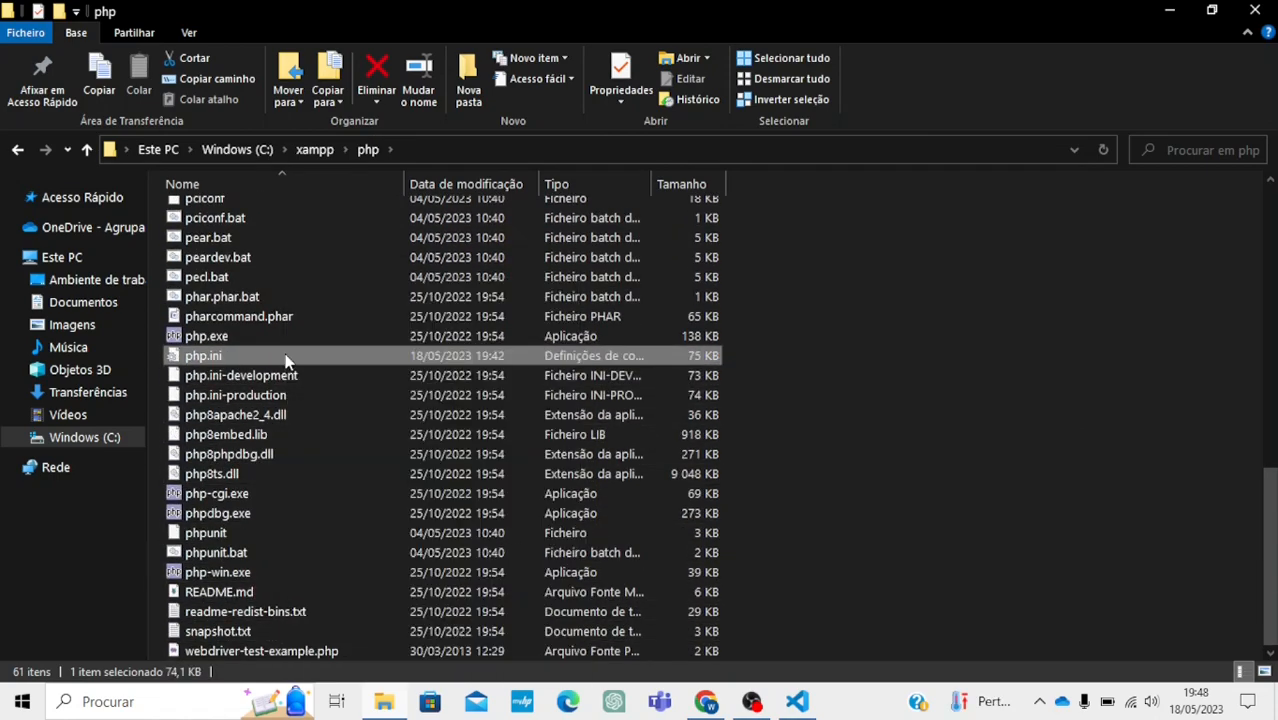
right_click(202, 356)
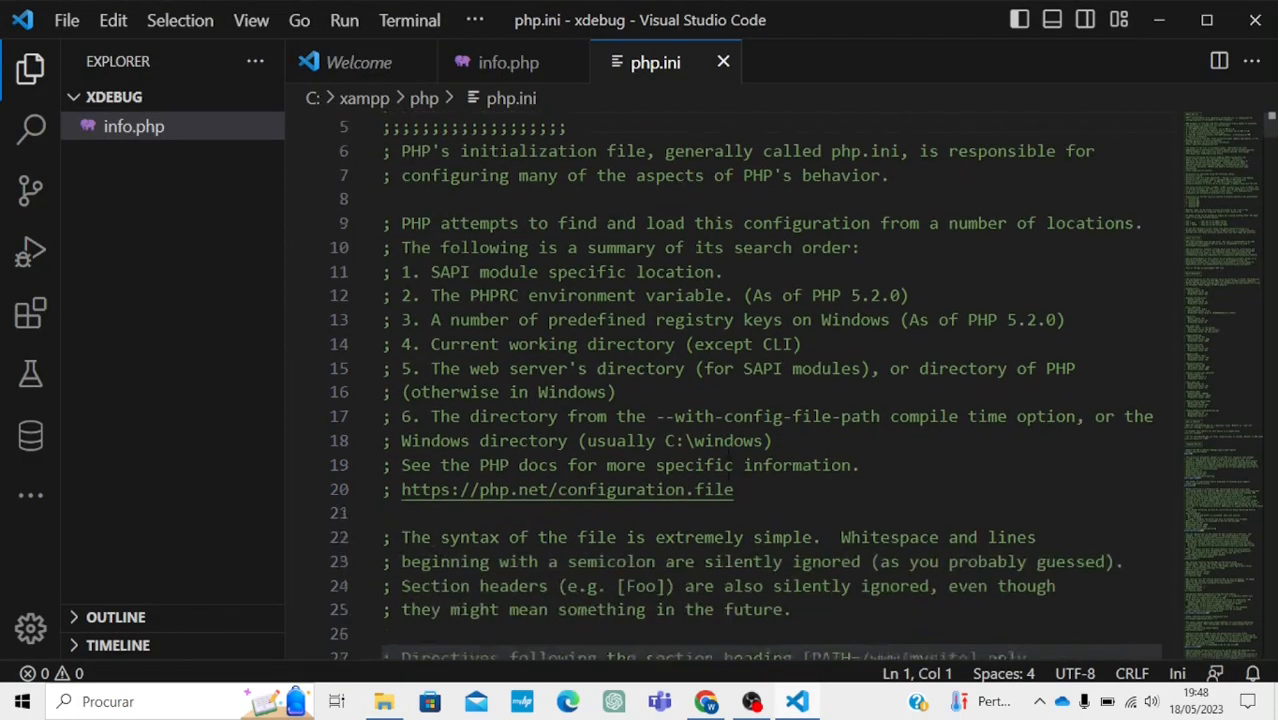
Add an [XDebug] section with xdebug.mode, start_with_request and zend_extension lines, and save php.ini
scroll(down, 3)
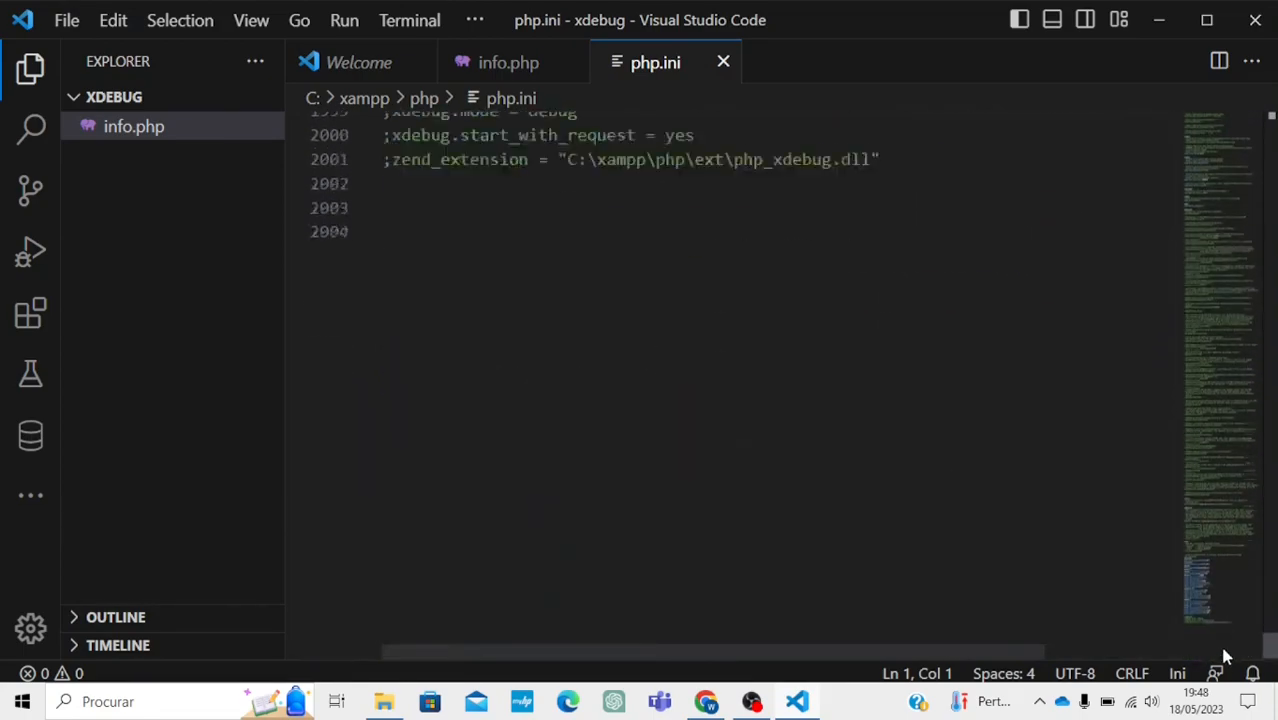
scroll(up, 3)
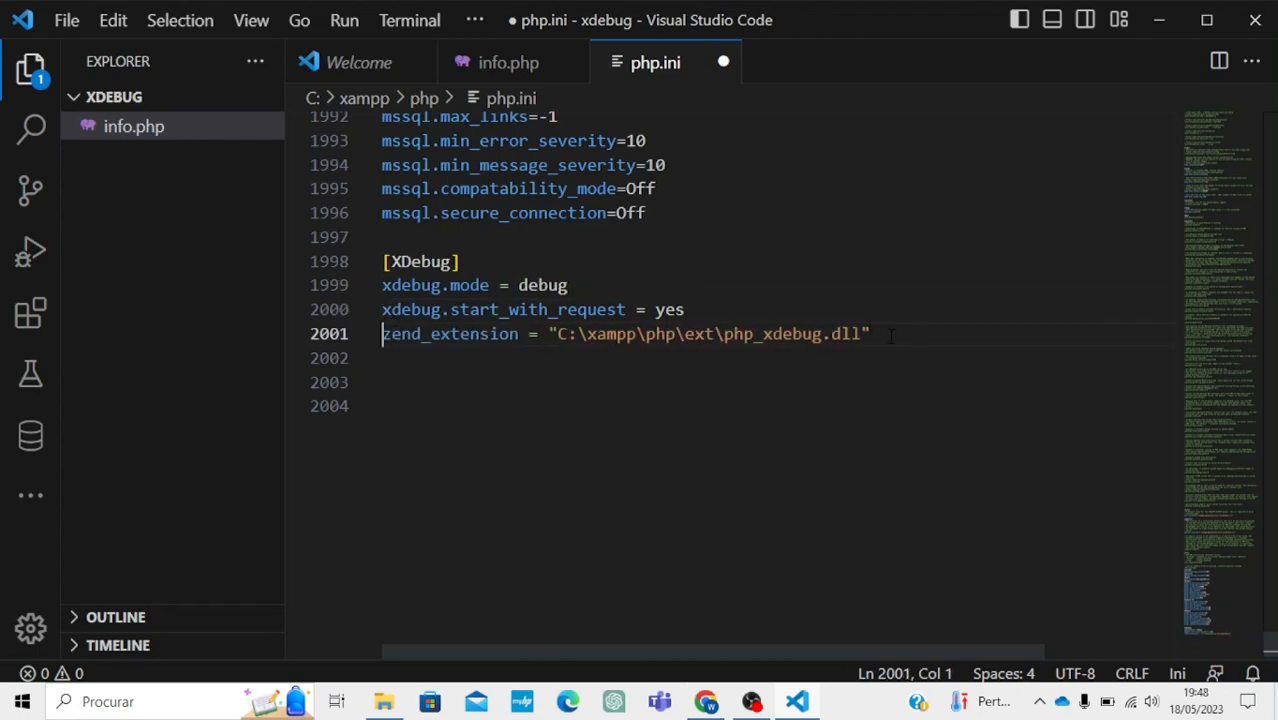
drag(684, 332, 870, 332)
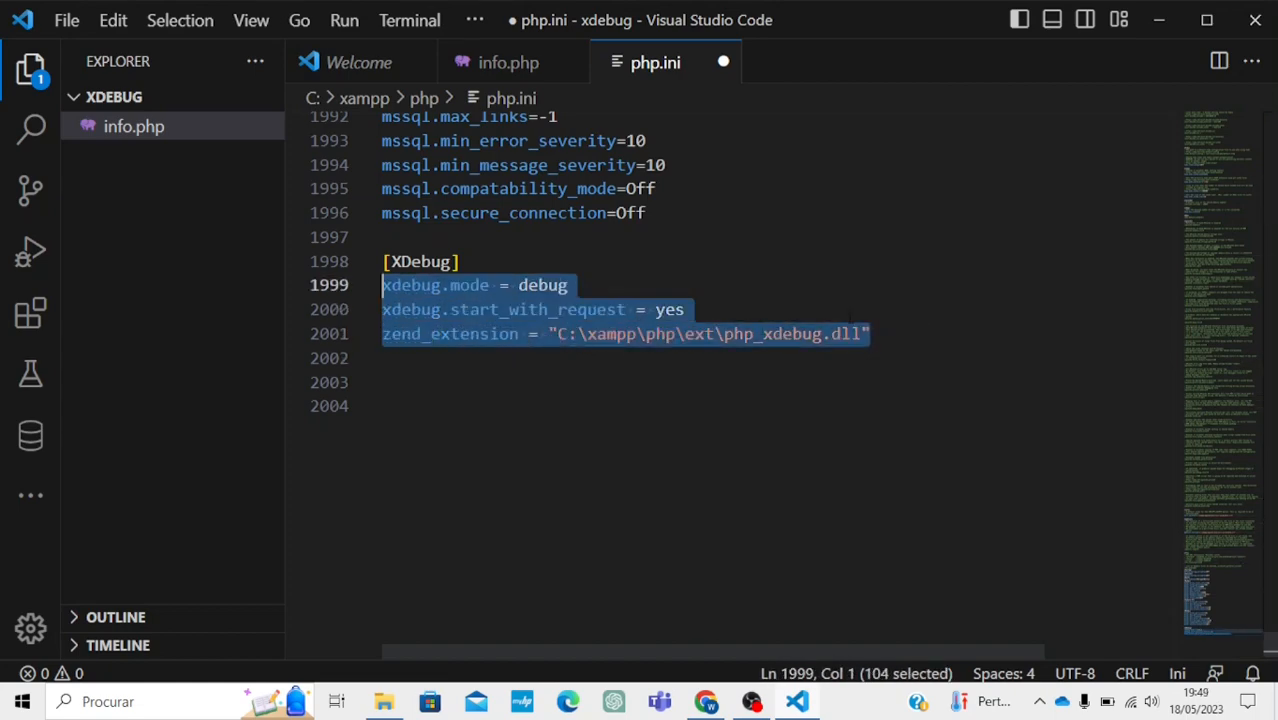
click(872, 334)
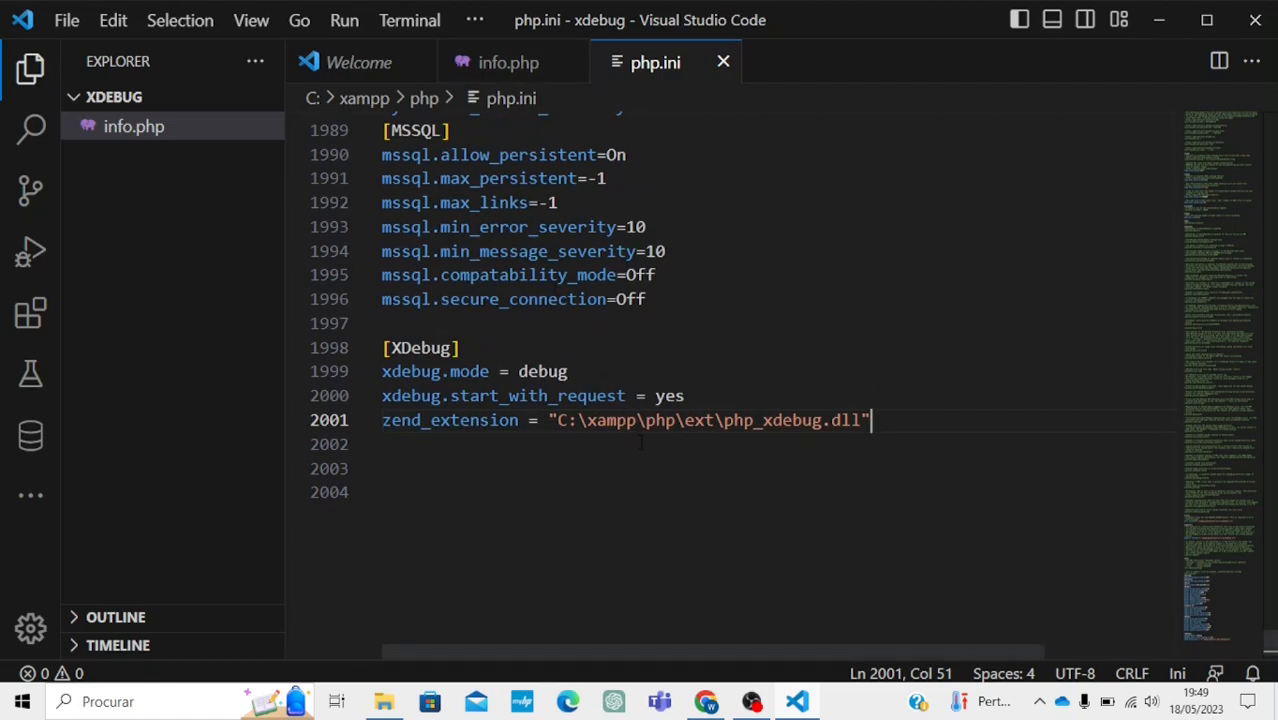
click(796, 700)
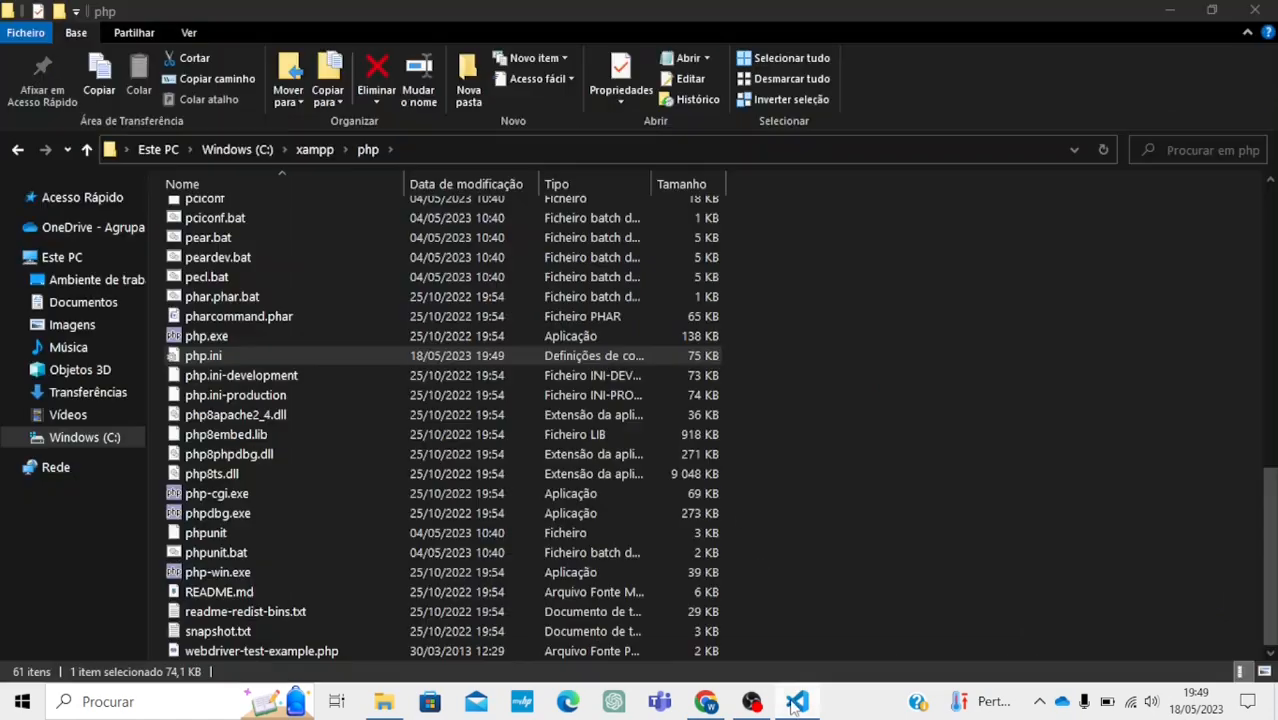
click(796, 700)
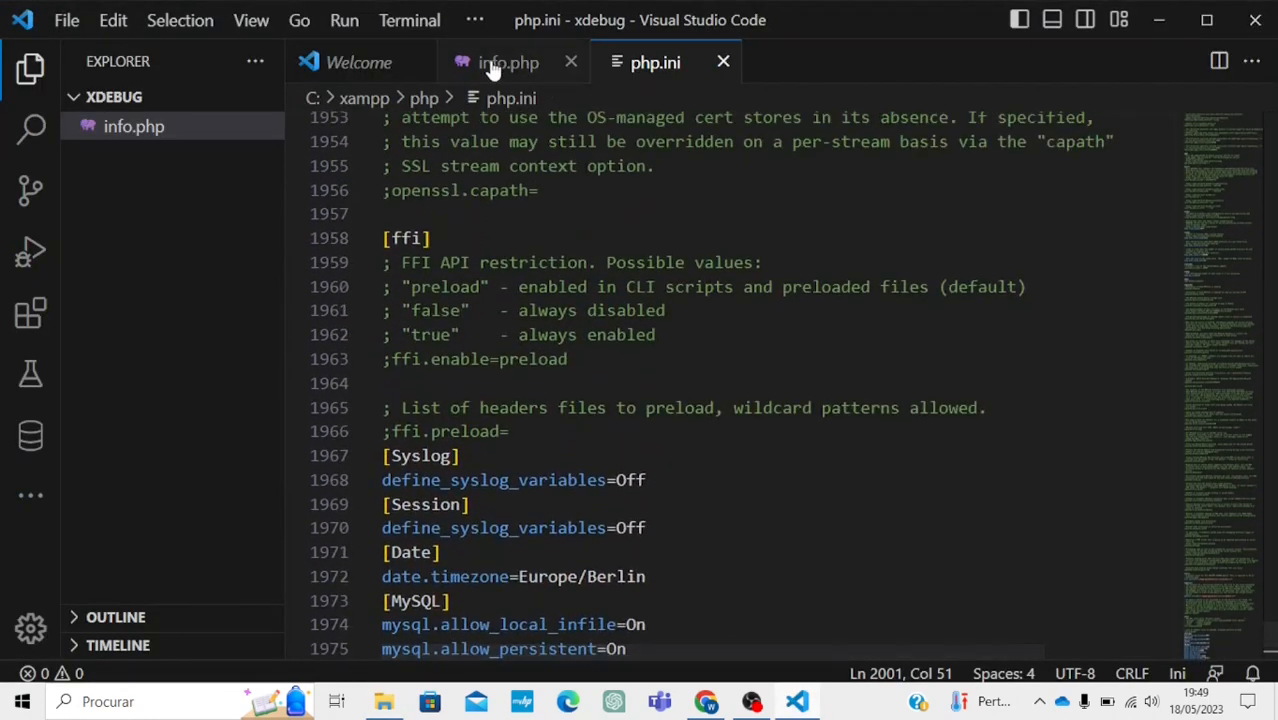
Search Extensions for 'php de' and install PHP Debug by Xdebug
click(508, 62)
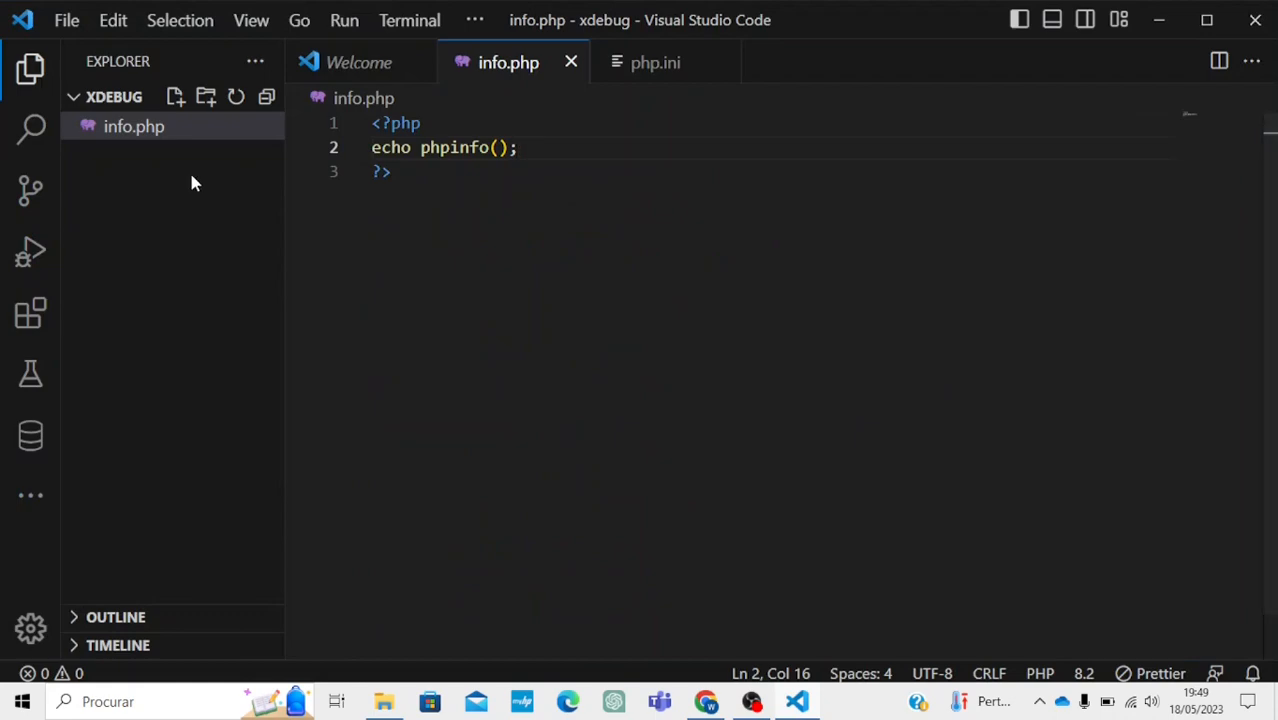
click(30, 312)
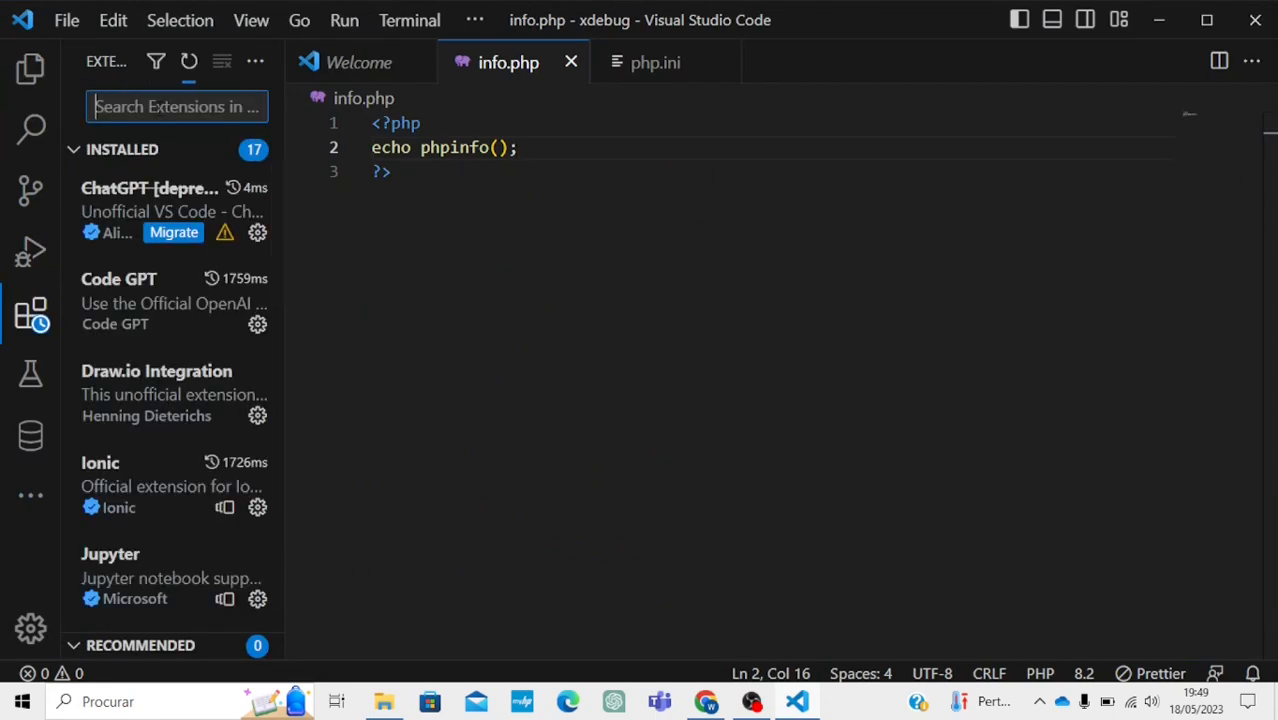
text(php)
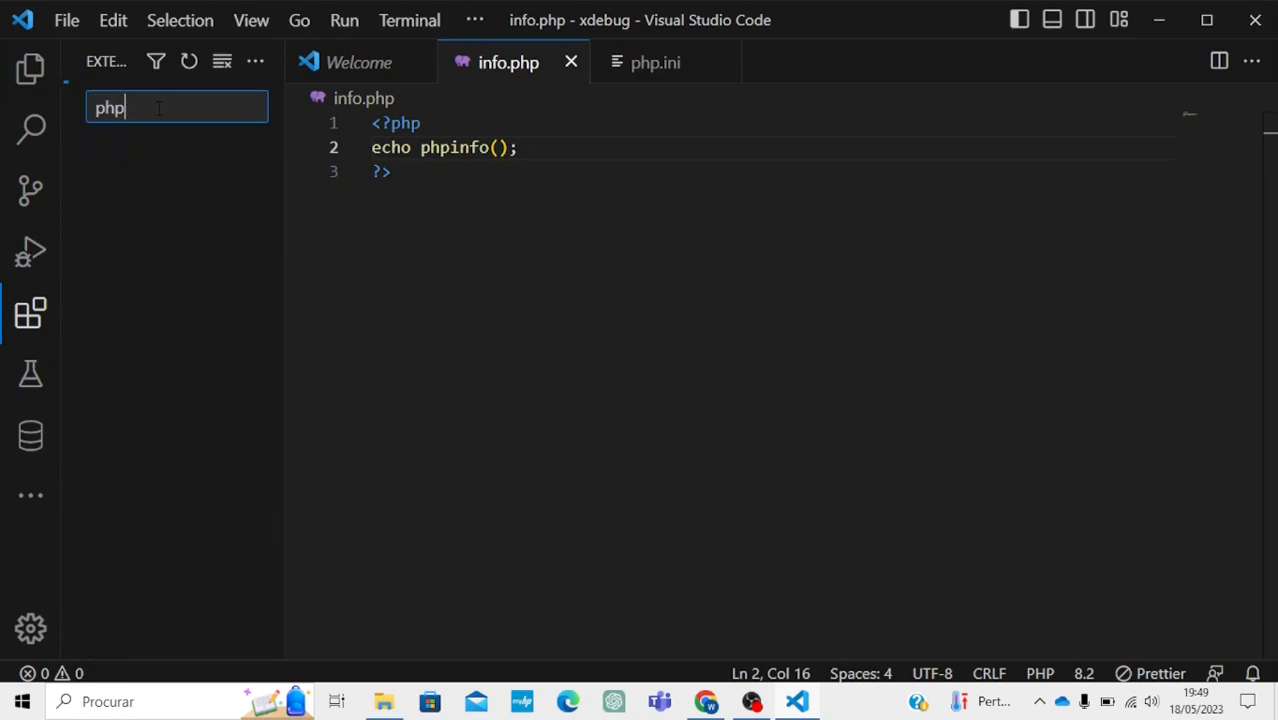
text(de)
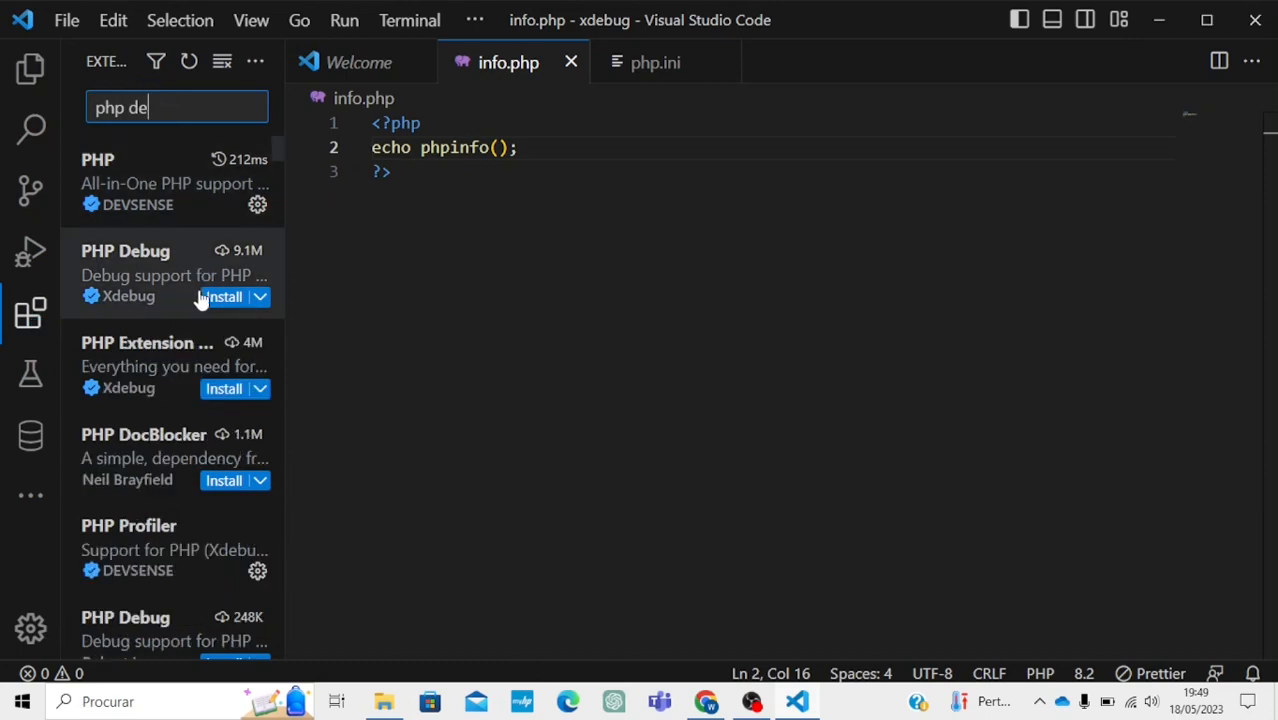
click(222, 296)
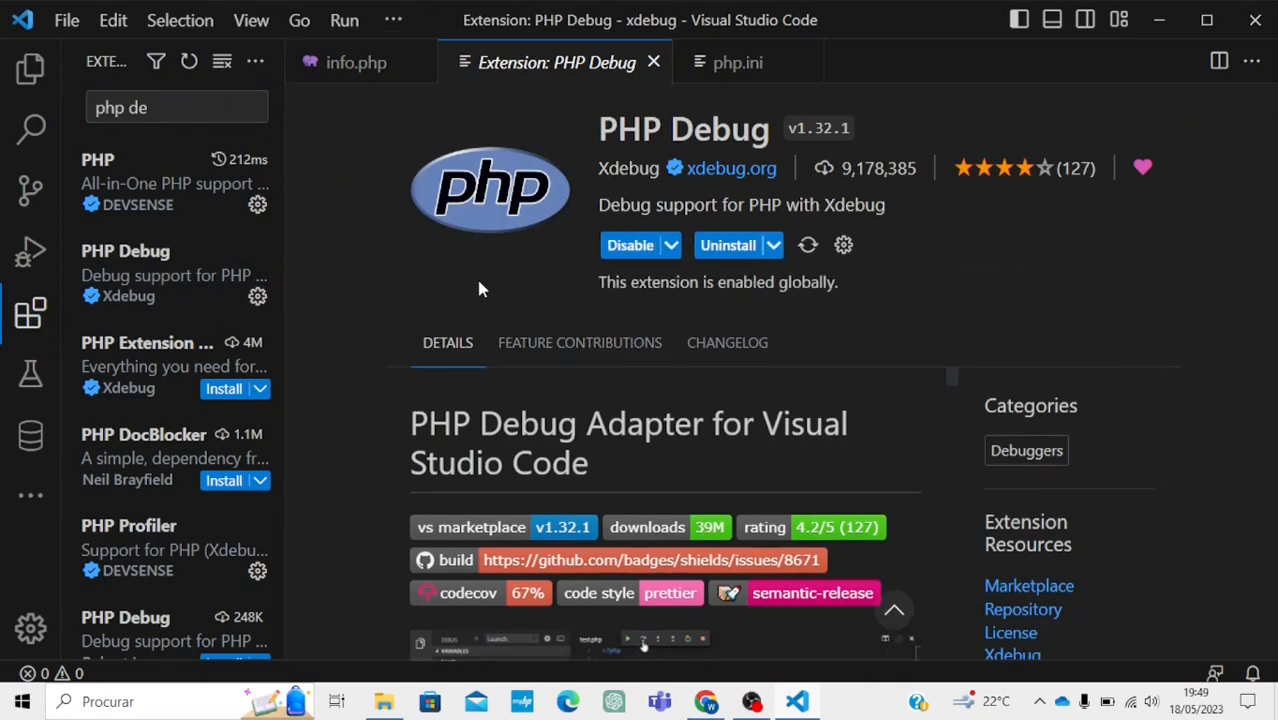
mouse_move(490, 264)
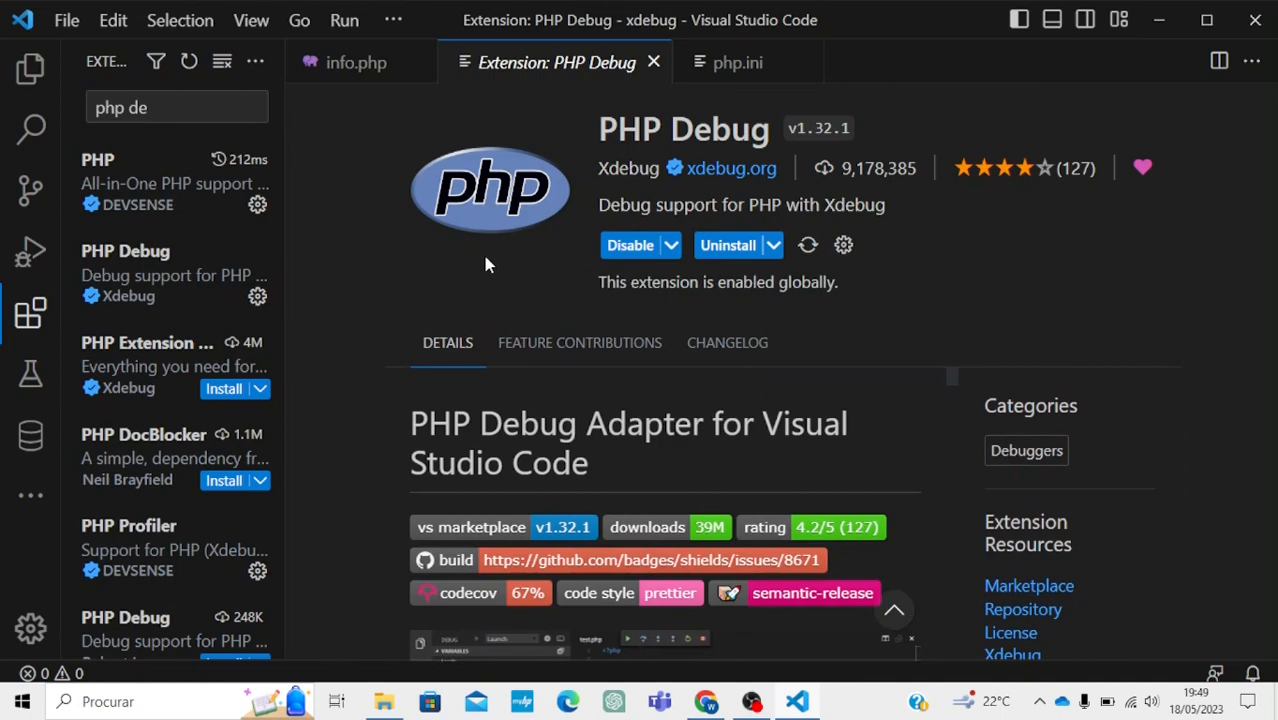
mouse_move(270, 218)
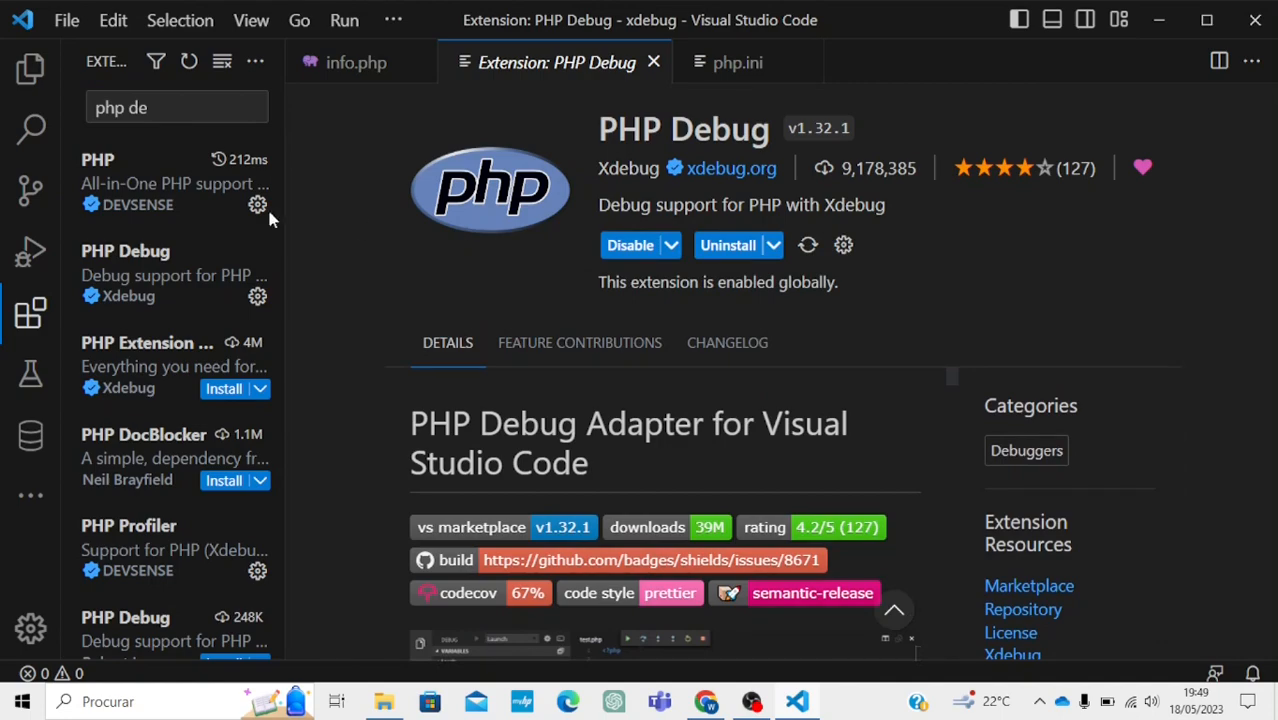
click(30, 68)
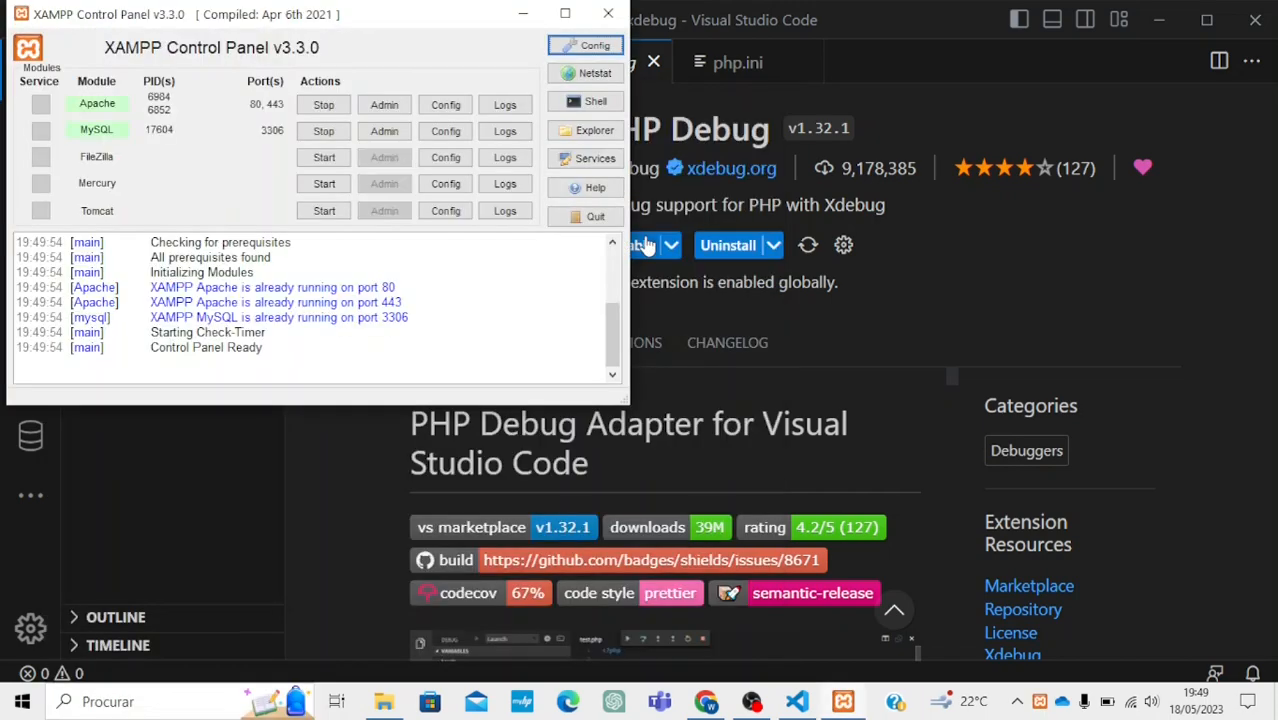
click(324, 104)
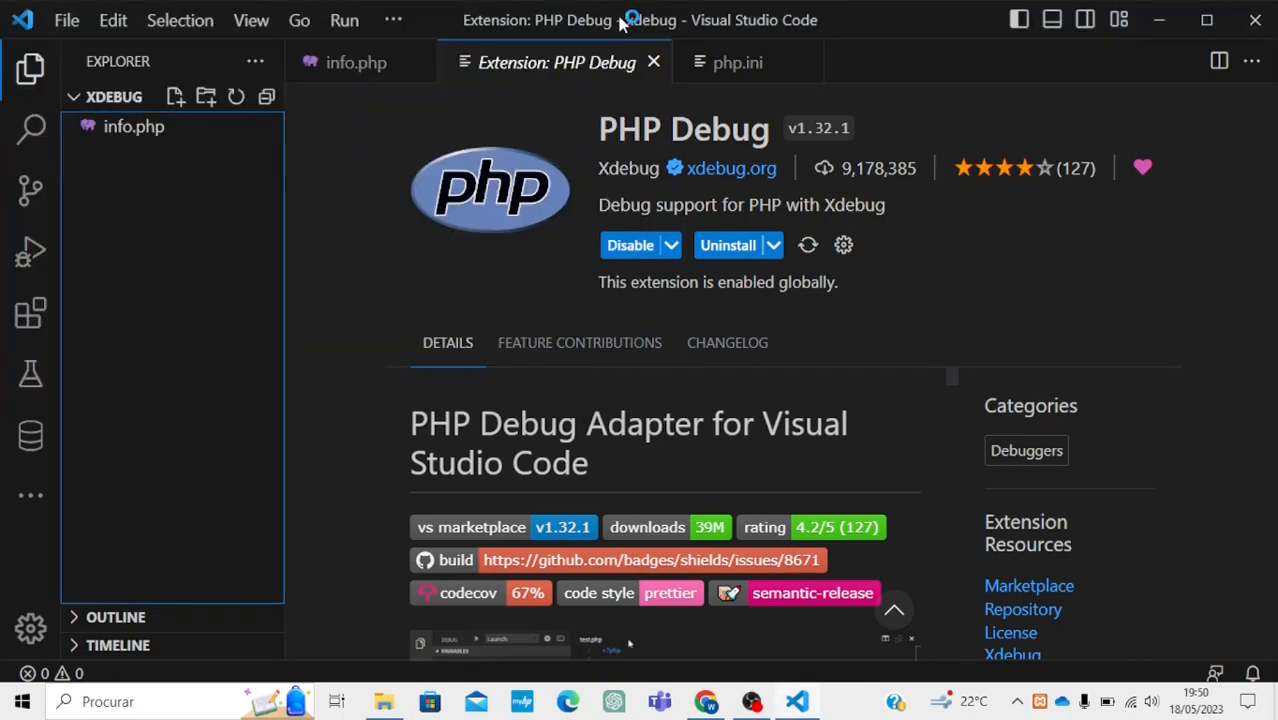
Add echo "process success"; after phpinfo() and set a breakpoint on line 3
click(356, 62)
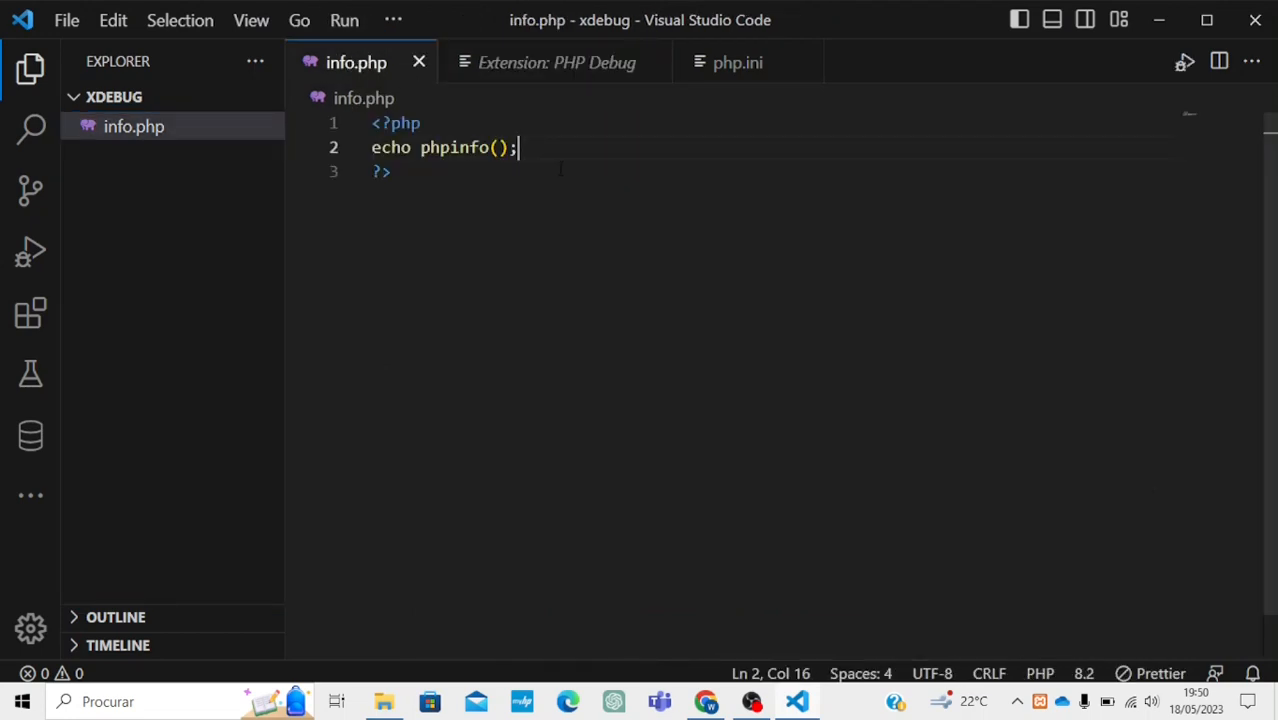
key(Enter)
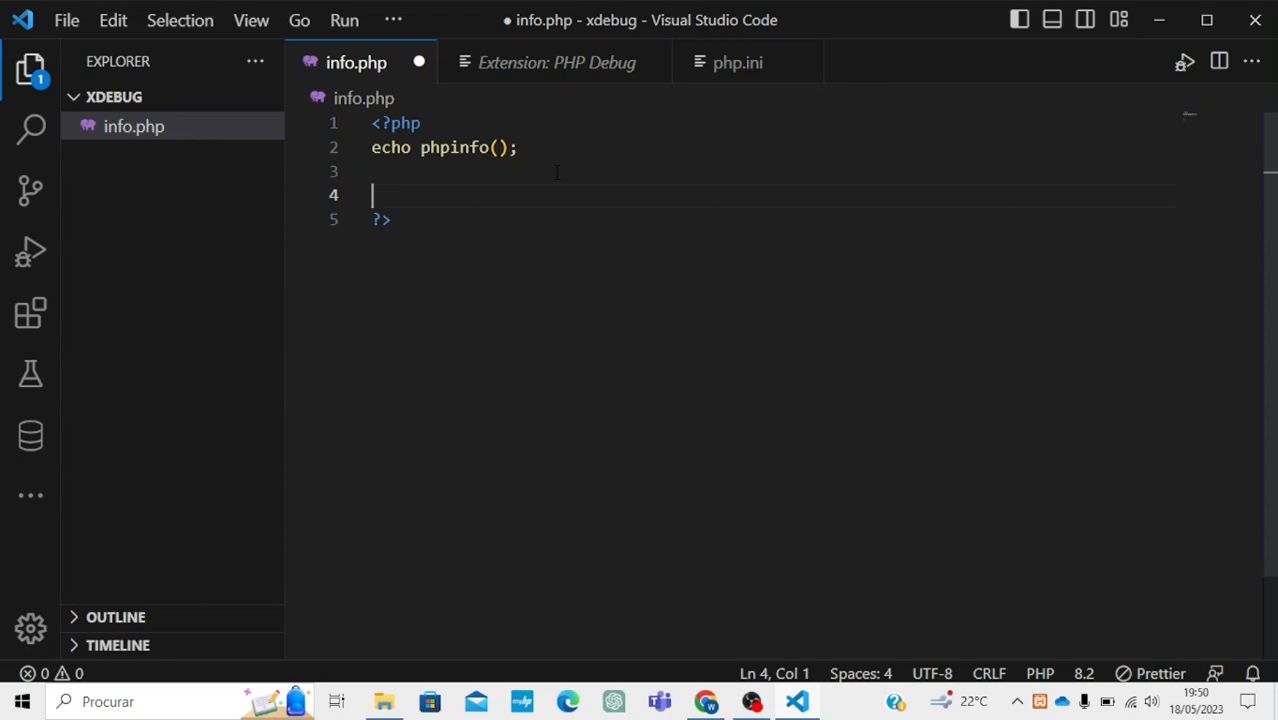
text(echo)
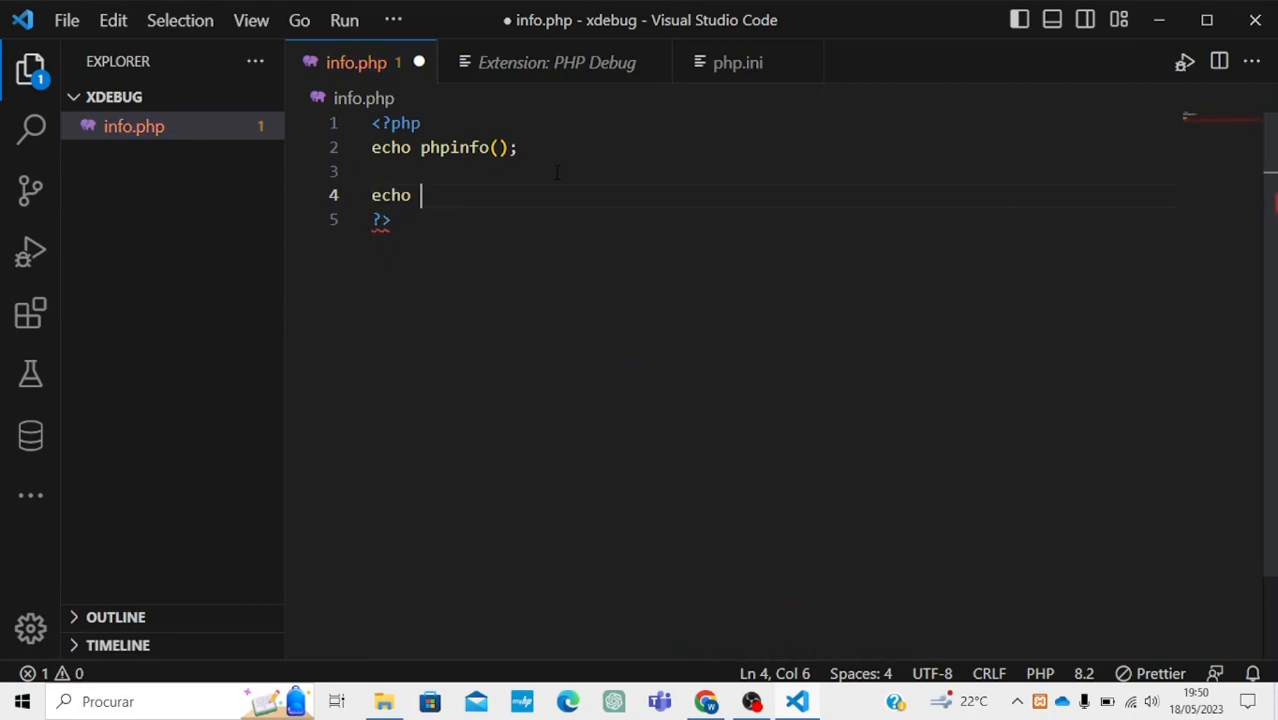
text("pro")
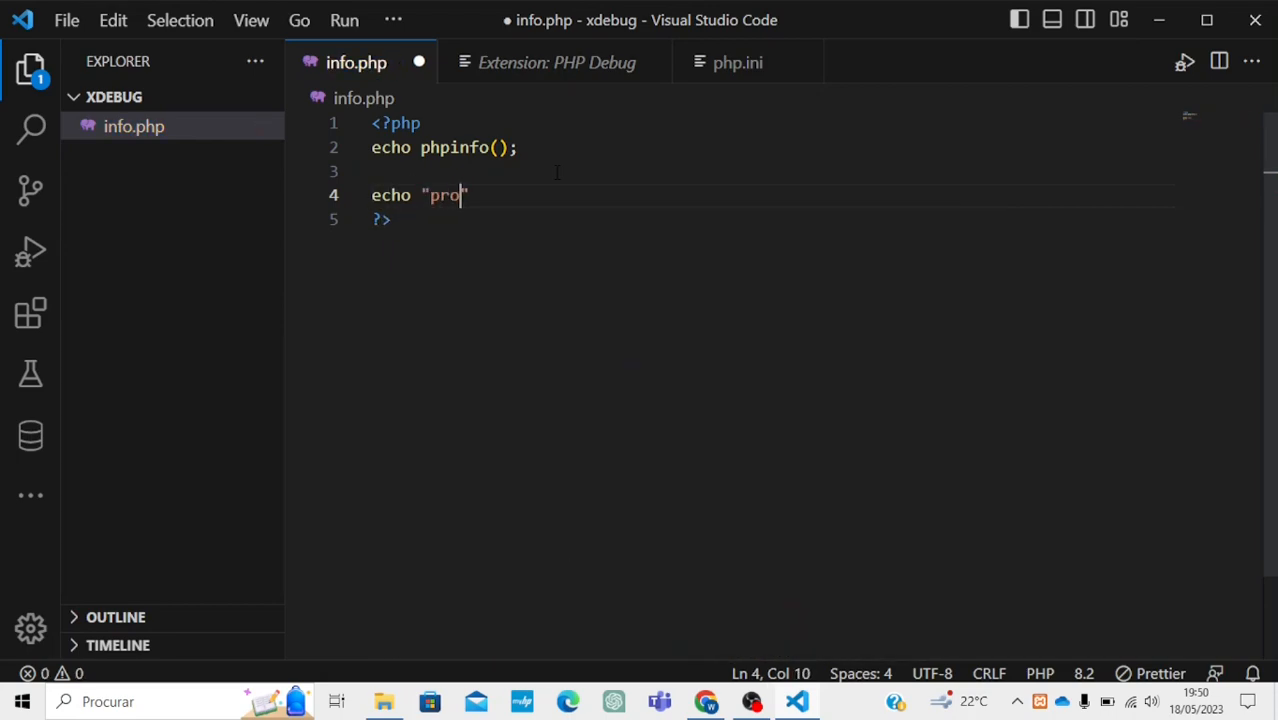
text(cess succe)
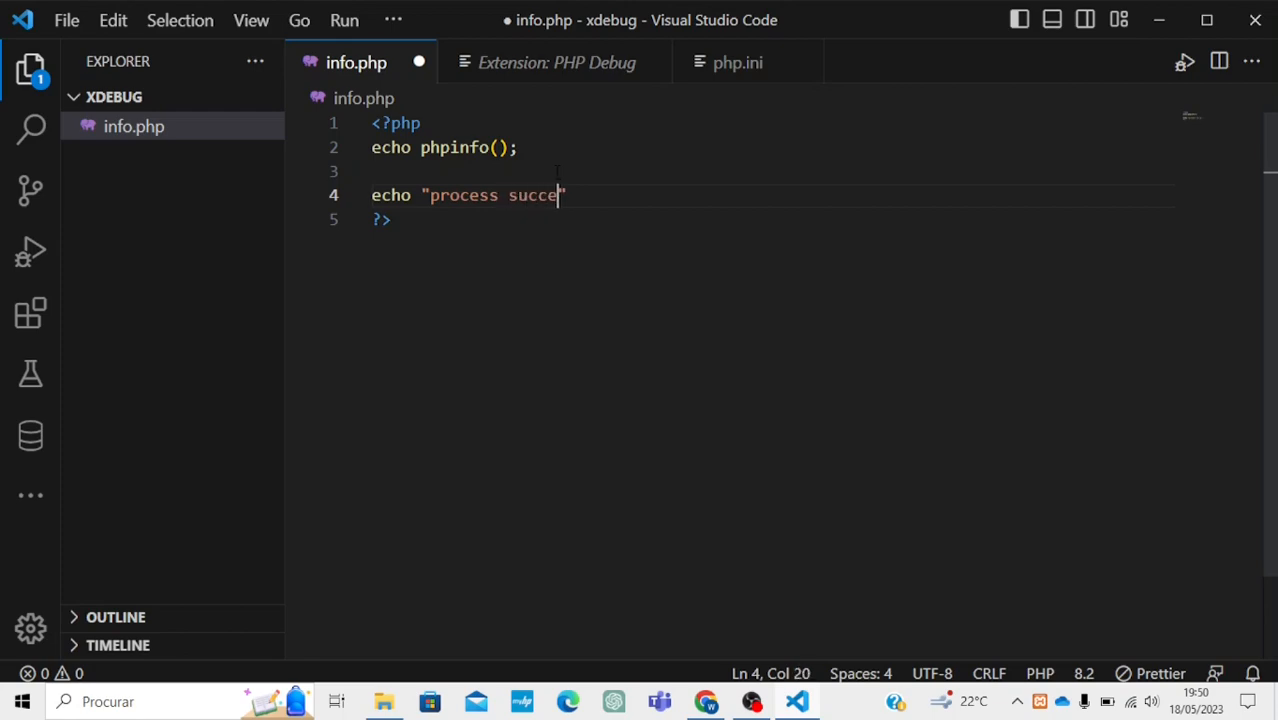
text(ss";)
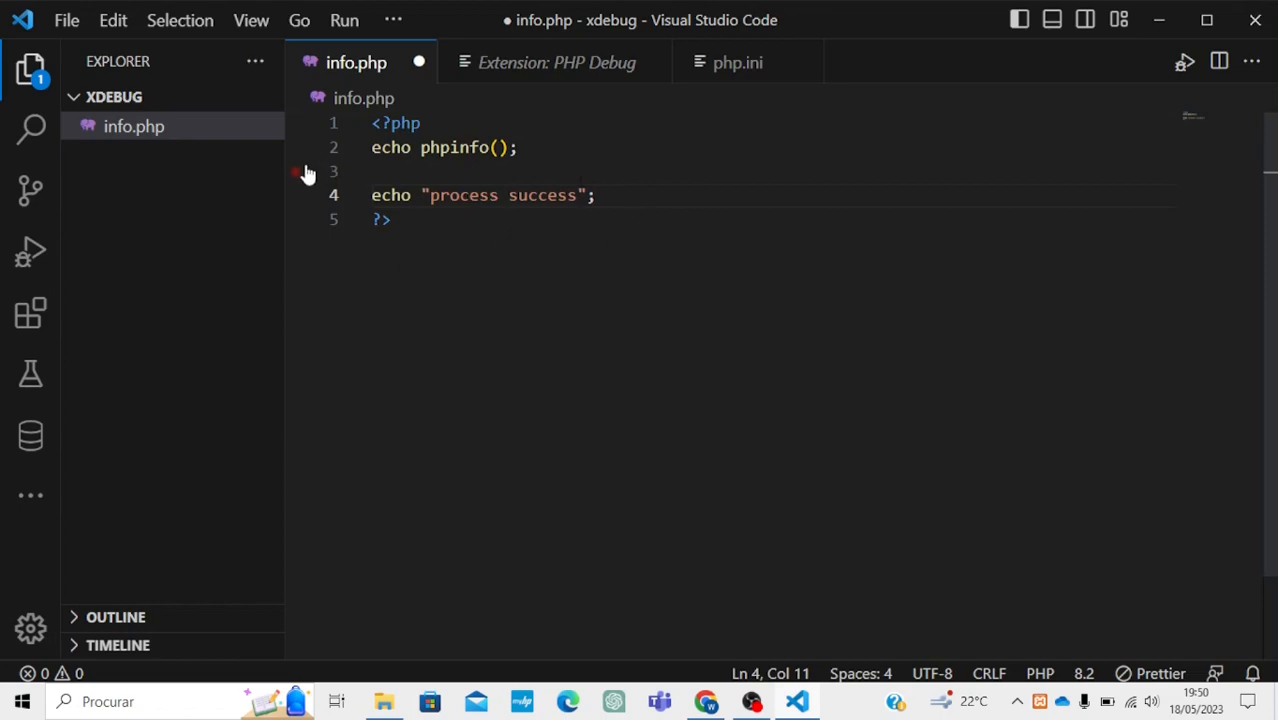
click(296, 172)
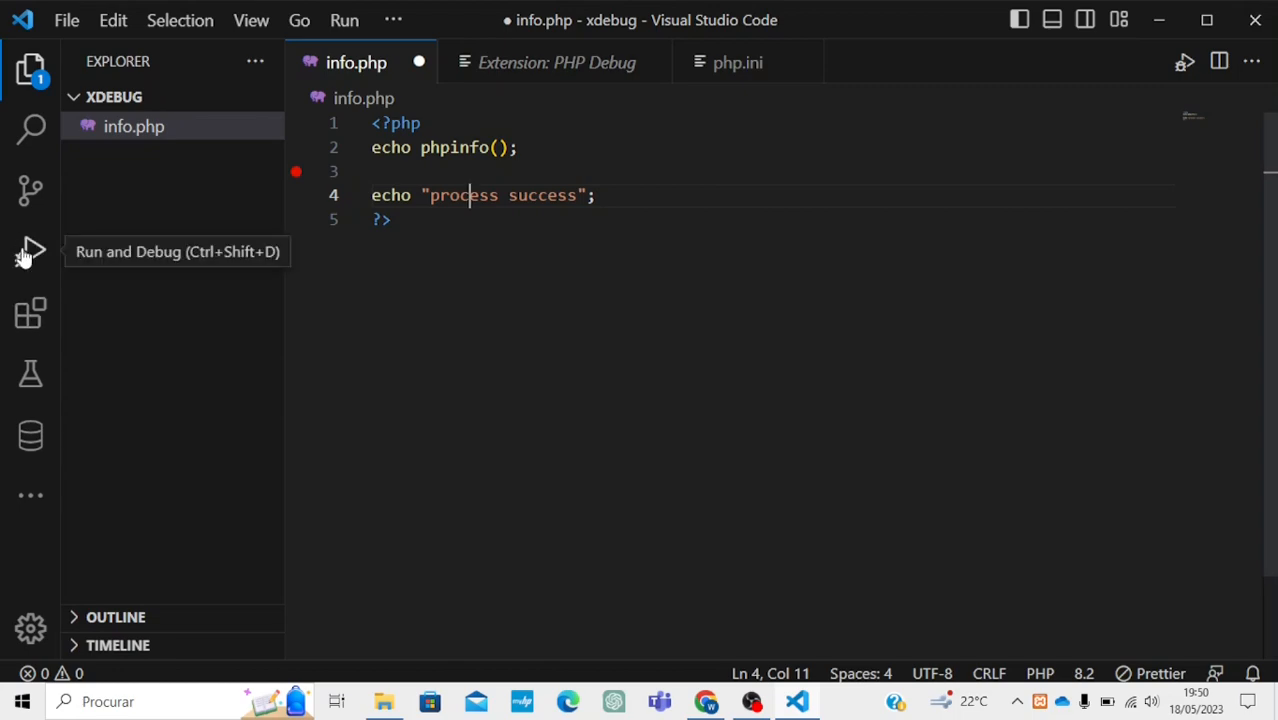
Start a Run and Debug session listening for Xdebug on port 9003
click(30, 248)
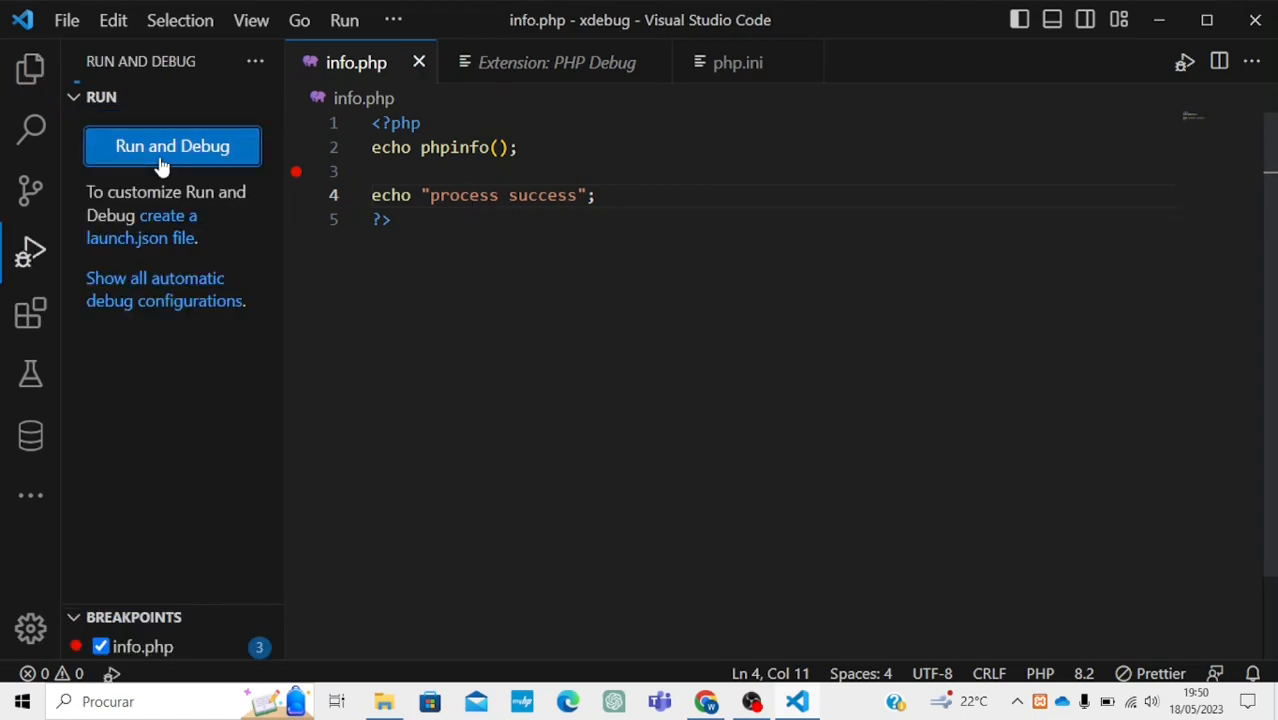
click(172, 146)
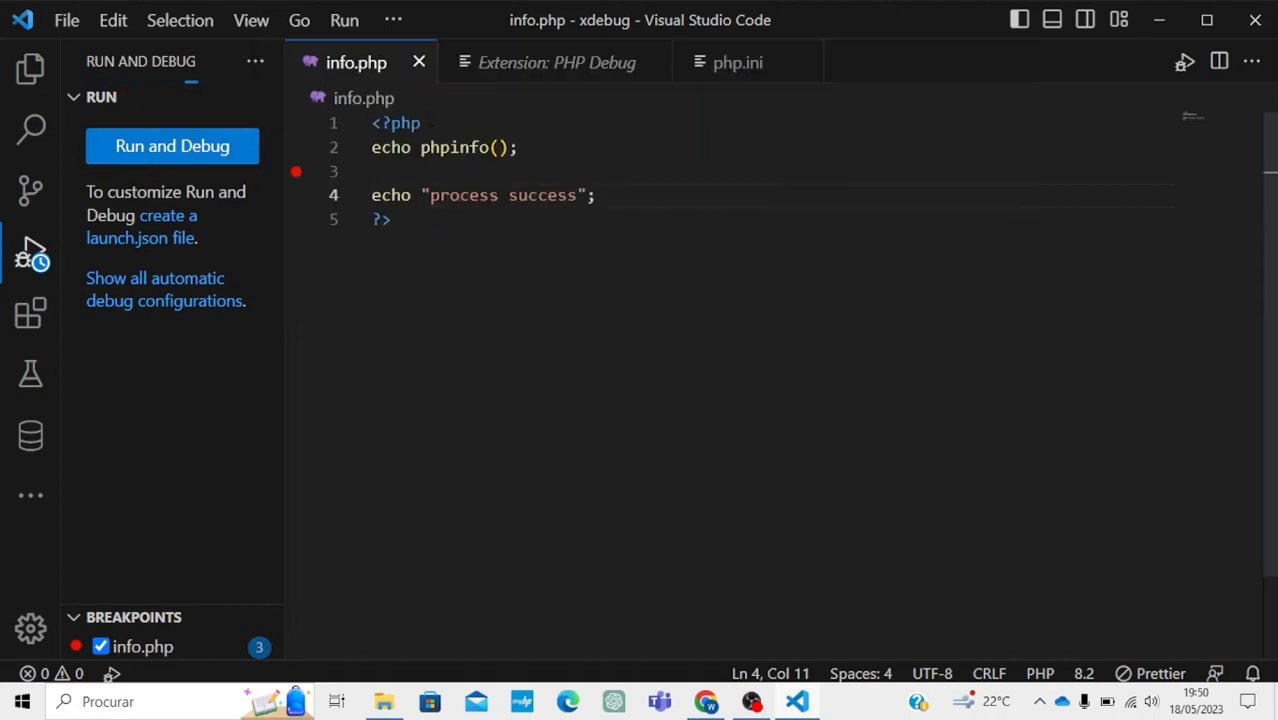
click(172, 144)
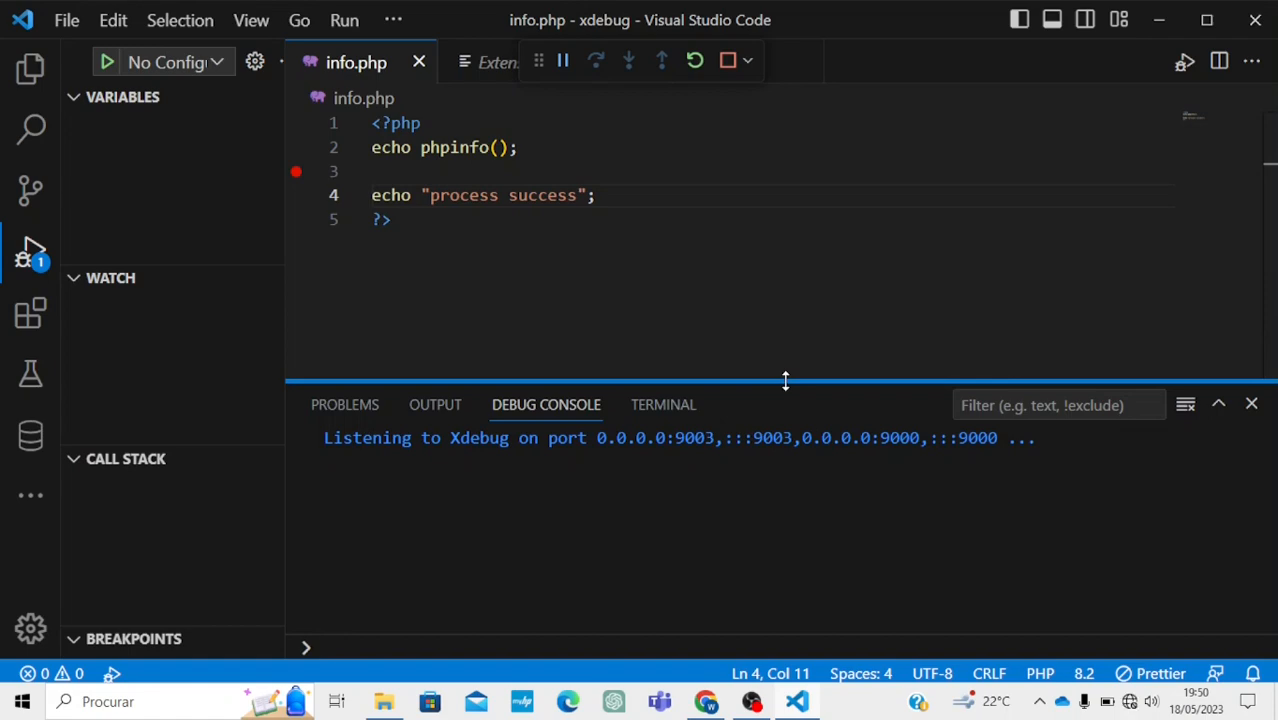
drag(784, 382, 756, 452)
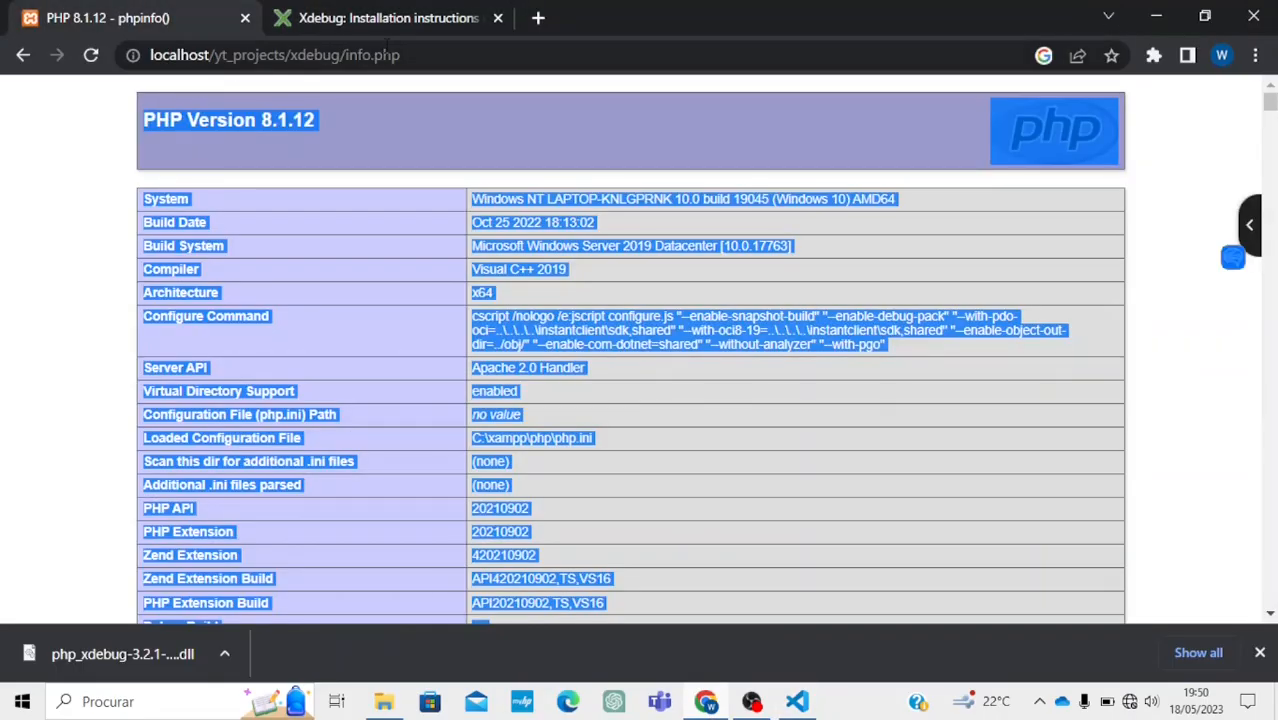
Load localhost/yt_projects/xdebug/info.php in Chrome and reload the phpinfo page
click(400, 56)
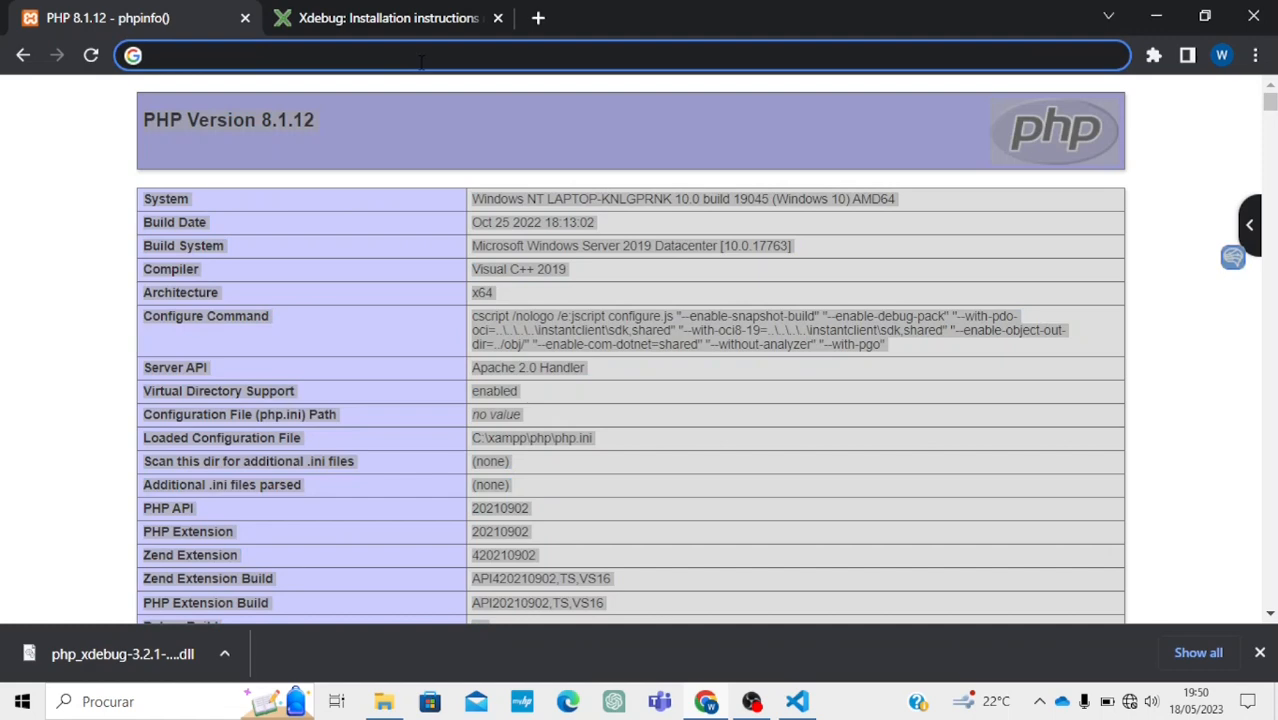
text(localhost/yt_projects/xdebug/info.ph)
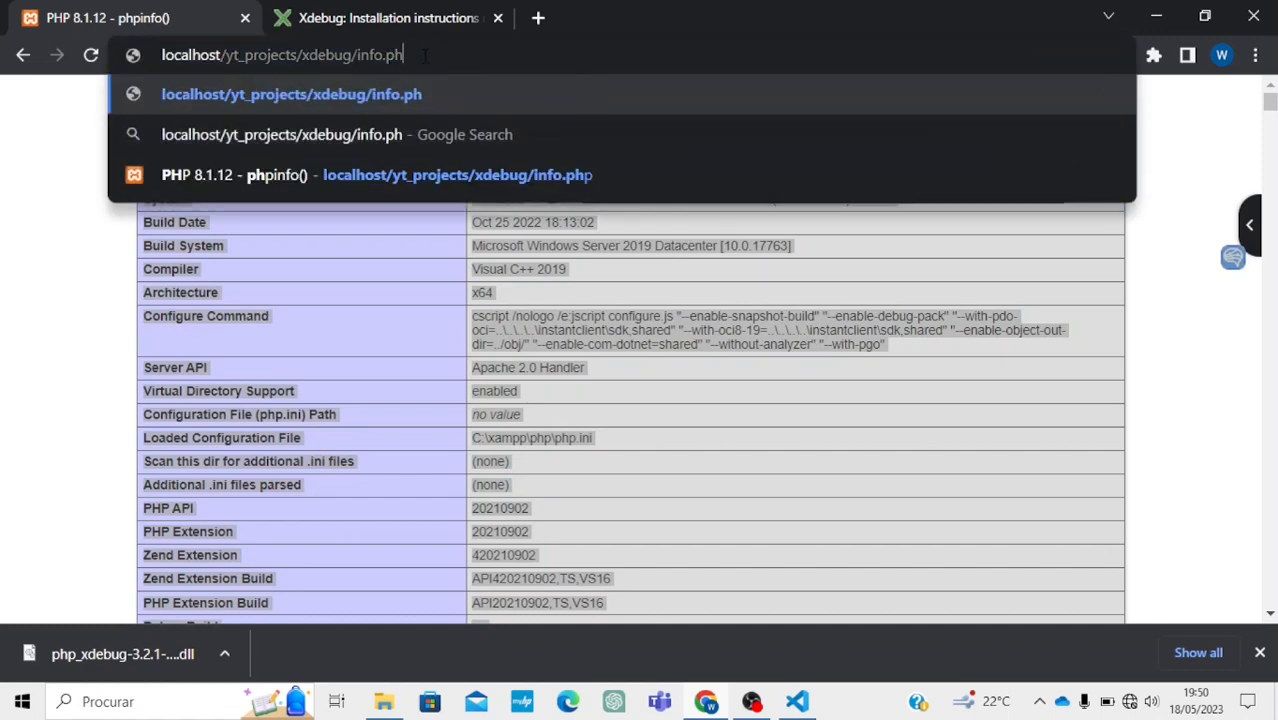
key(Backspace)
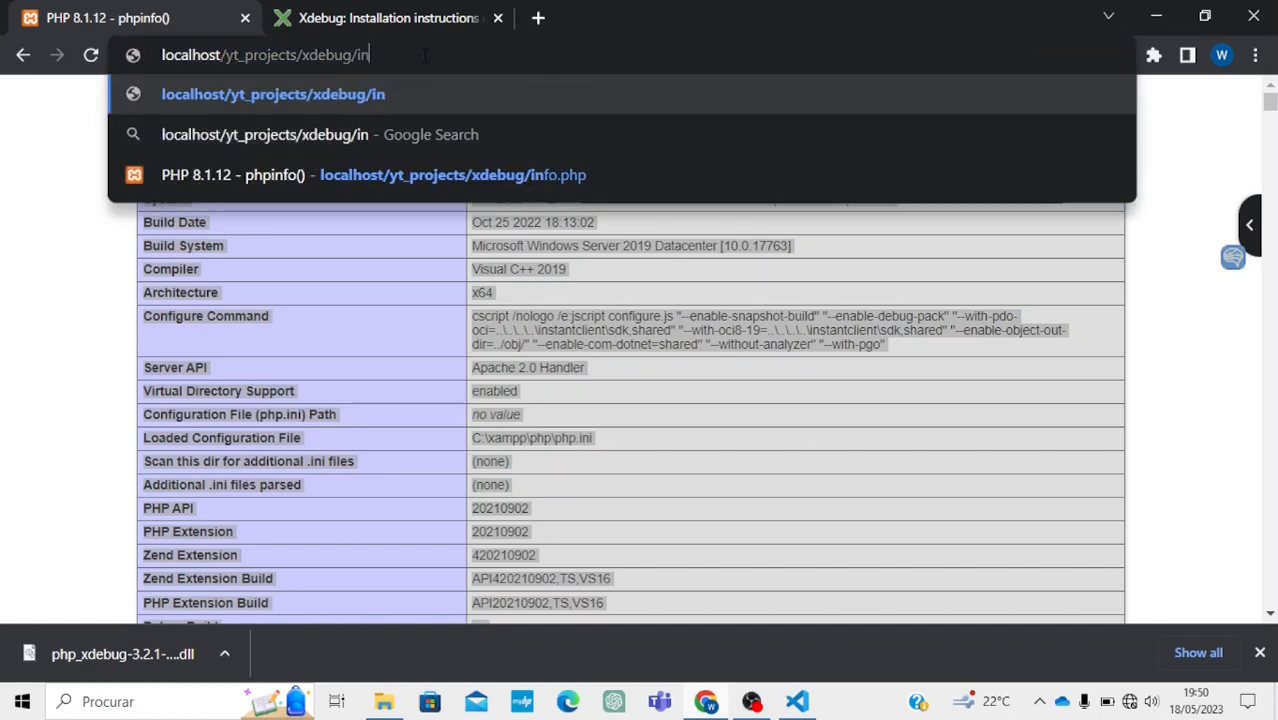
text(fo.php)
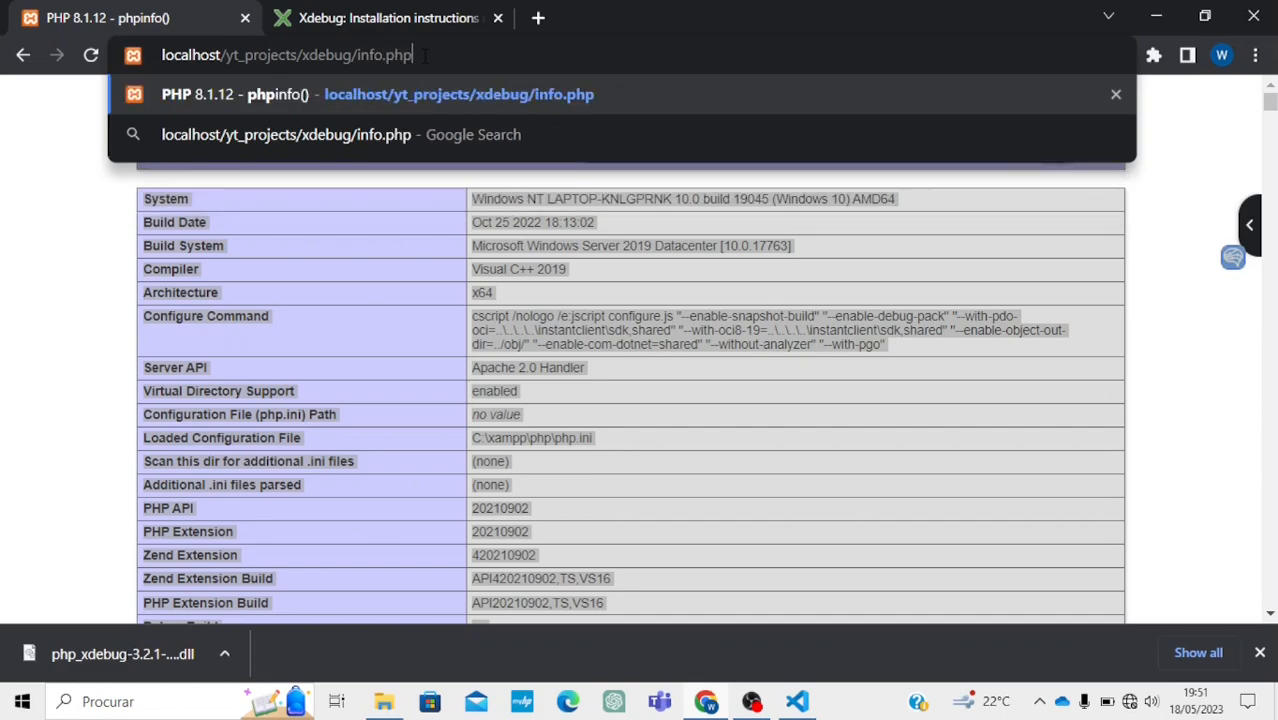
click(90, 56)
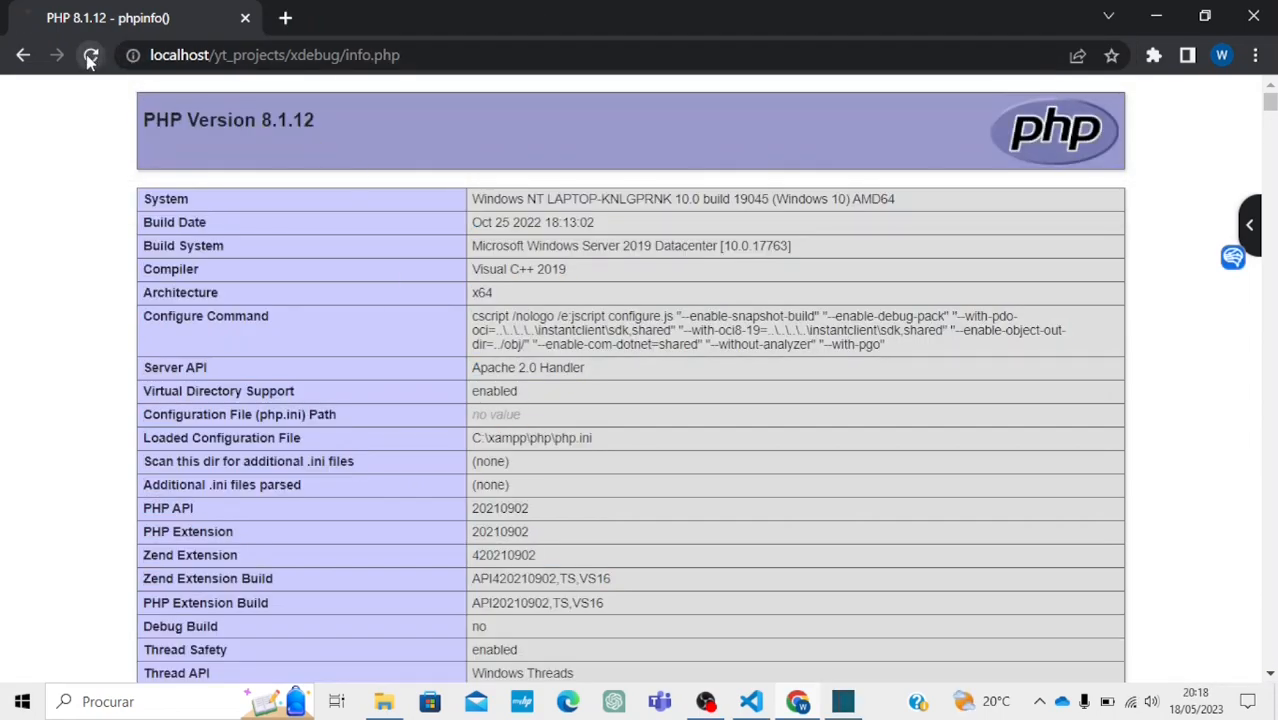
click(90, 56)
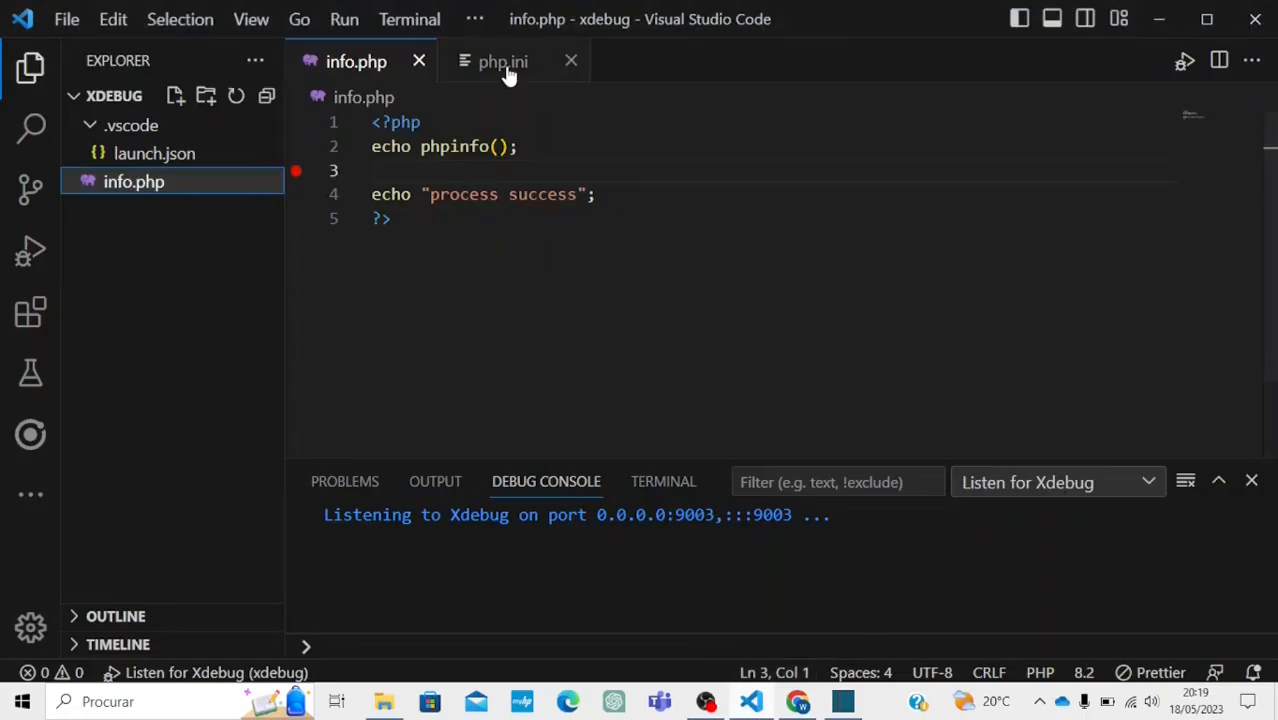
Change the php.ini zend_extension path to xdebug.dll and save the file
click(502, 60)
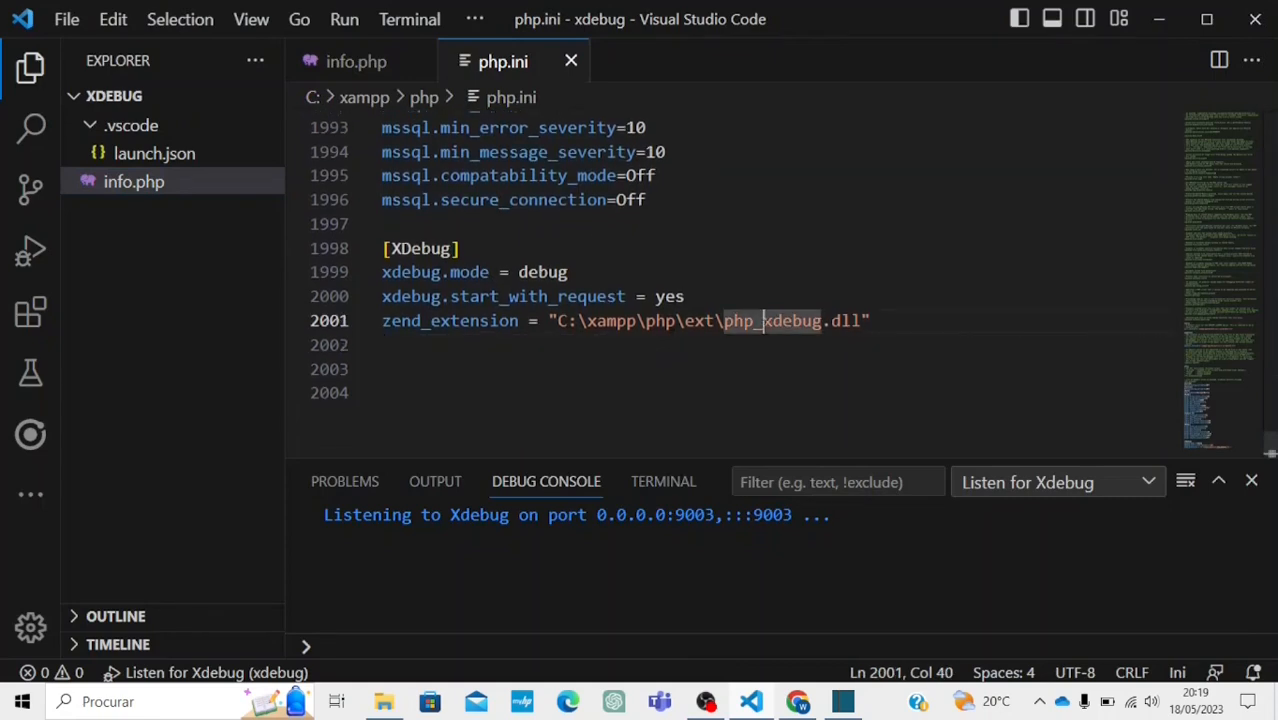
key(BackSpace)
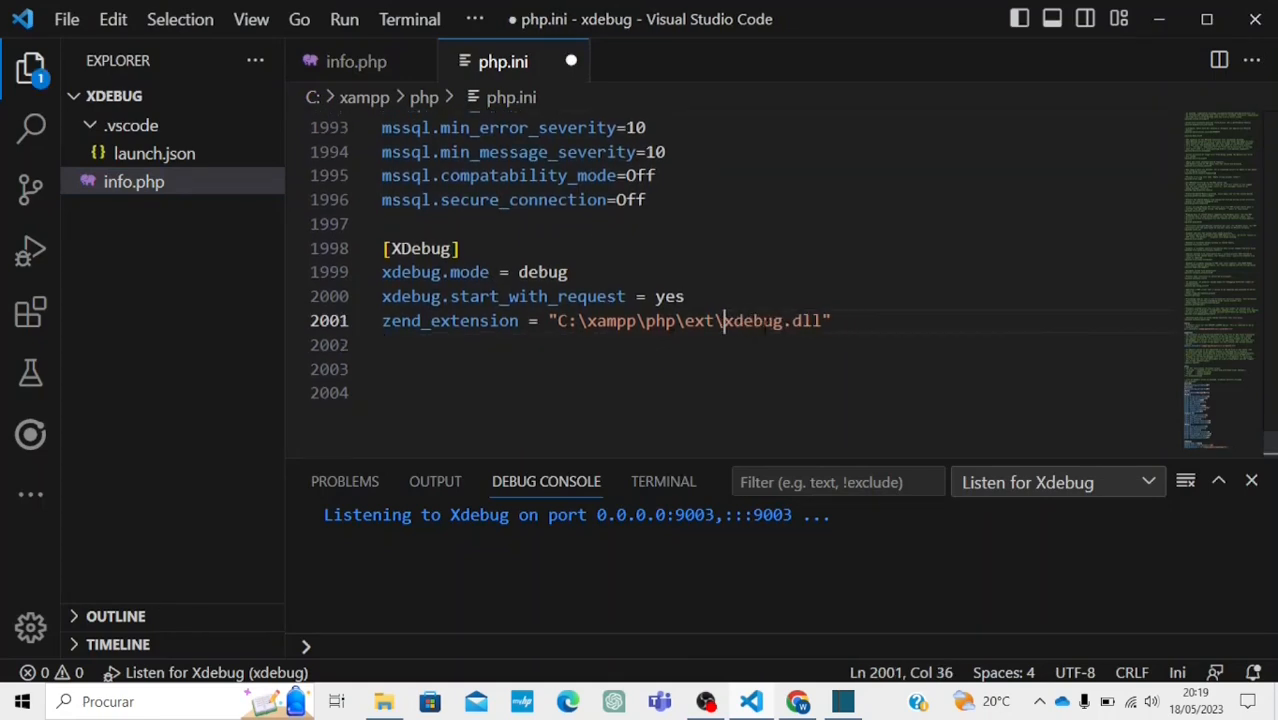
key(ctrl+s)
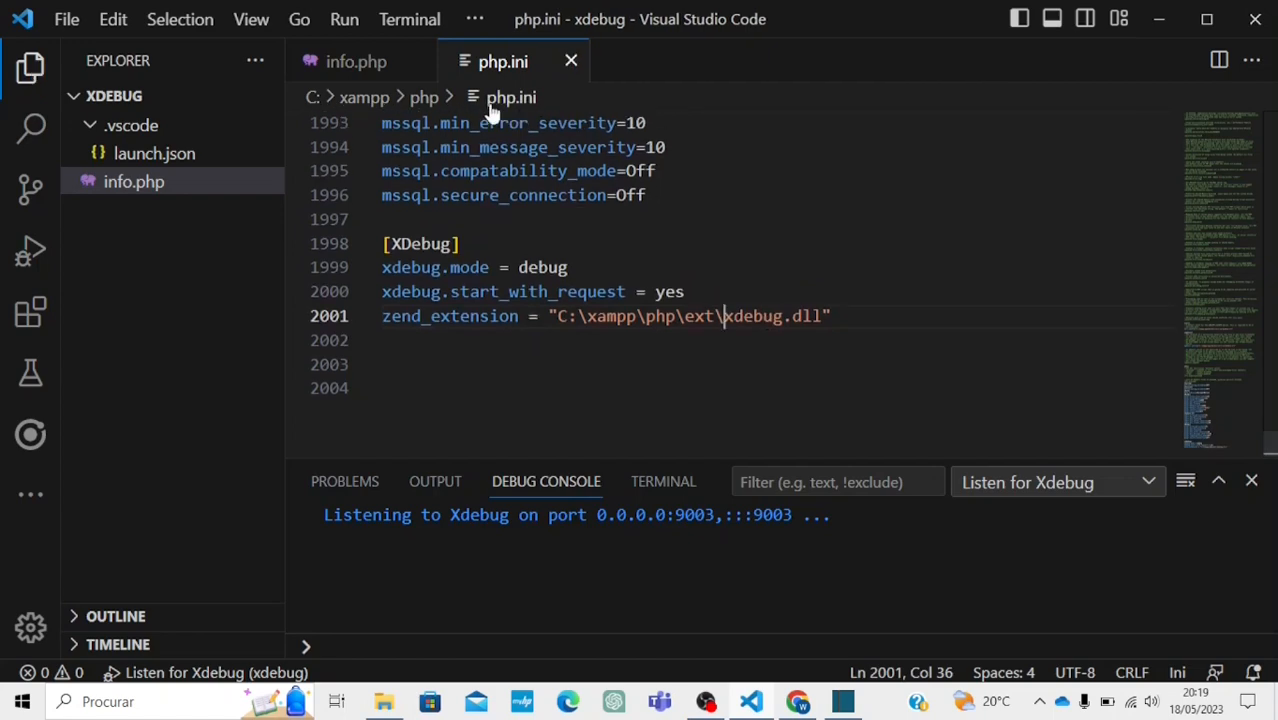
Add echo "stop"; on line 3 of info.php
click(356, 60)
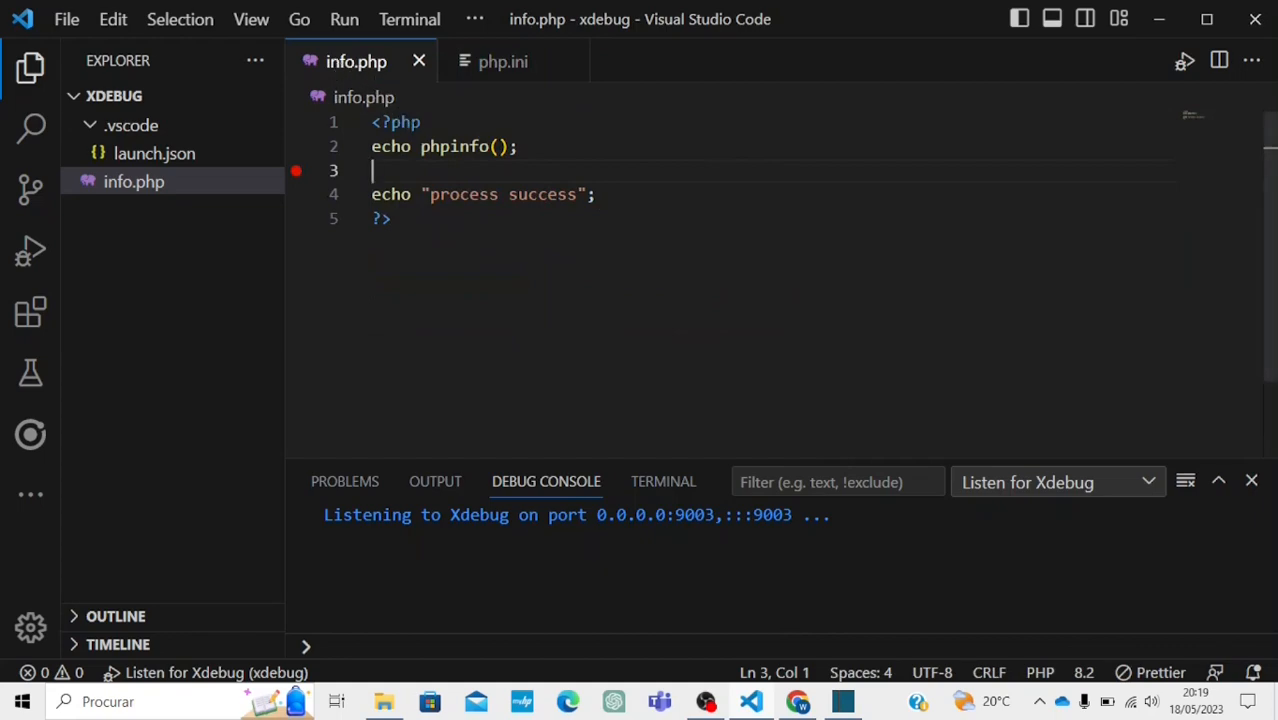
mouse_move(340, 332)
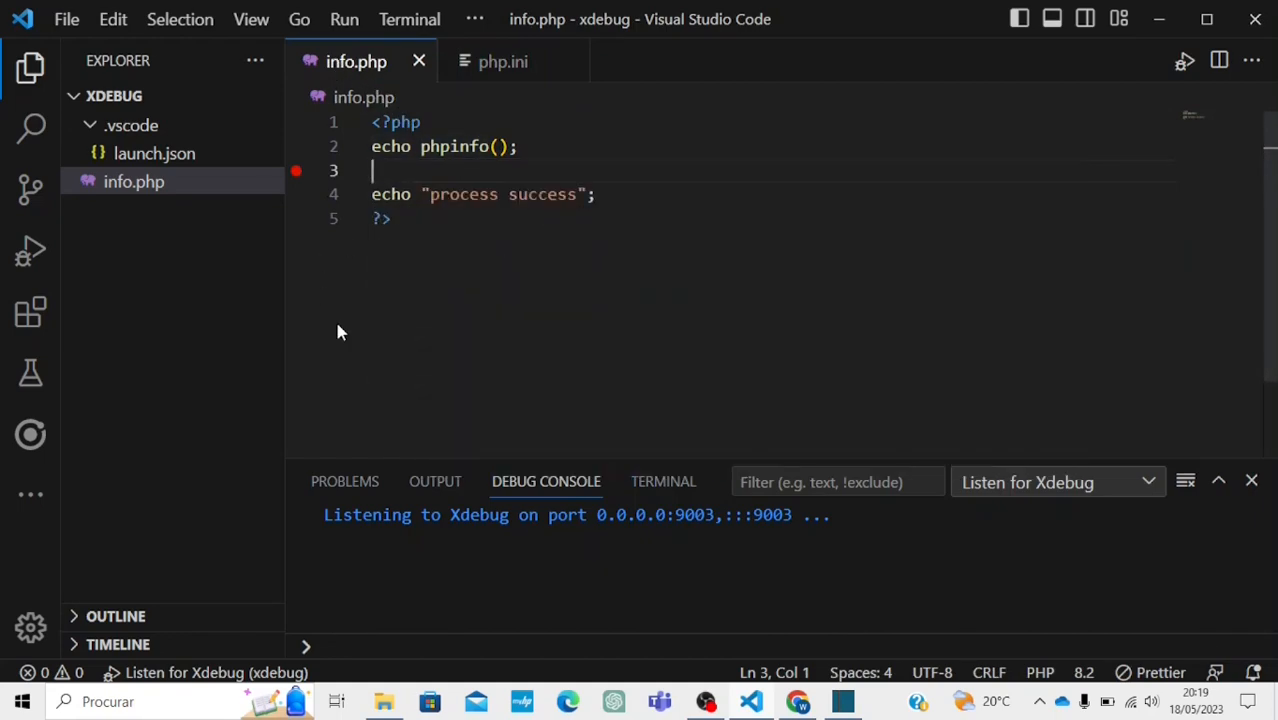
text(echo)
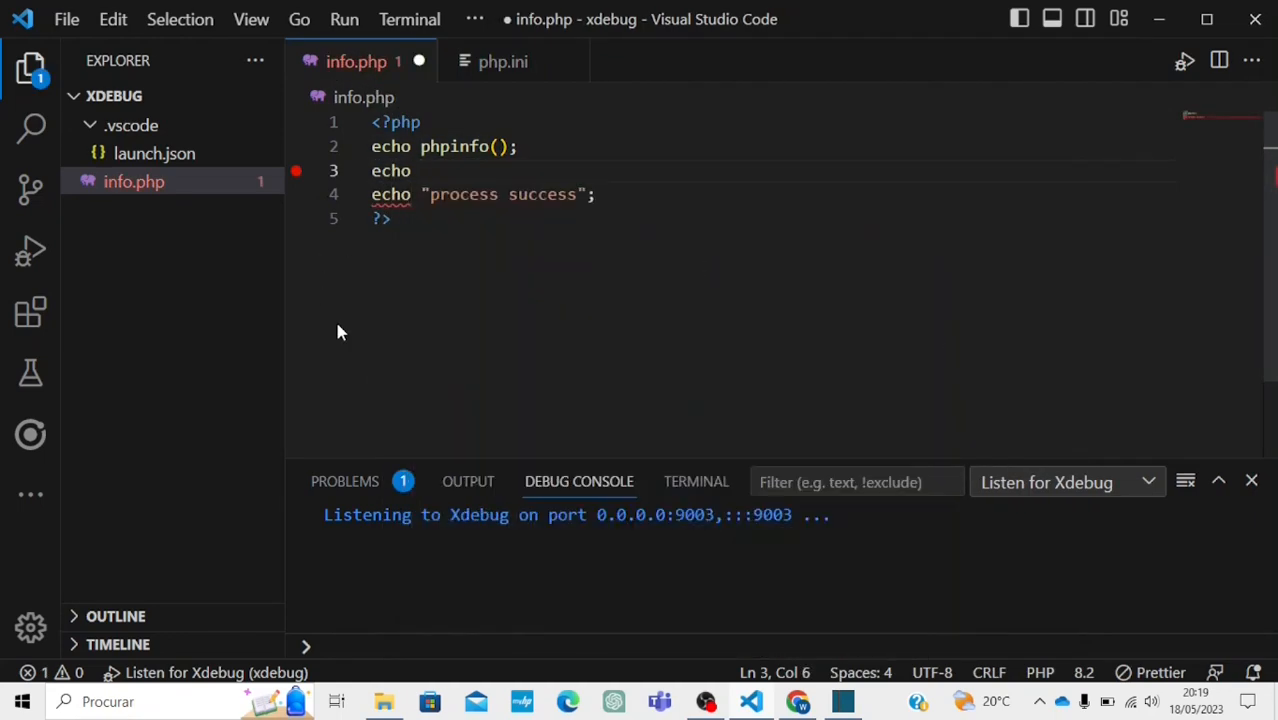
text("st)
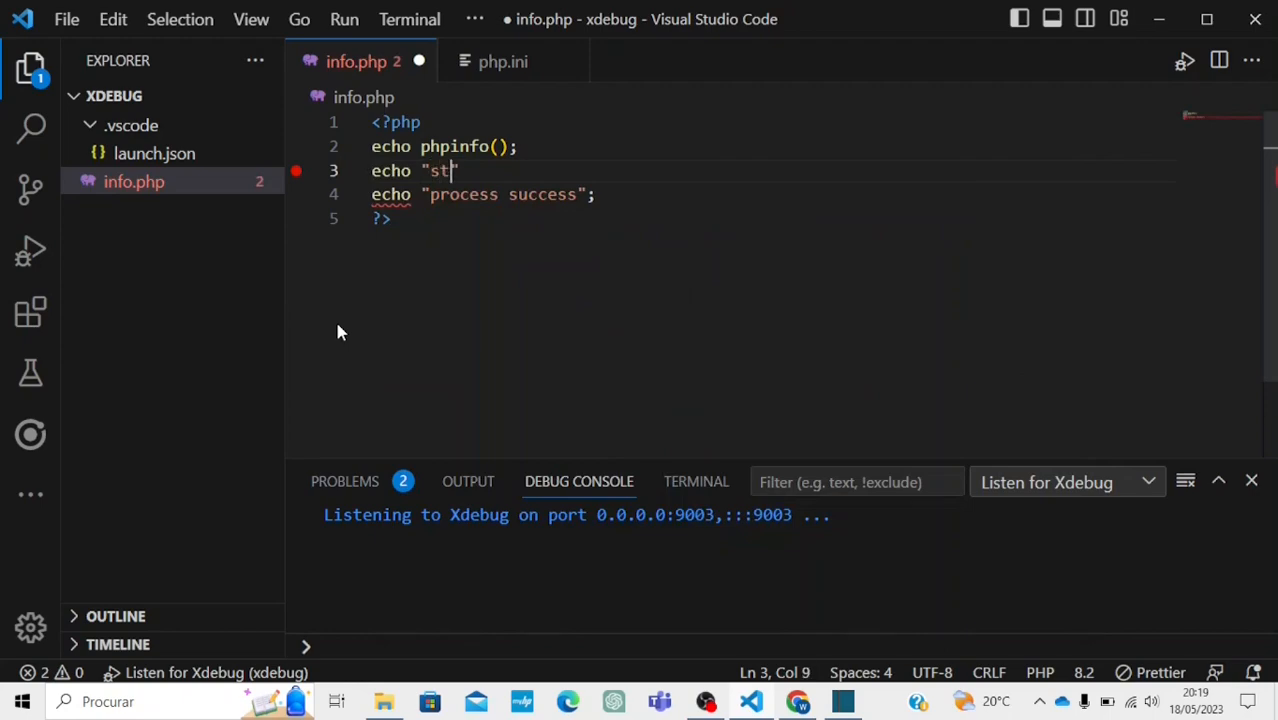
text(op";)
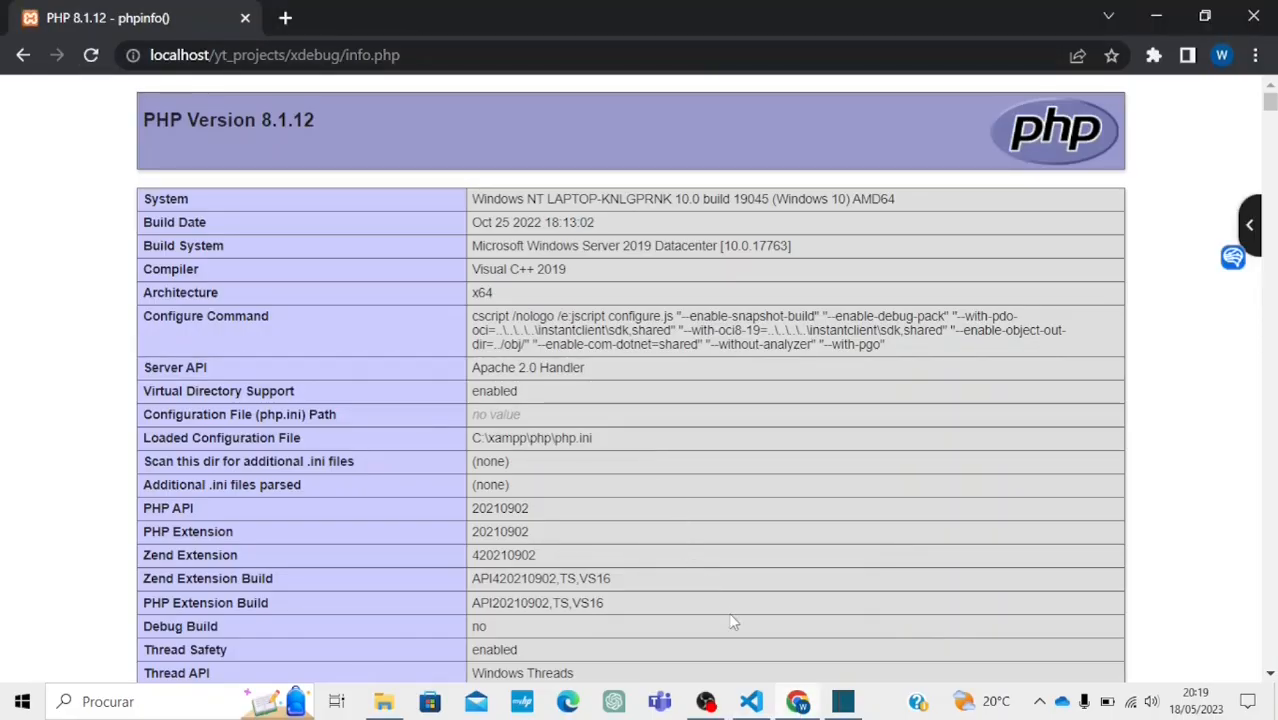
Run the Listen for Xdebug configuration from the debugging view
click(750, 700)
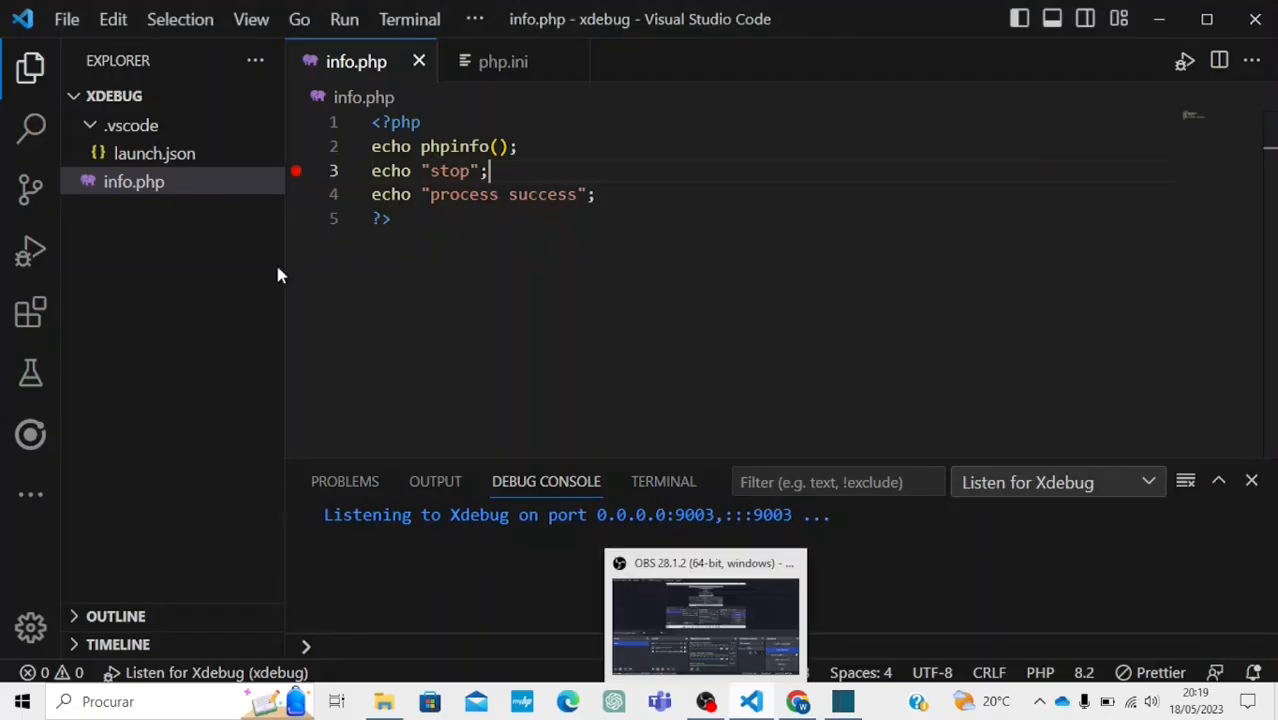
click(30, 250)
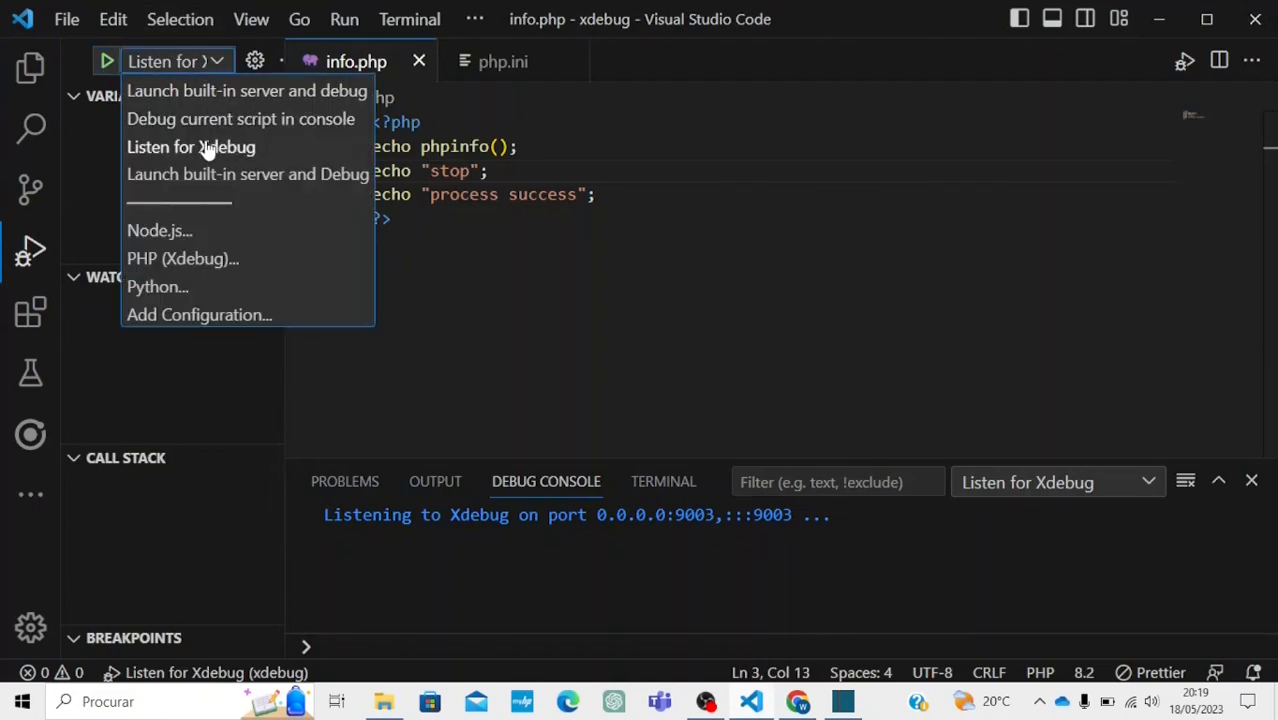
click(192, 146)
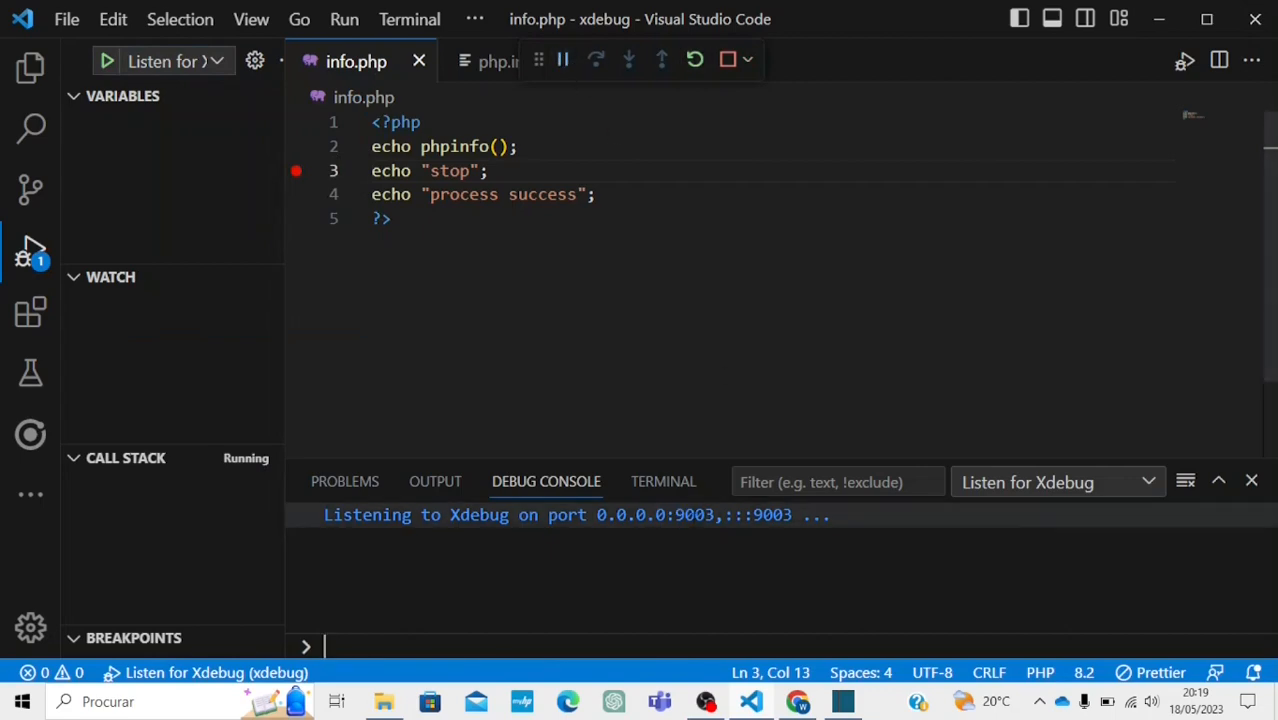
Reload info.php in Chrome so VS Code pauses at the line 3 breakpoint
click(796, 700)
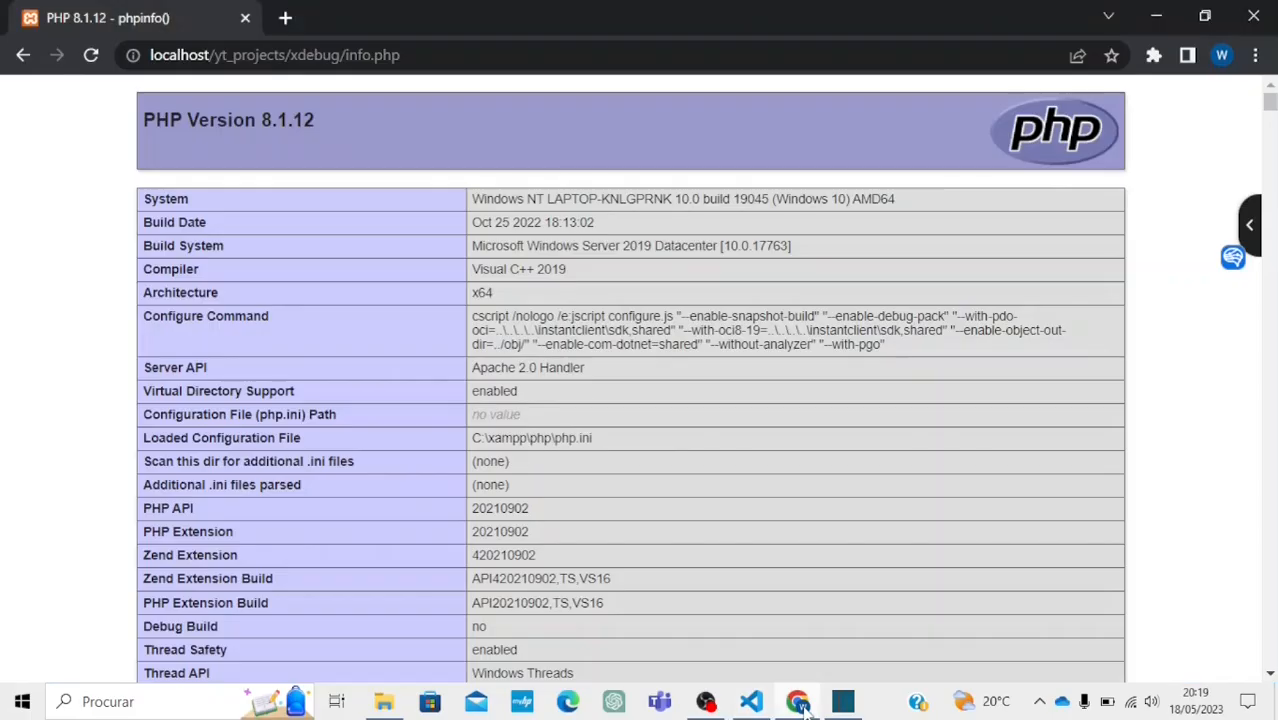
click(90, 56)
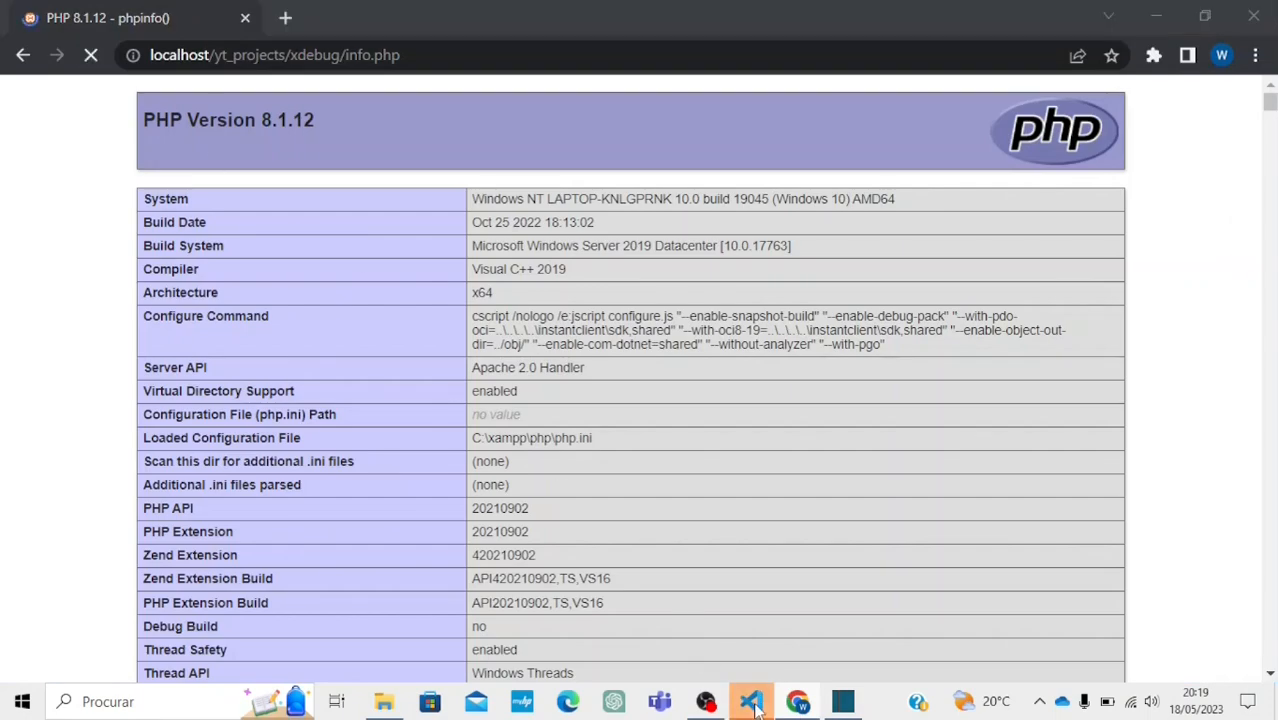
click(752, 700)
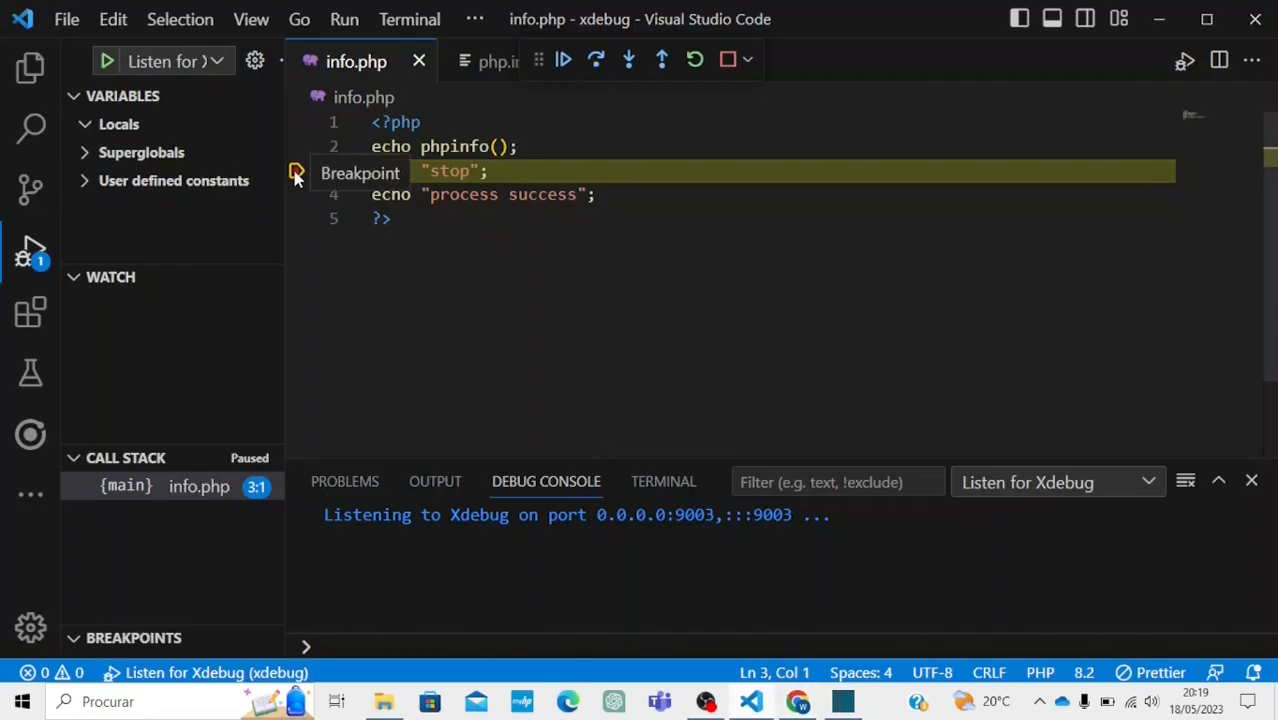